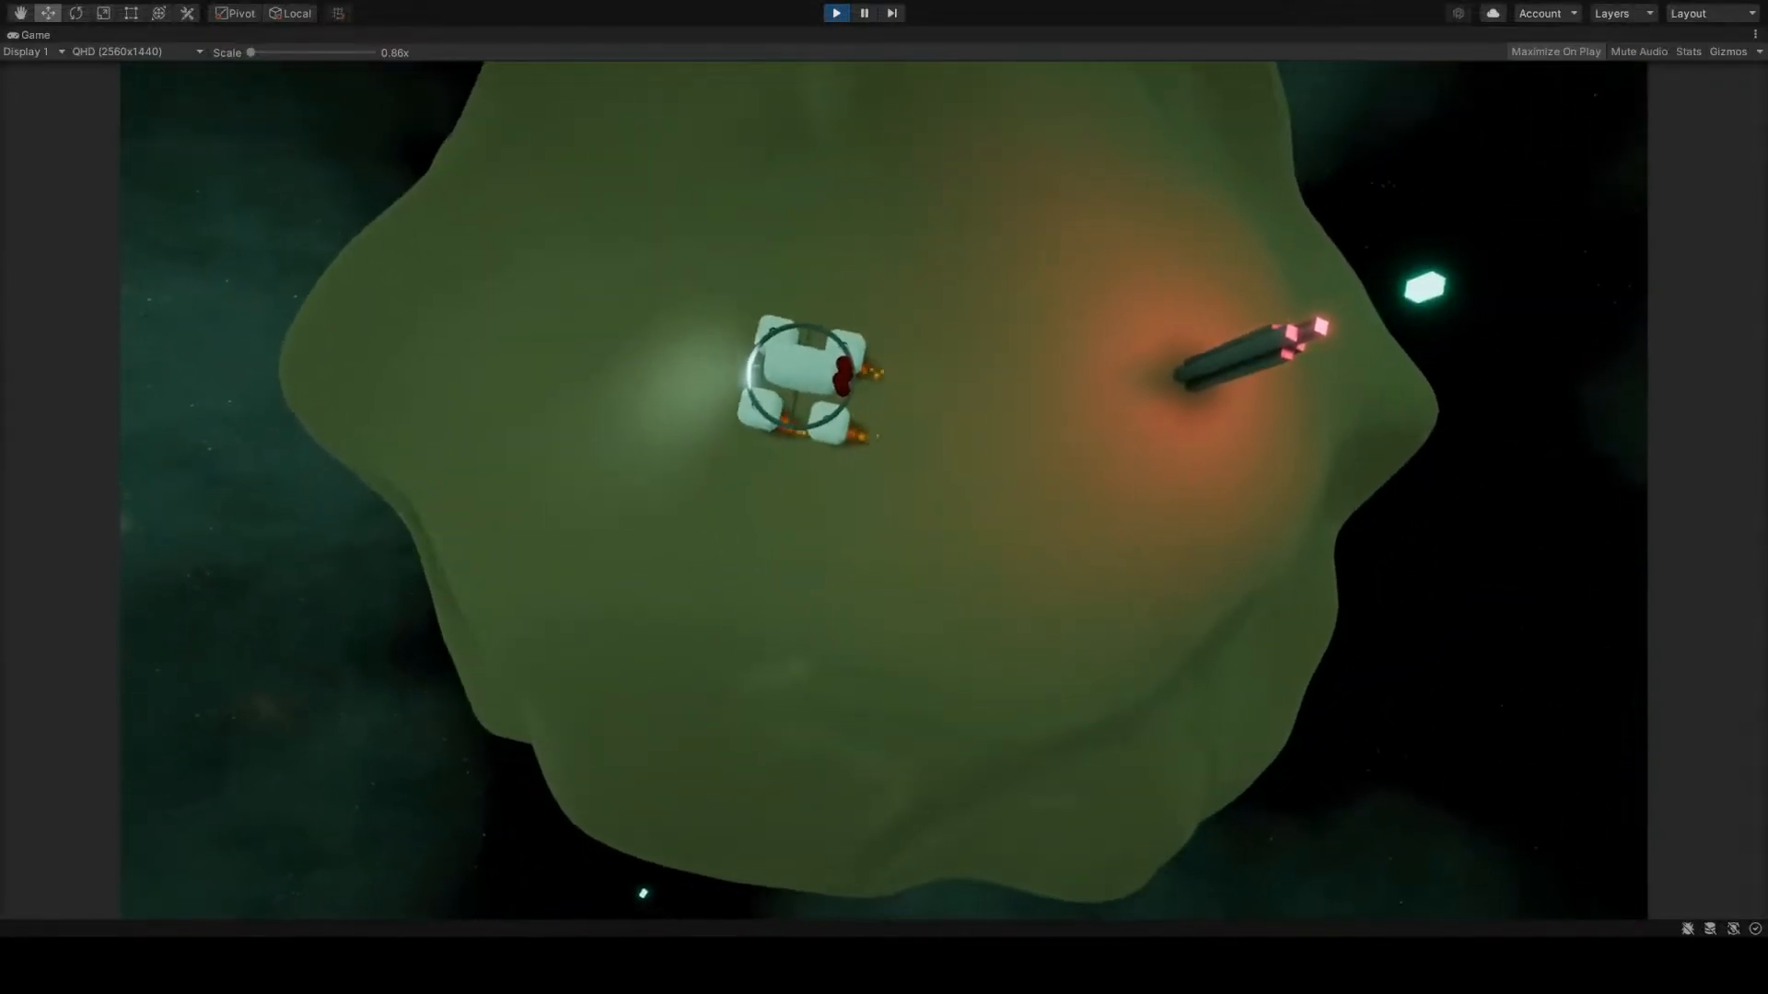
Skim the OrbitalMovement GitHub readme, then open the OrbitalMovement project from Unity Hub
click(834, 12)
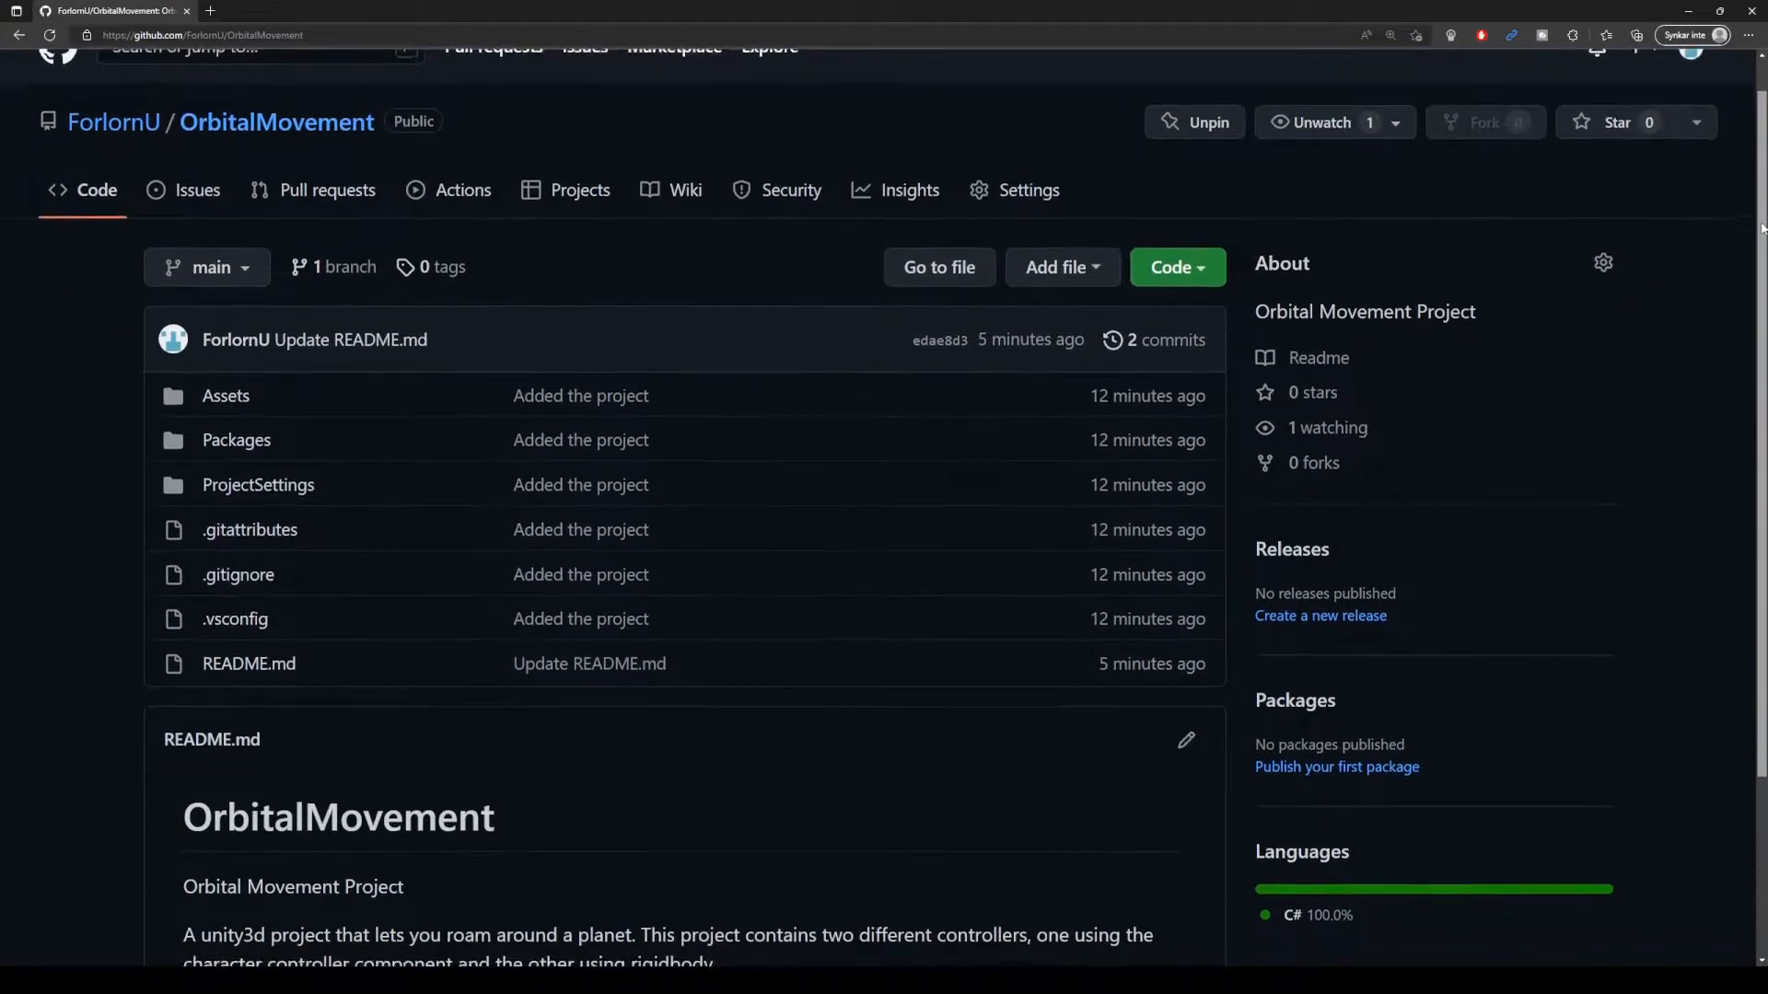
scroll(down, 3)
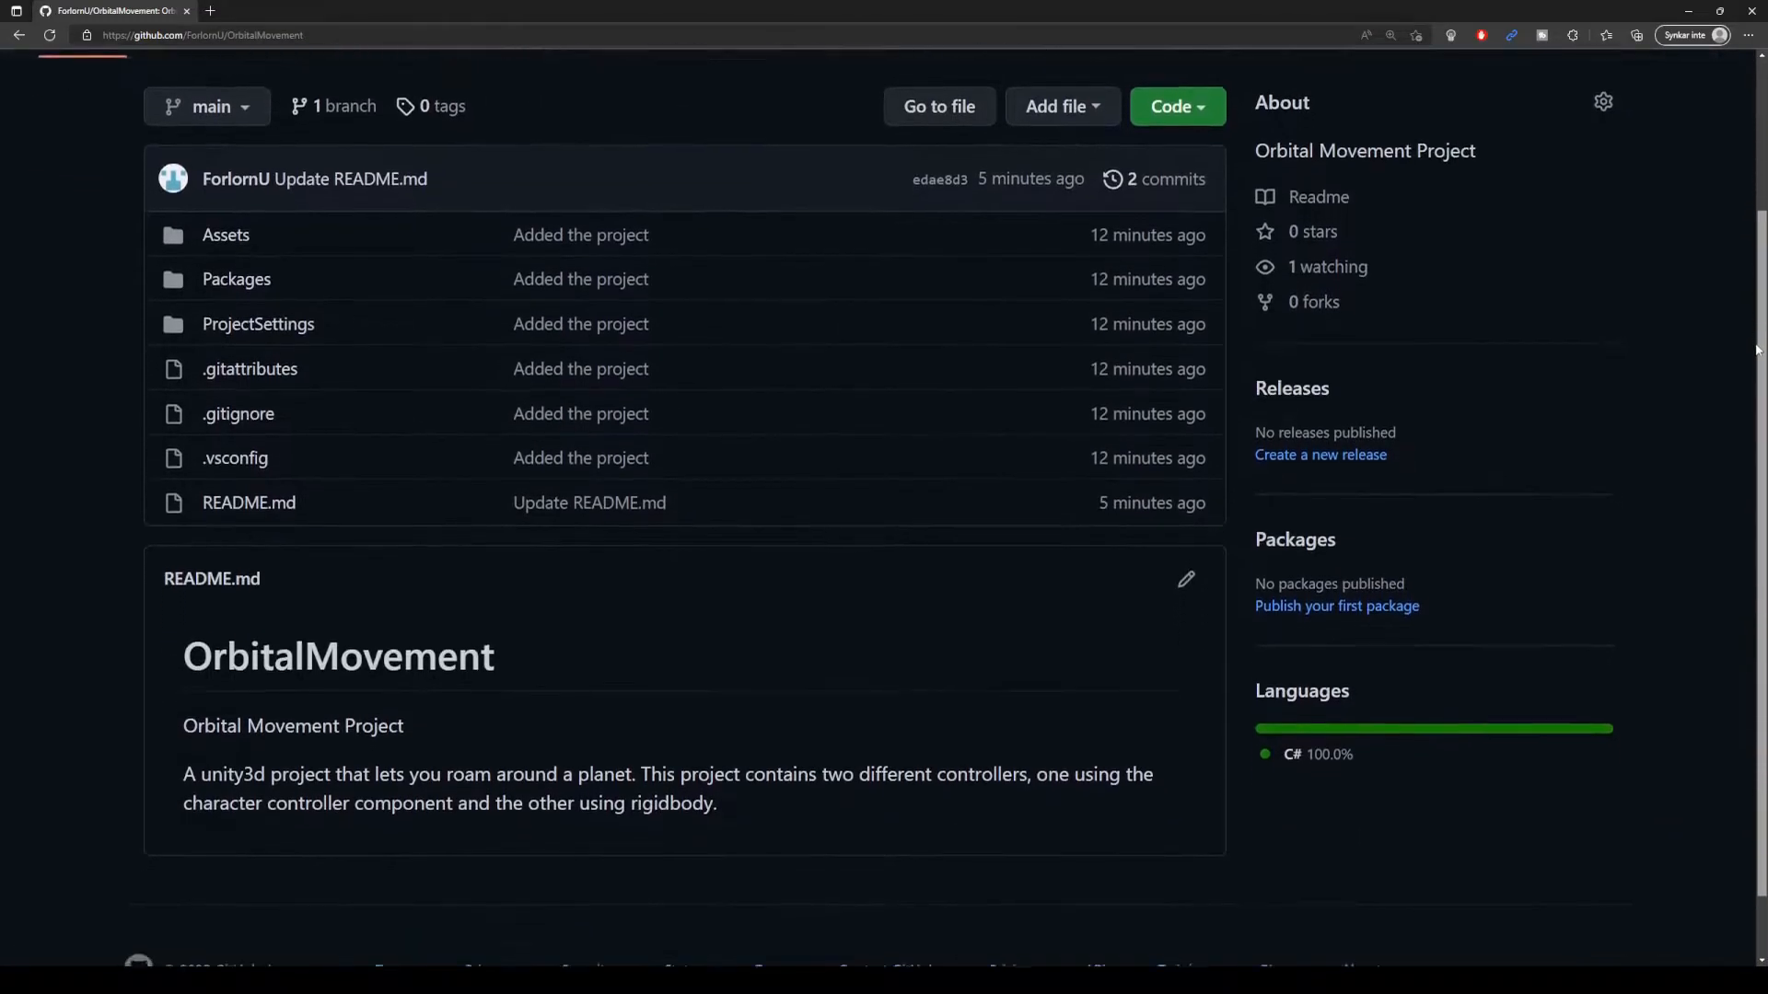
scroll(up, 3)
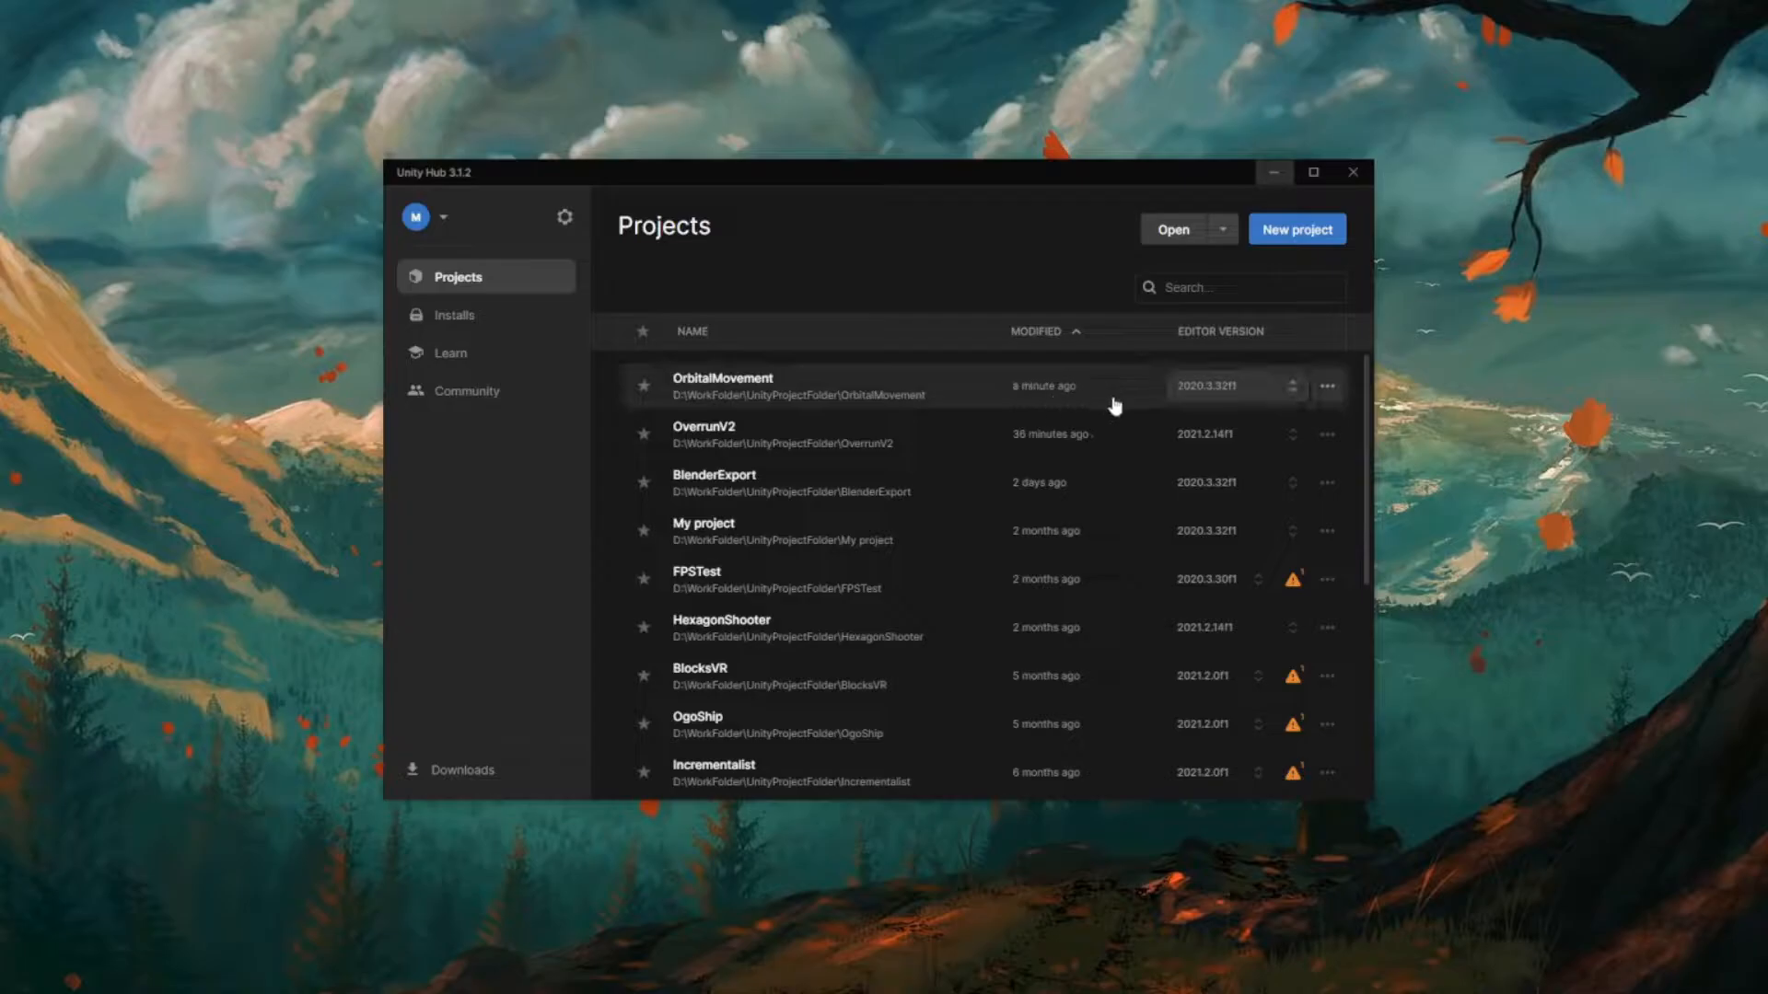
double_click(722, 385)
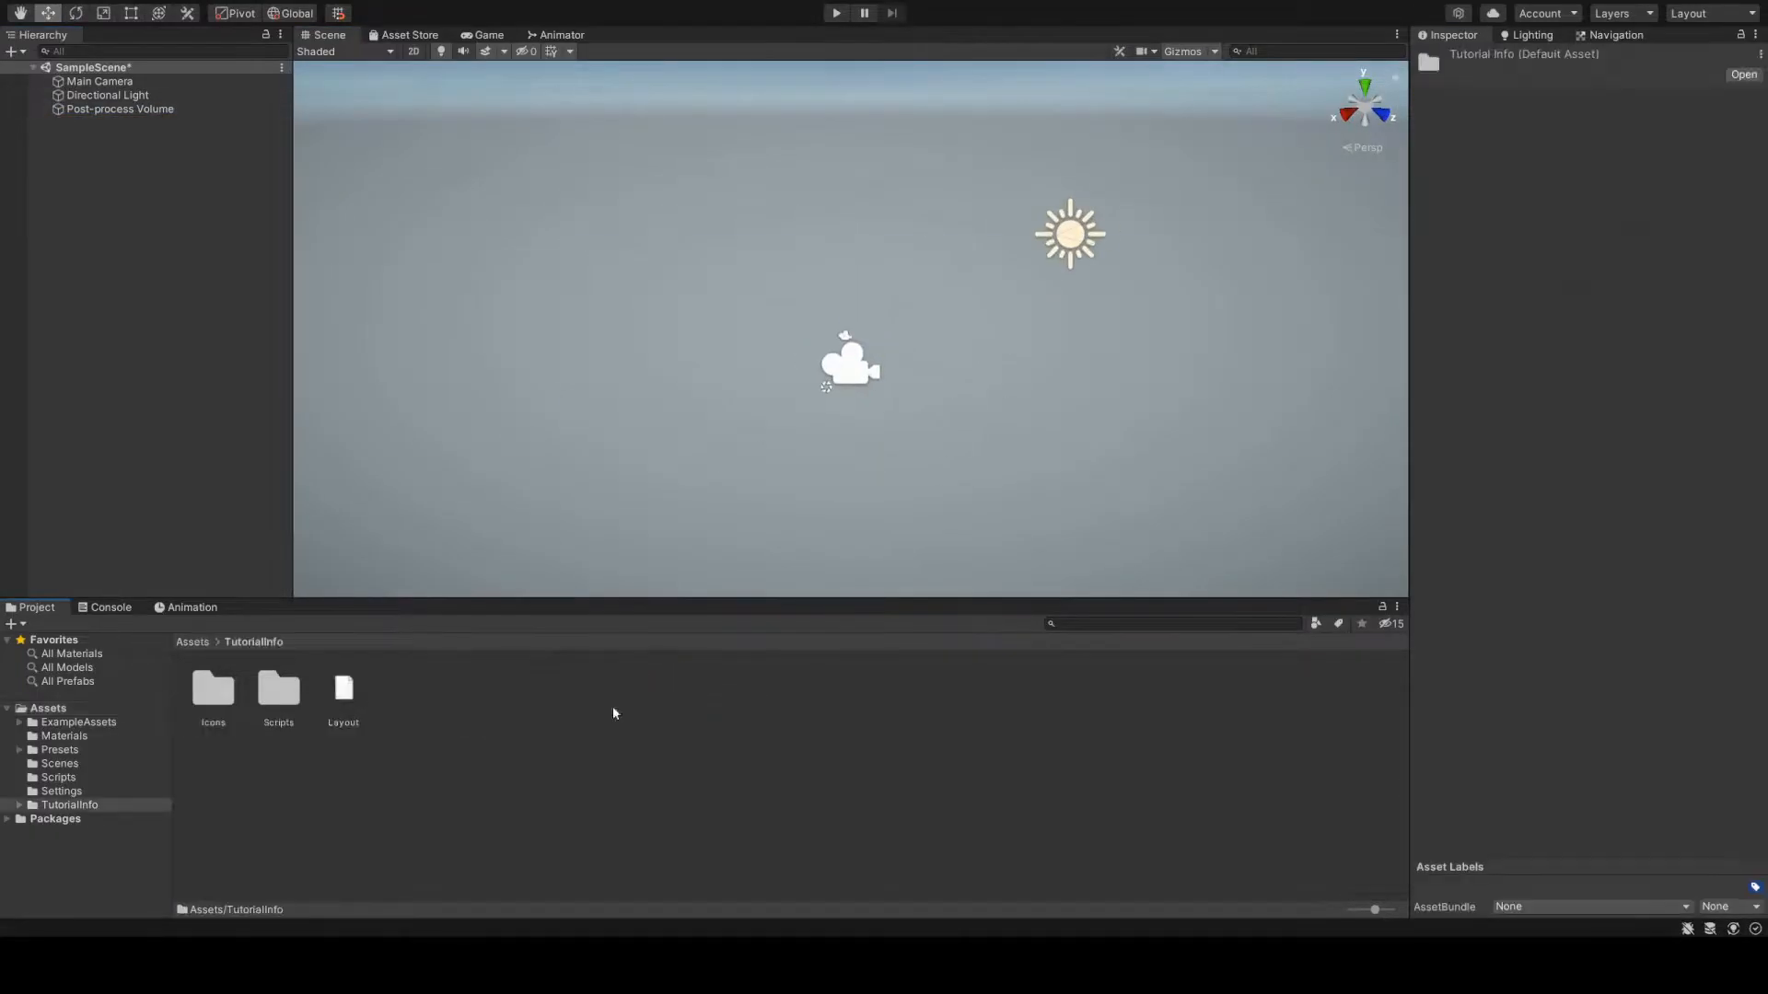
Select the Player, Main Camera and Head objects in the Hierarchy to inspect them
click(99, 81)
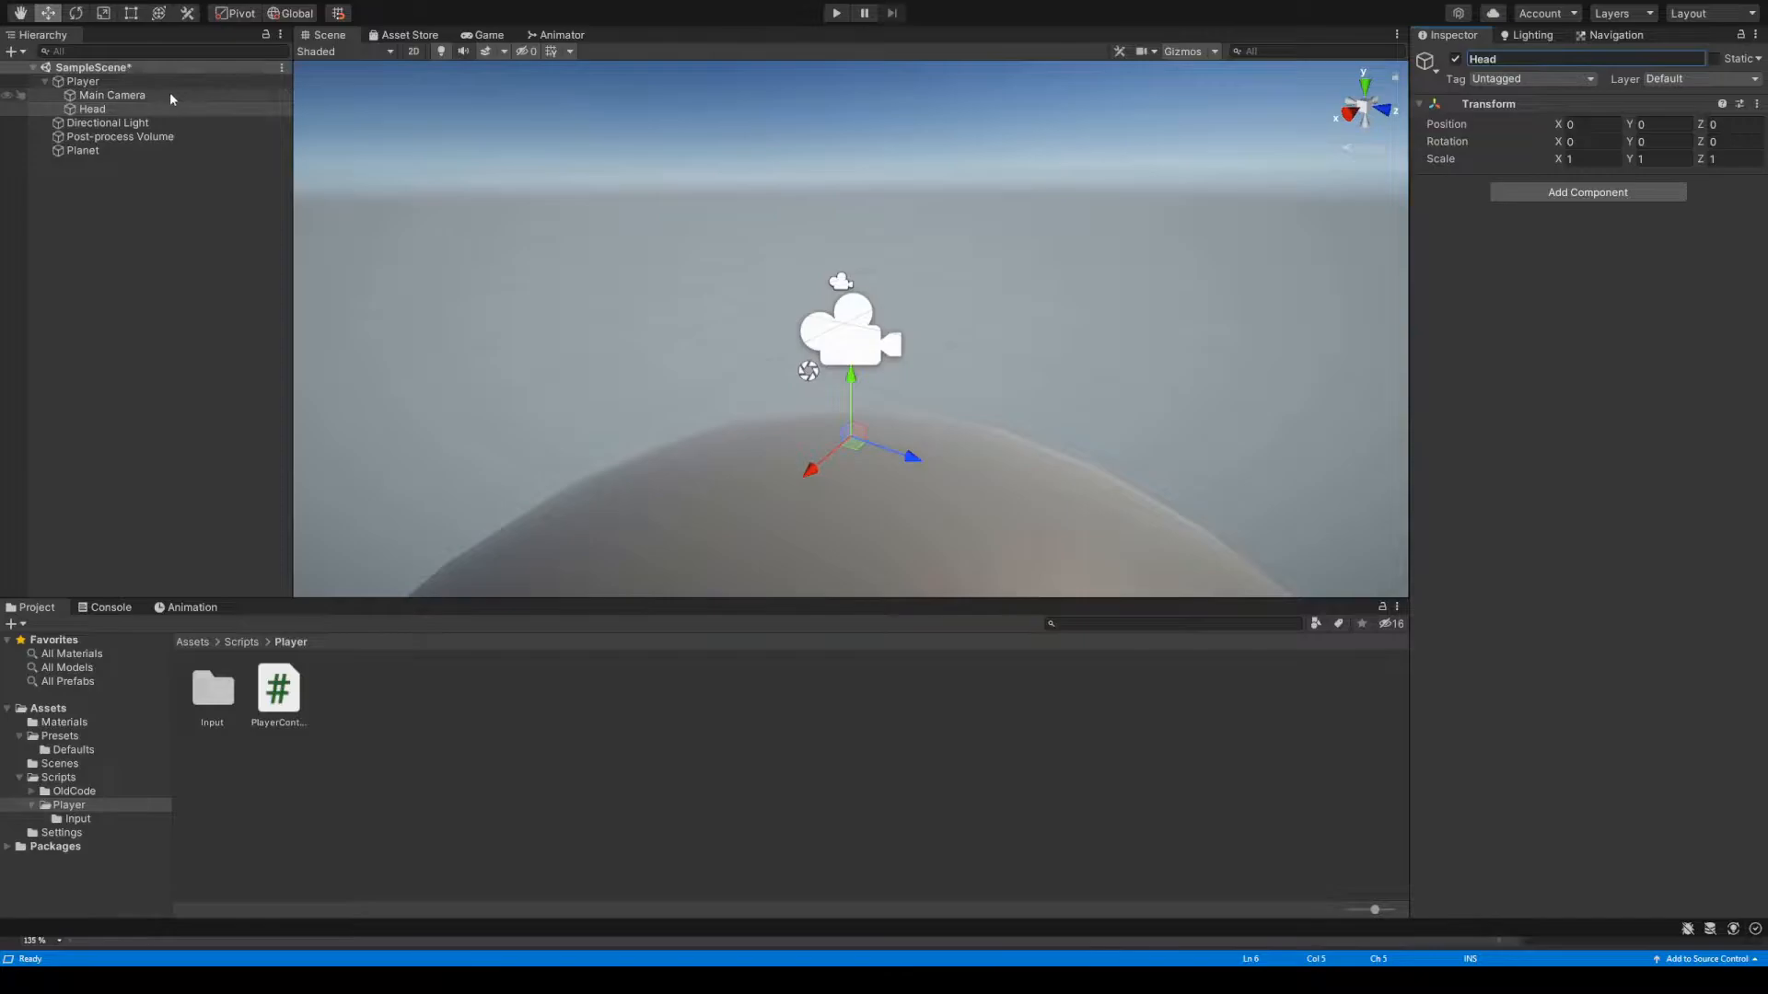
click(110, 95)
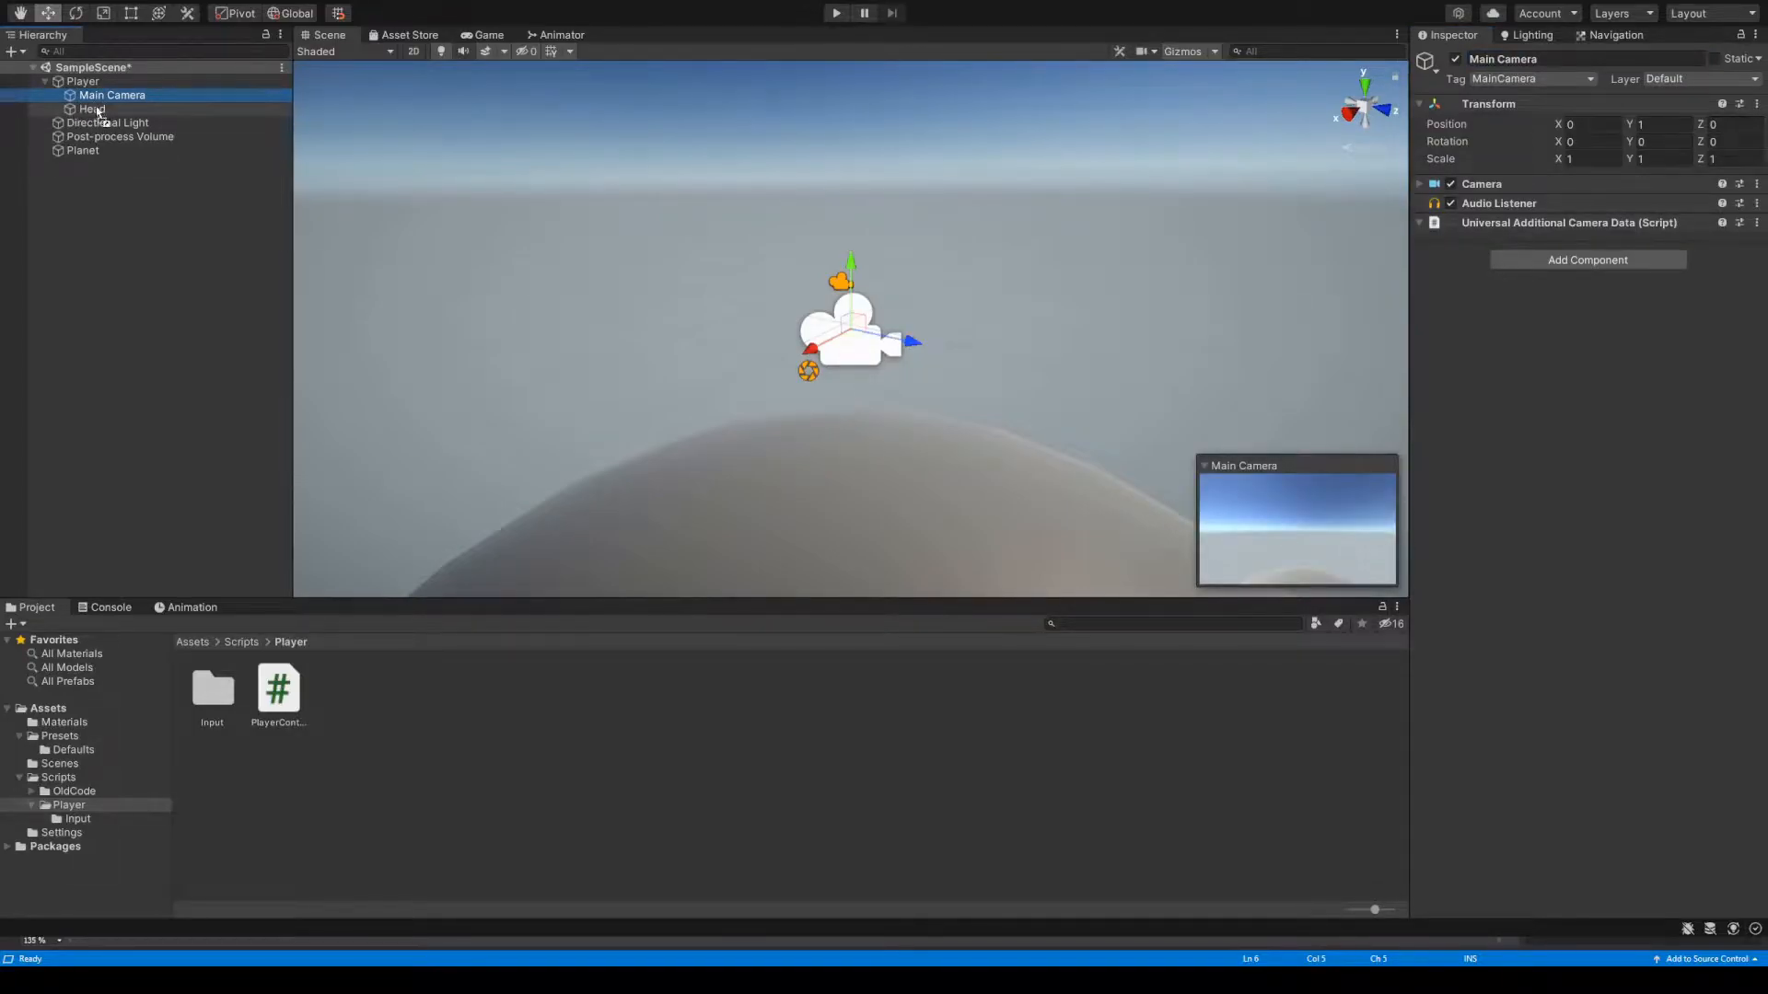
click(81, 80)
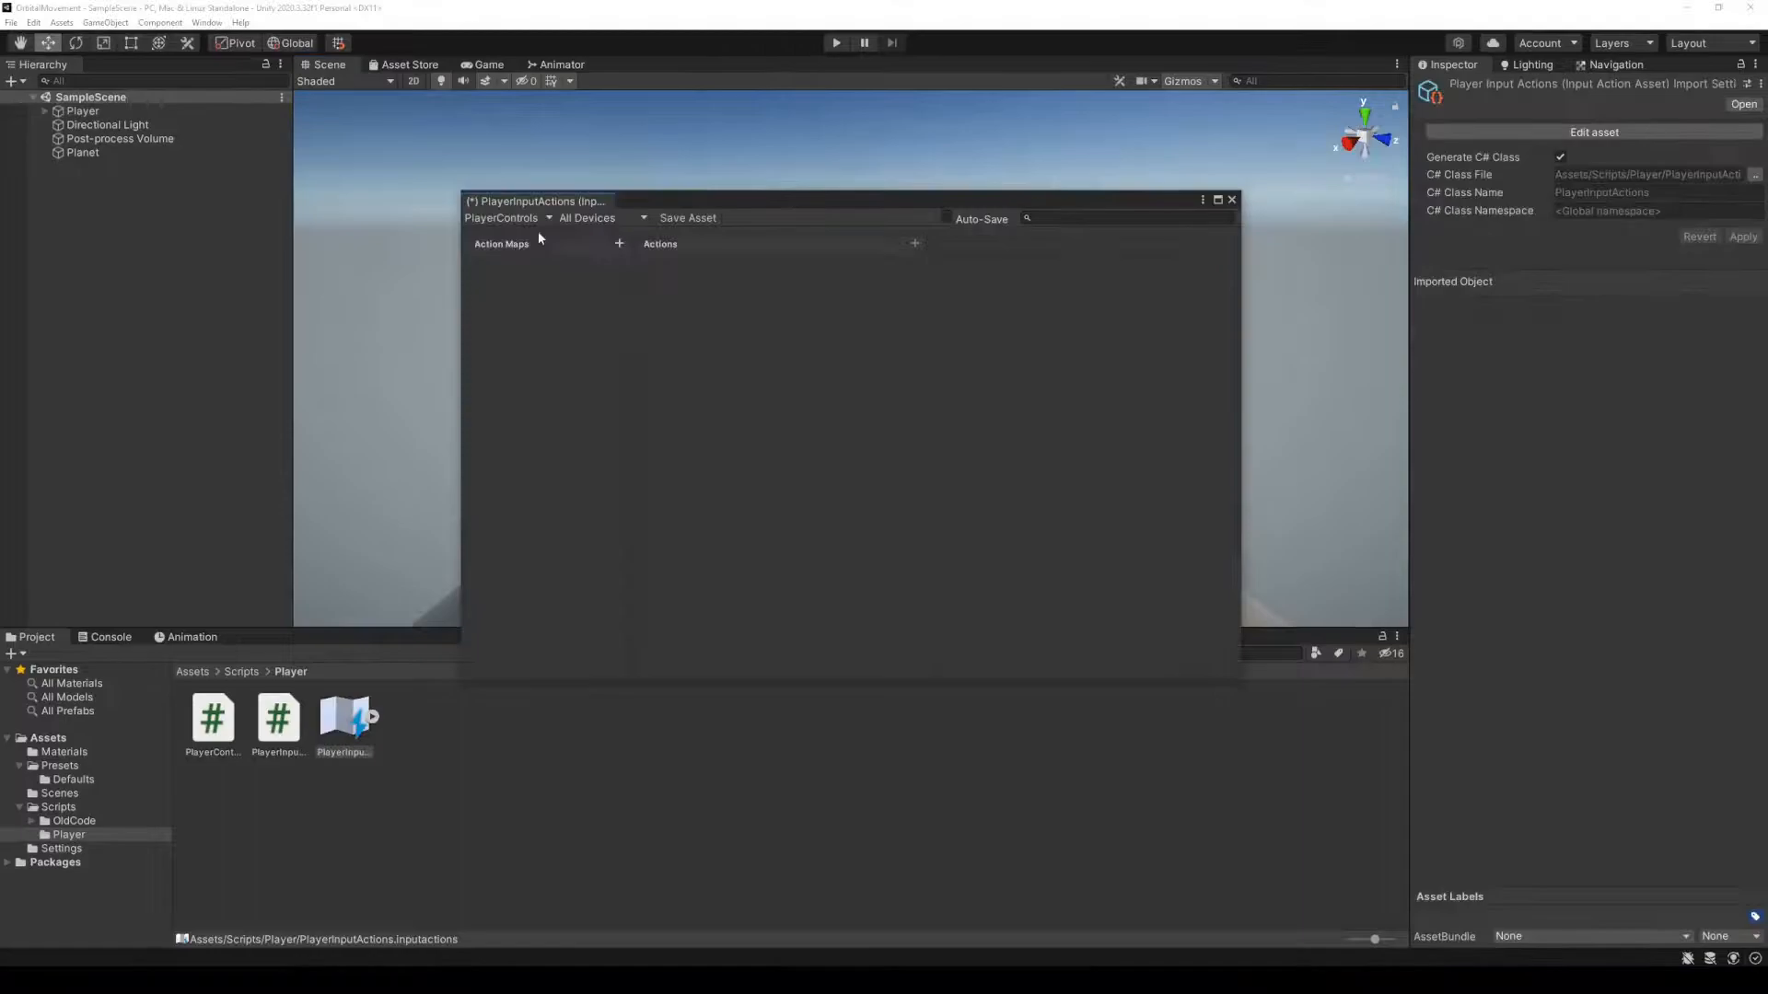
Add an action map with a Movement up/down/left/right composite, listening for Up's key
click(618, 244)
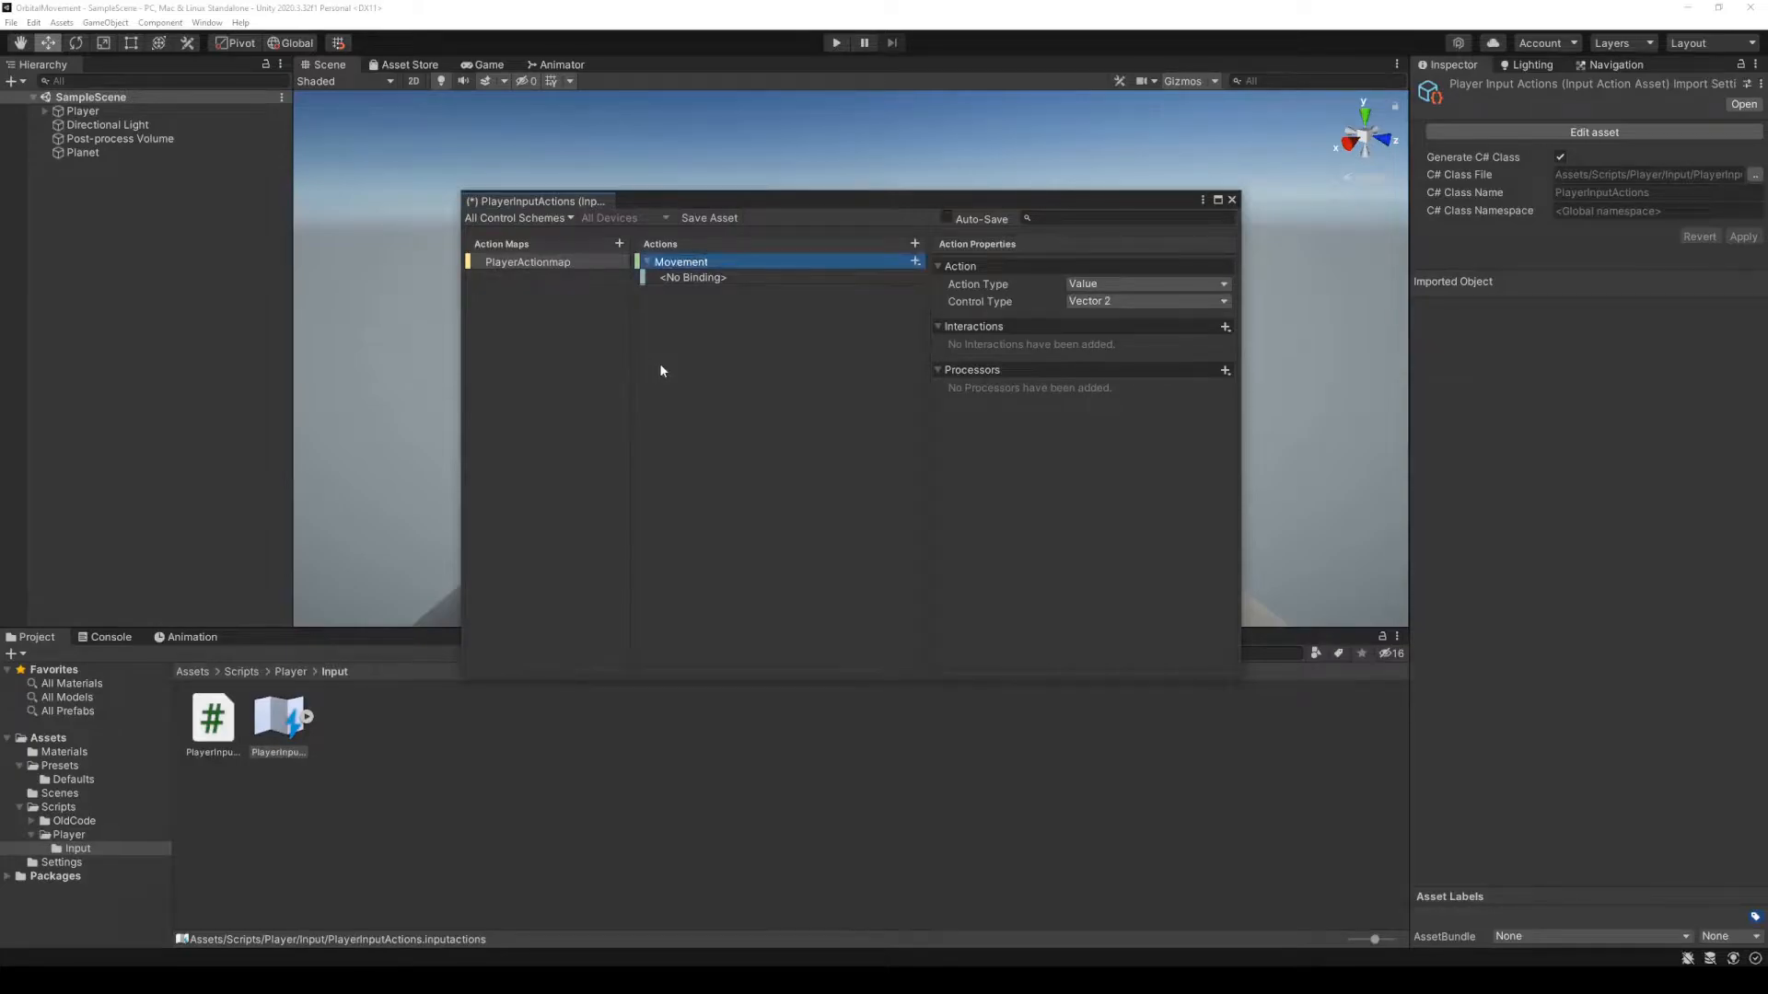
click(914, 243)
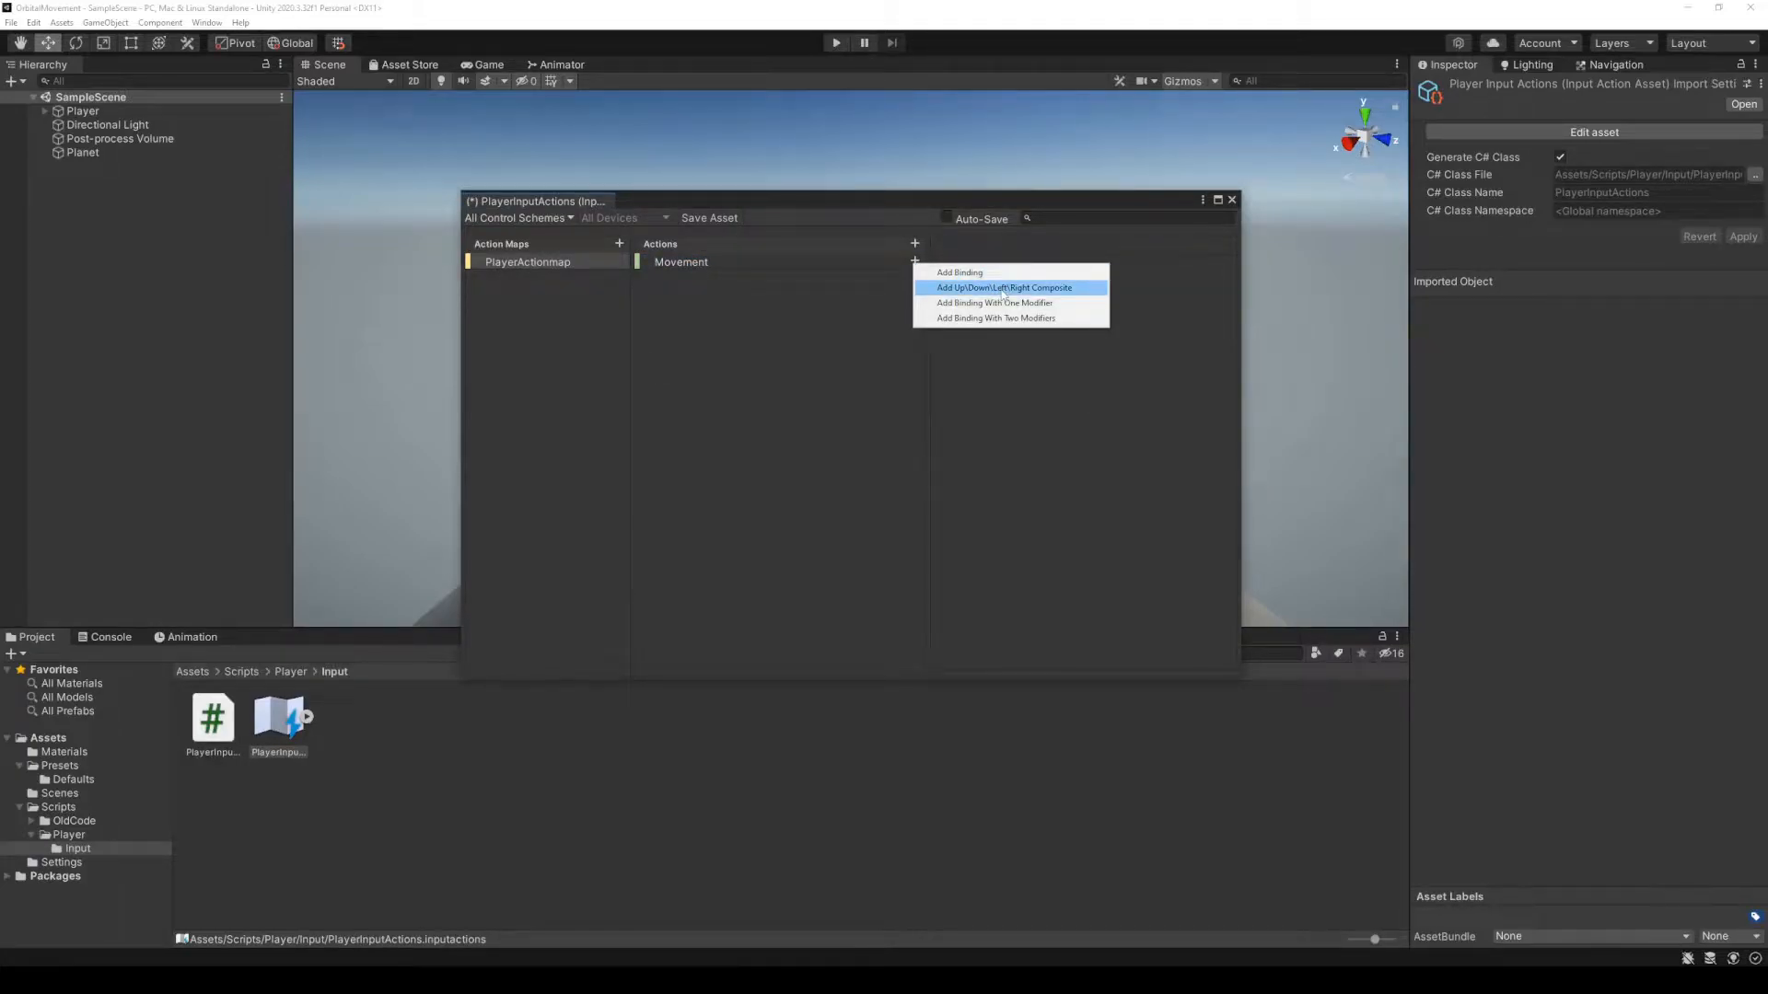
click(1004, 287)
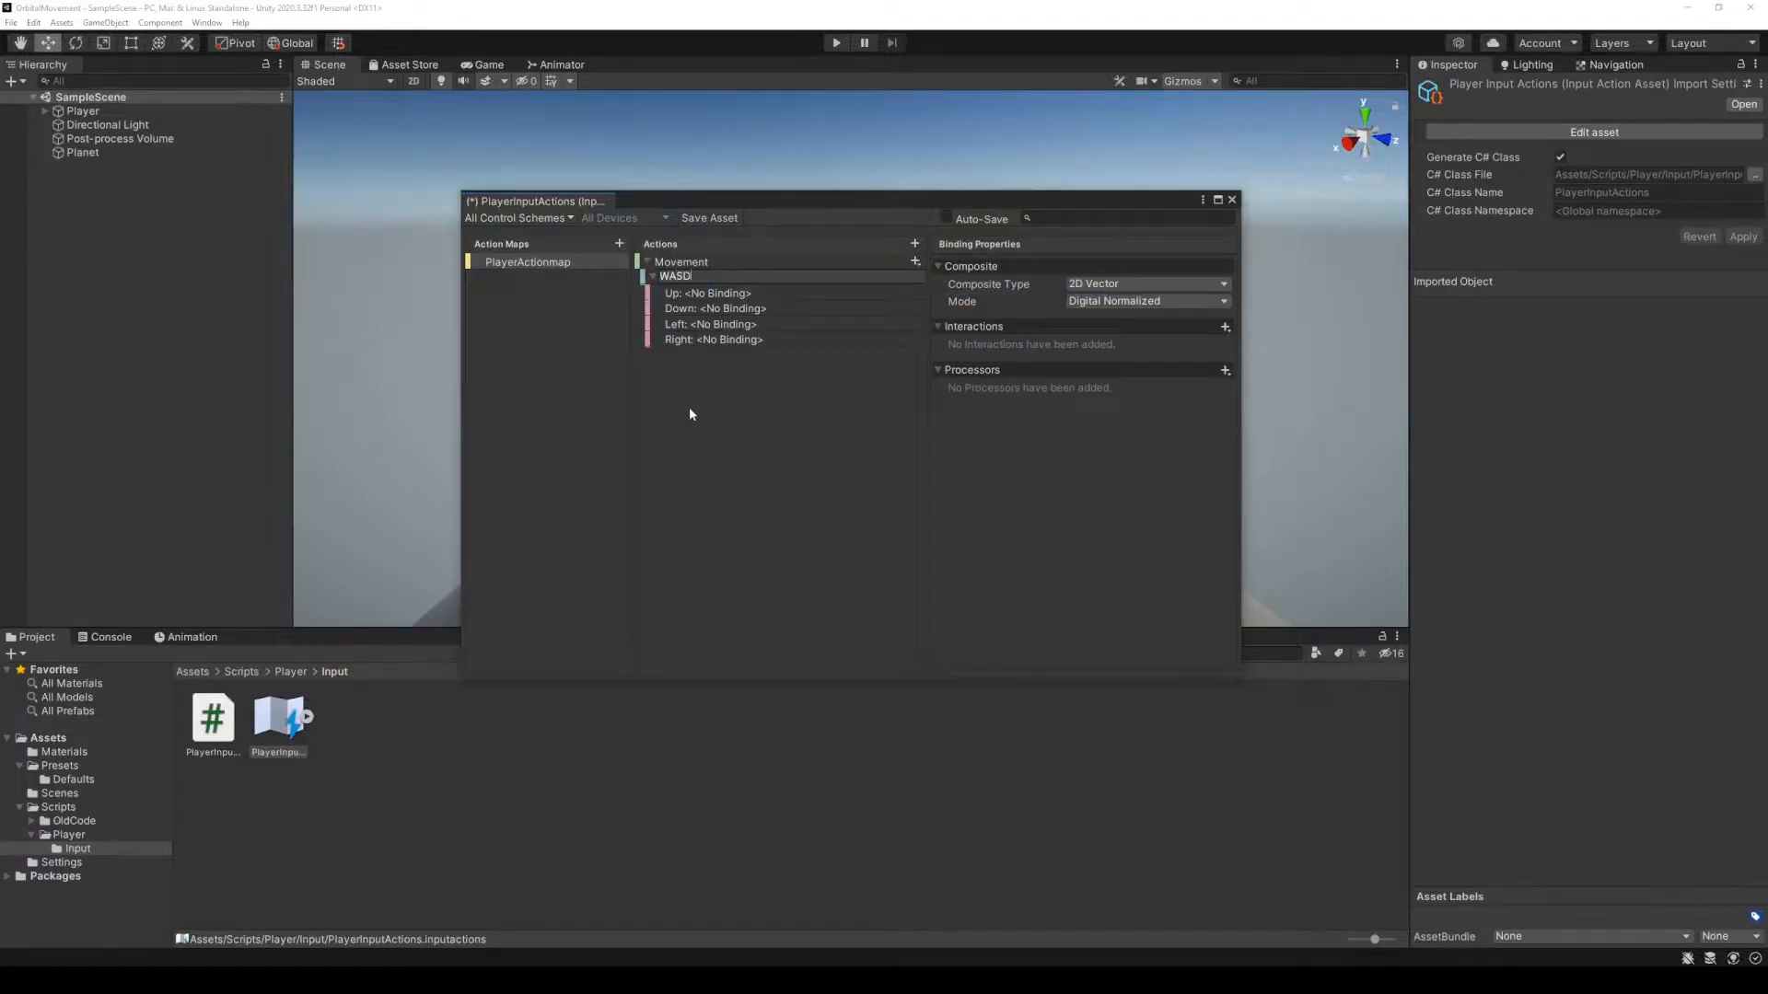
click(708, 293)
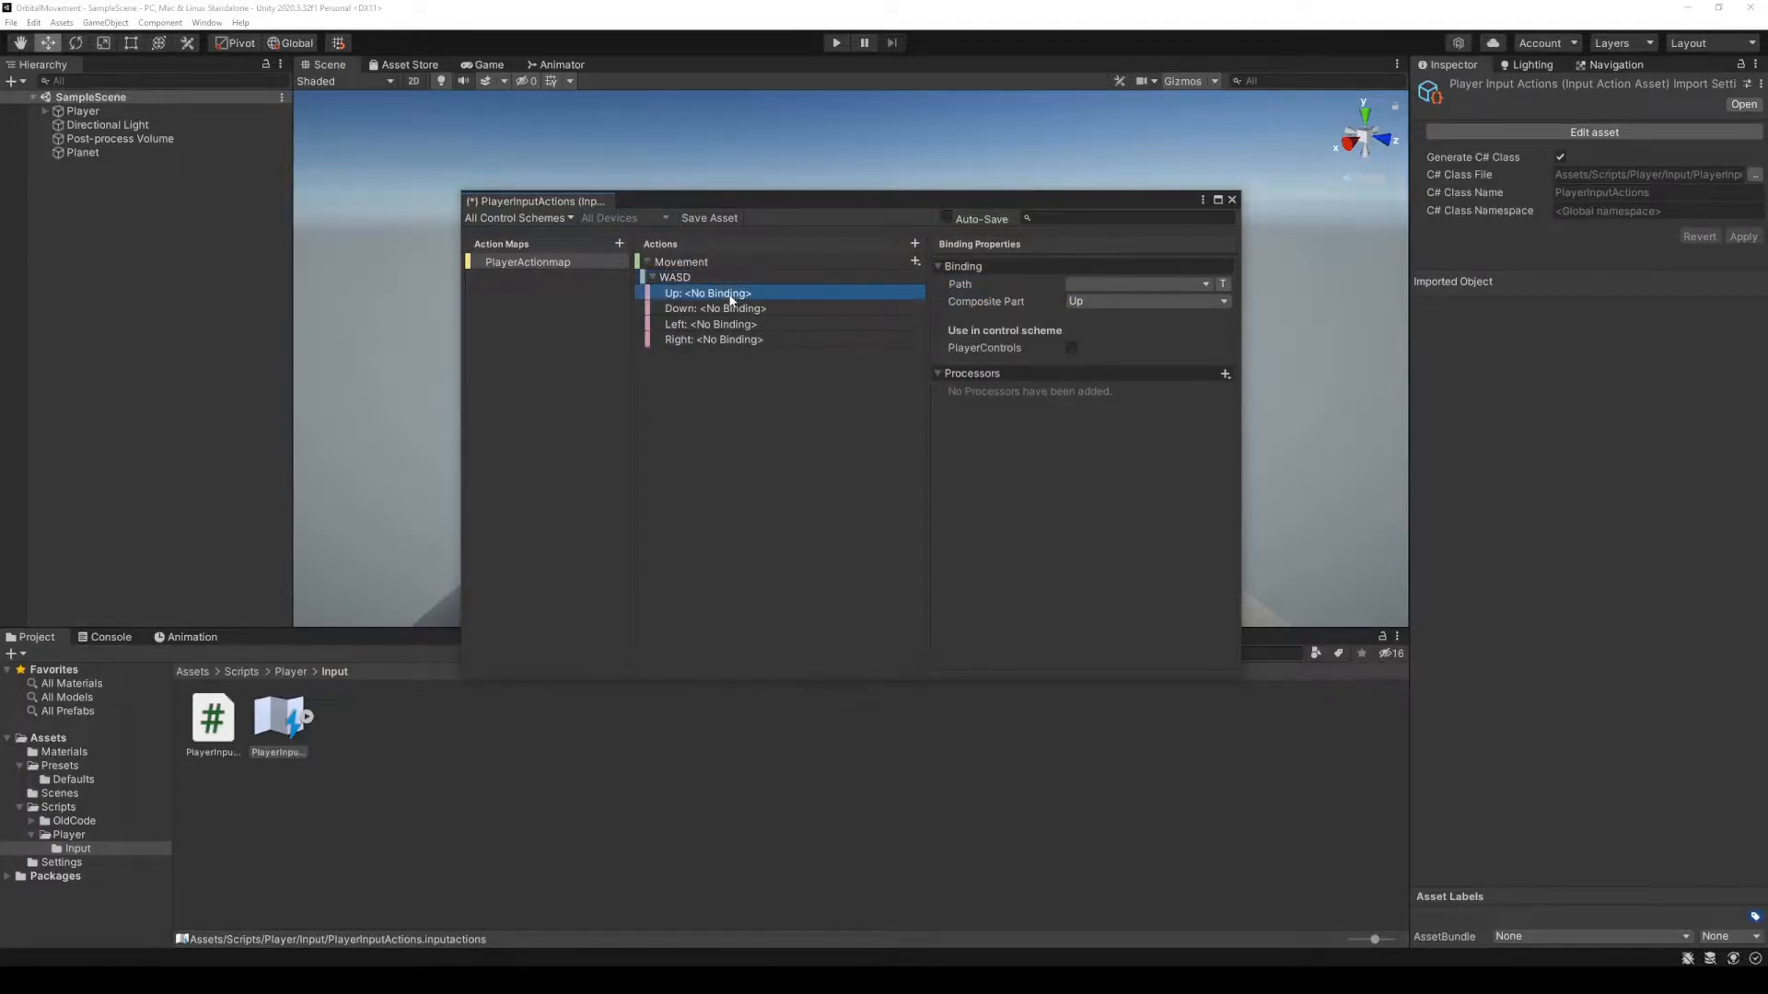
click(1139, 285)
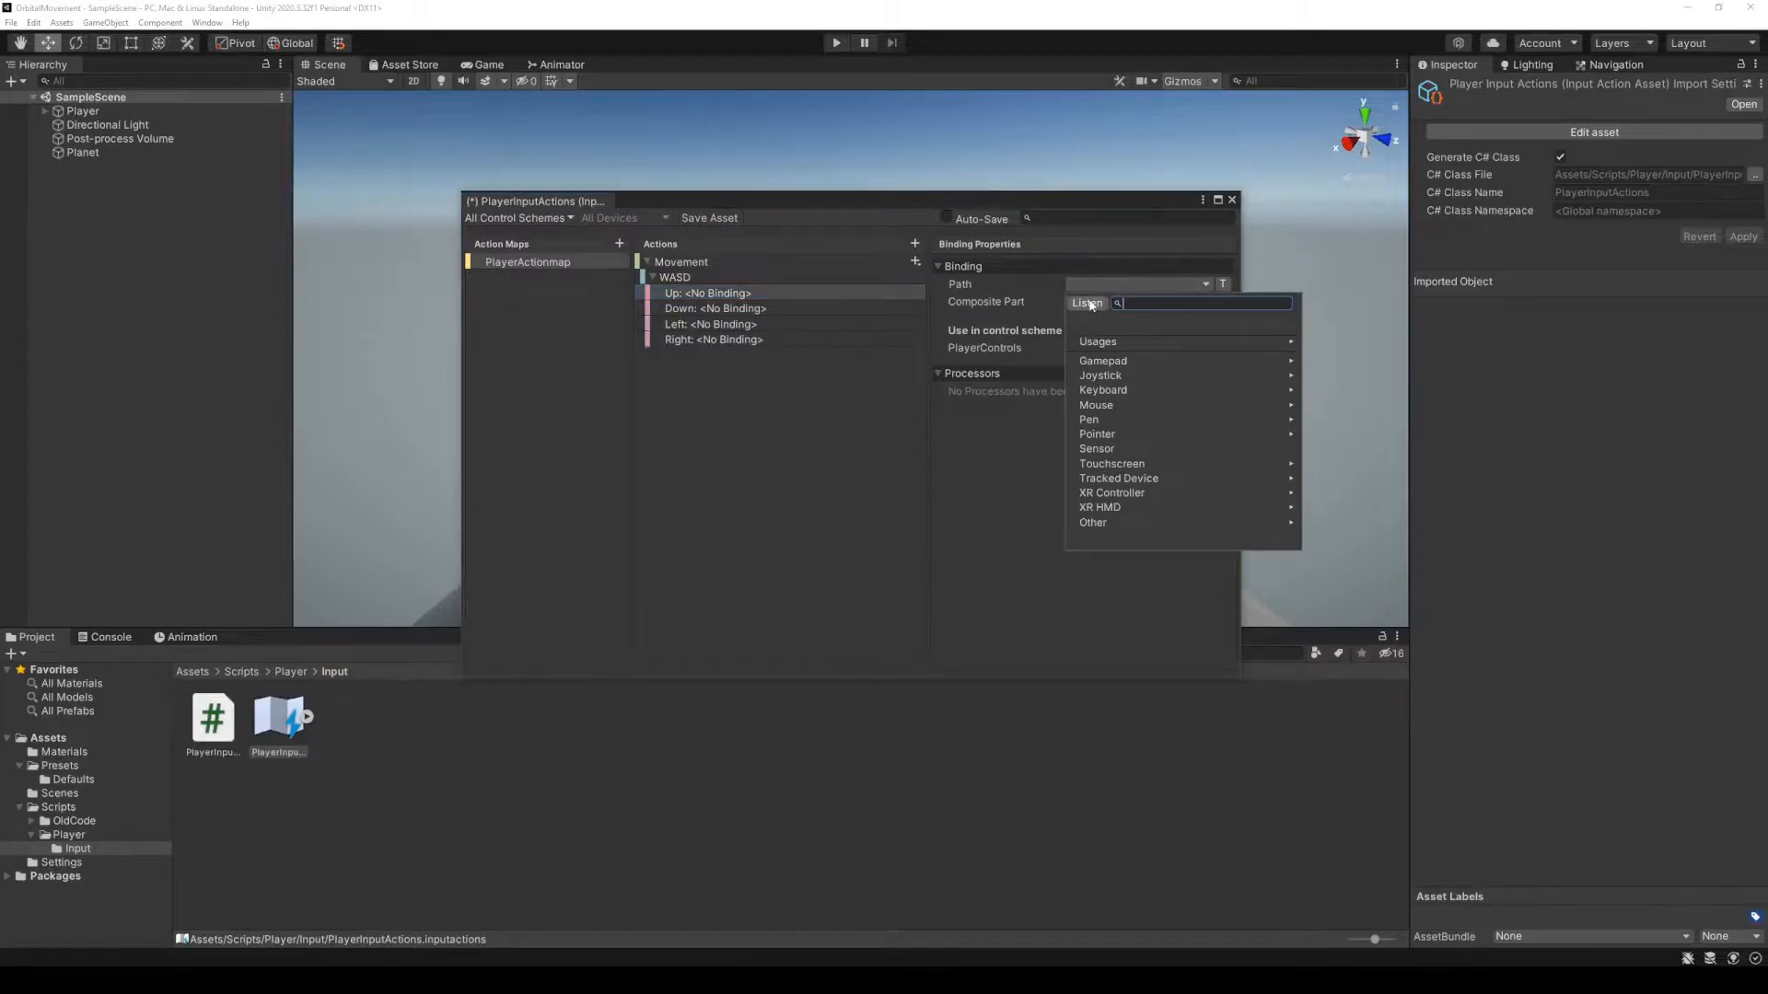
click(1085, 302)
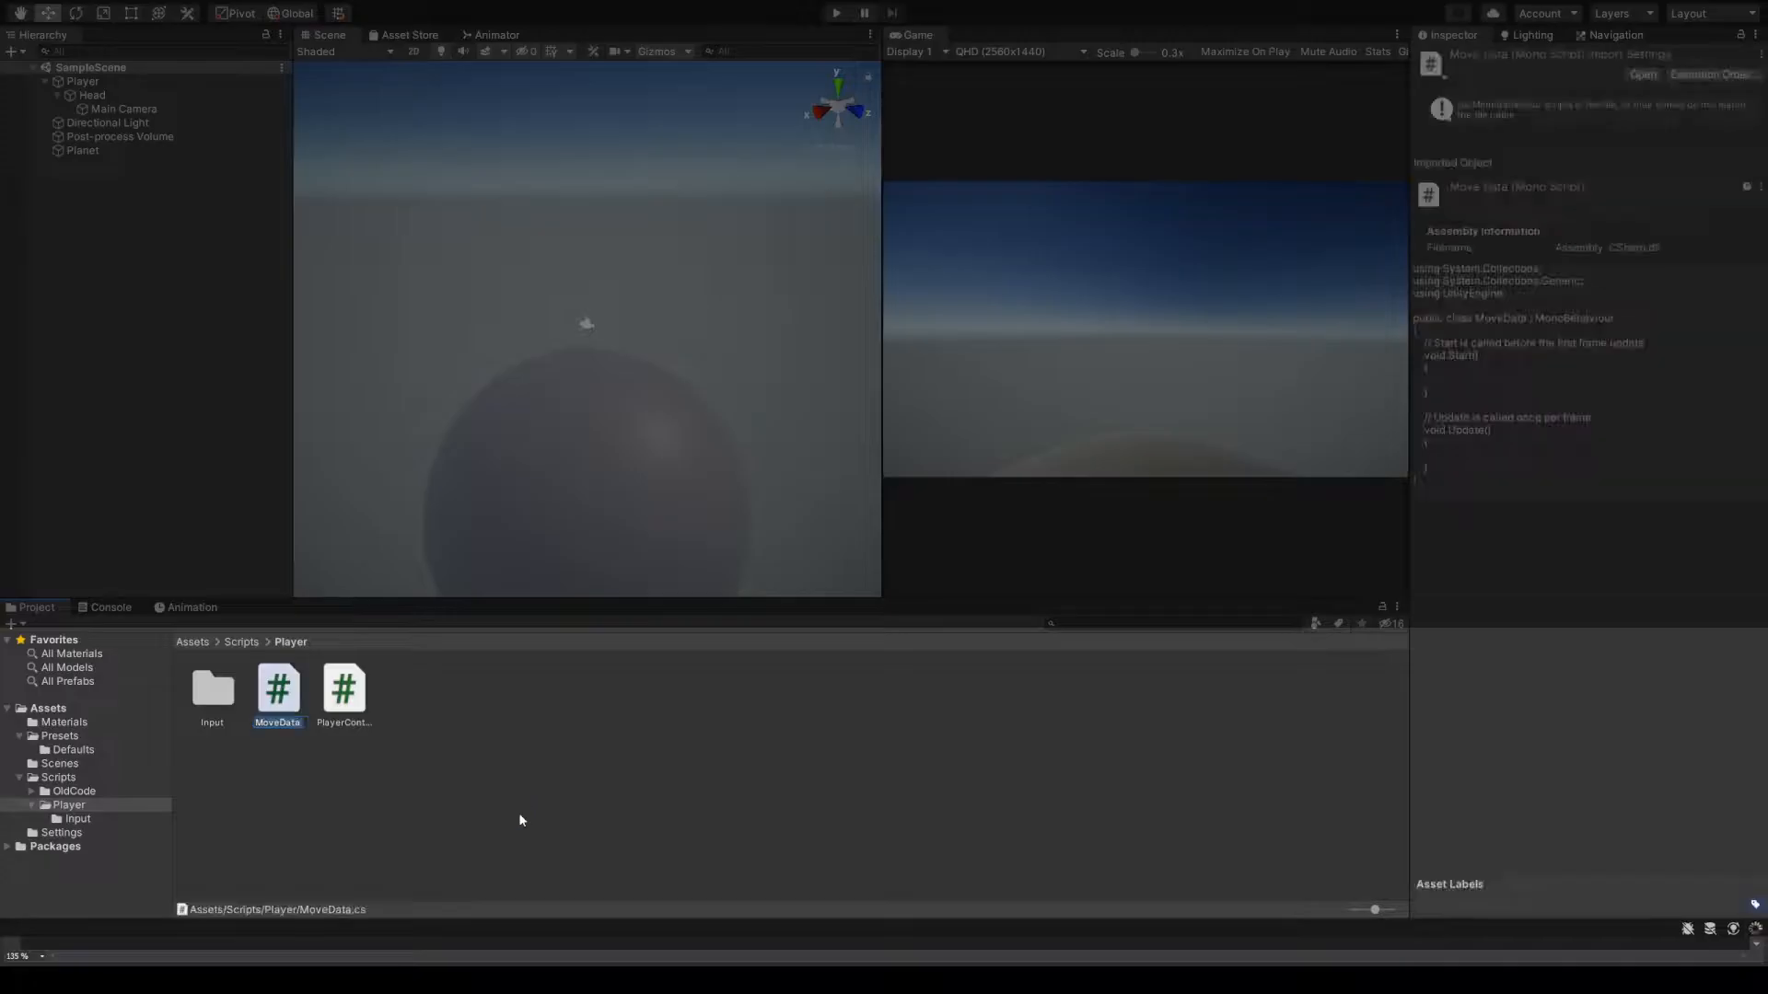
Make MoveData a ScriptableObject declaring public float MoveSpeed = 5f
double_click(277, 687)
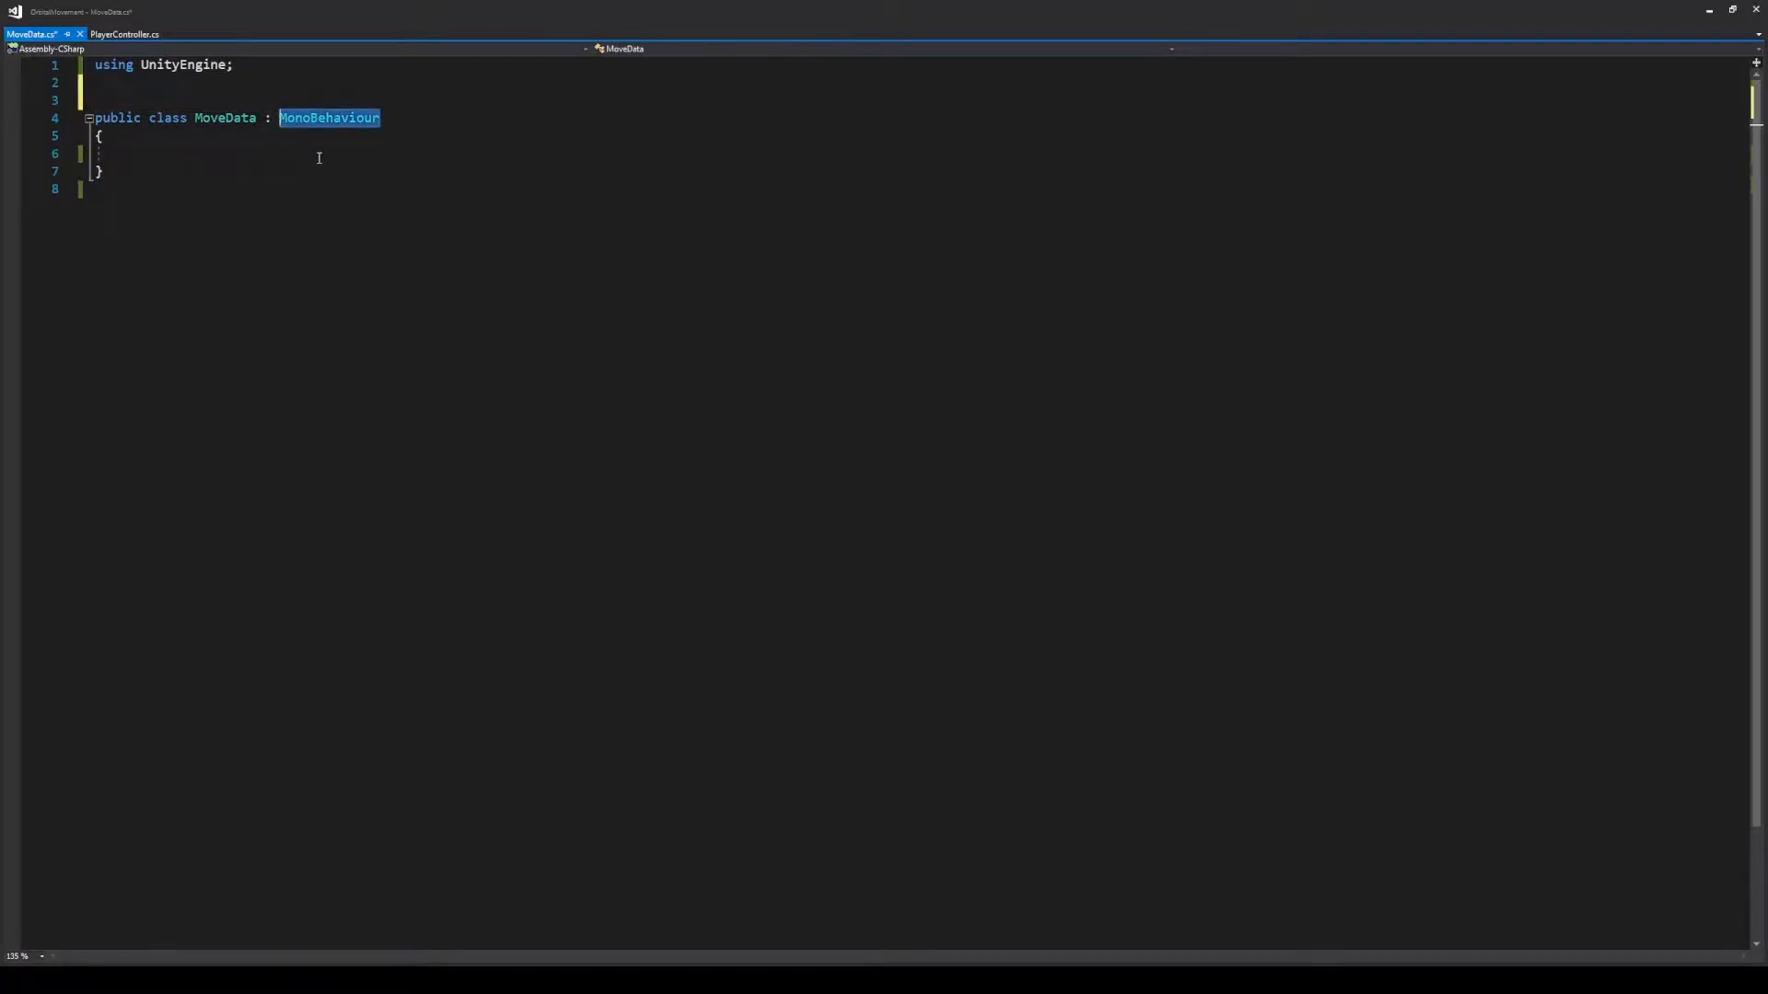
text(ScriptableObject)
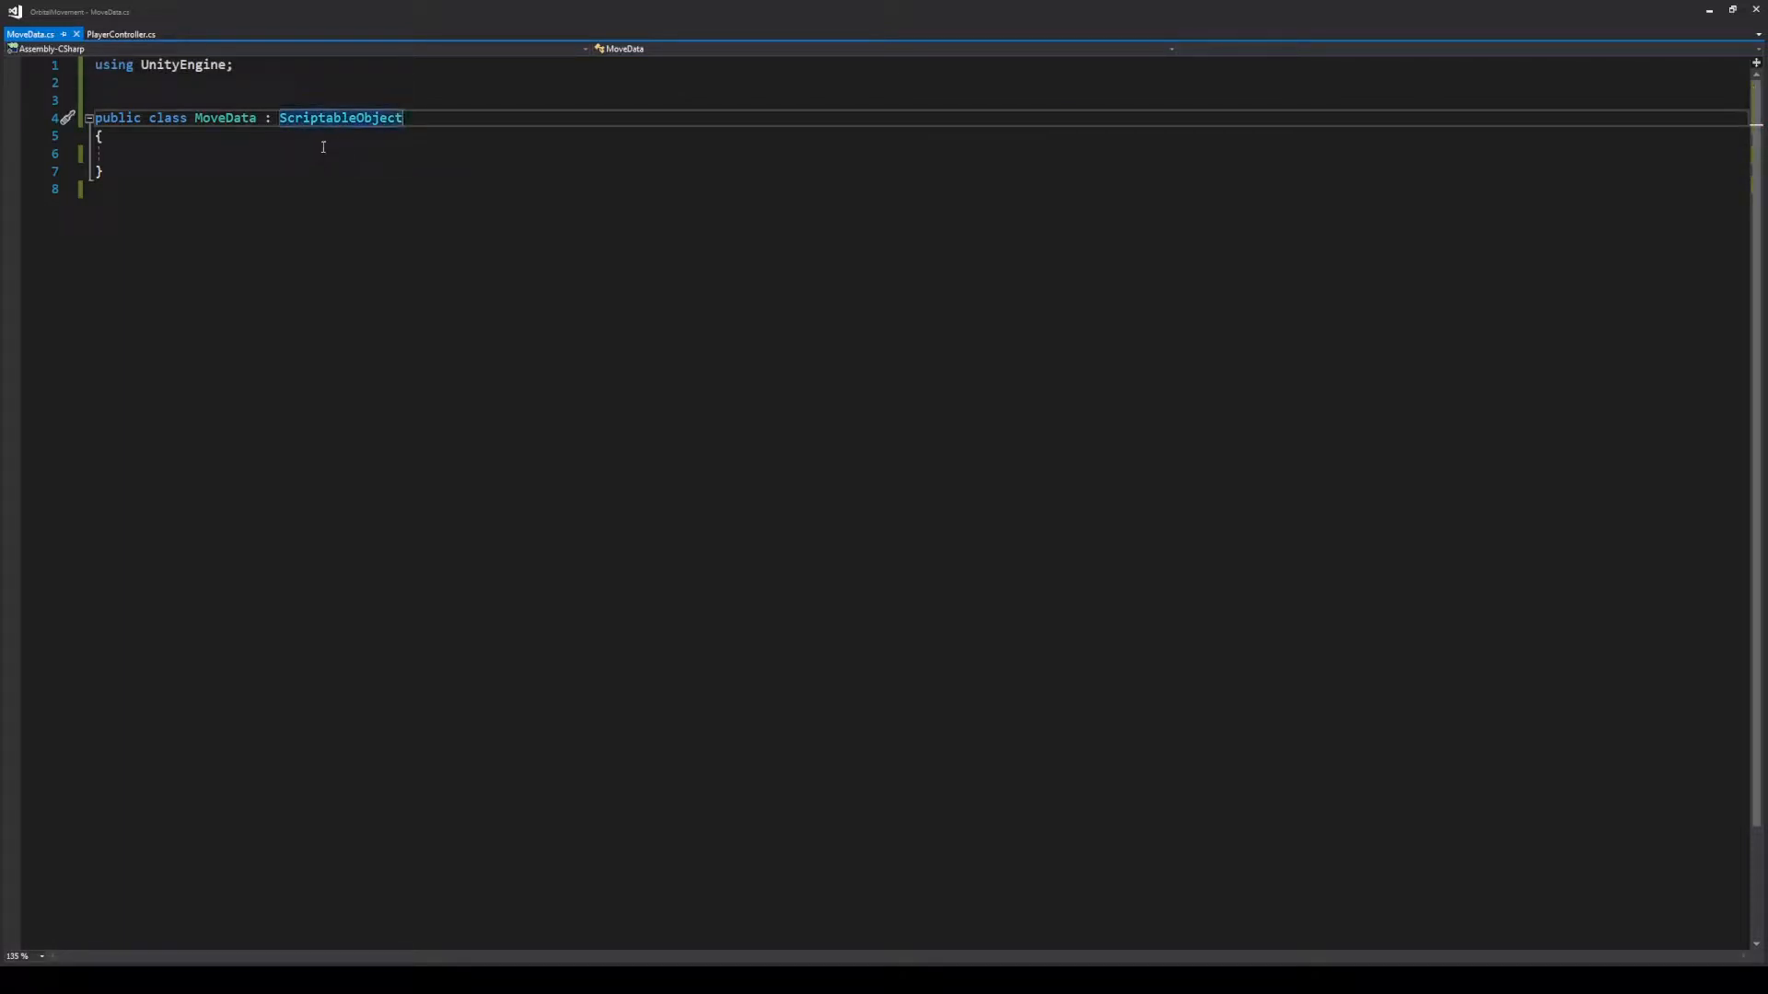
text(public floa)
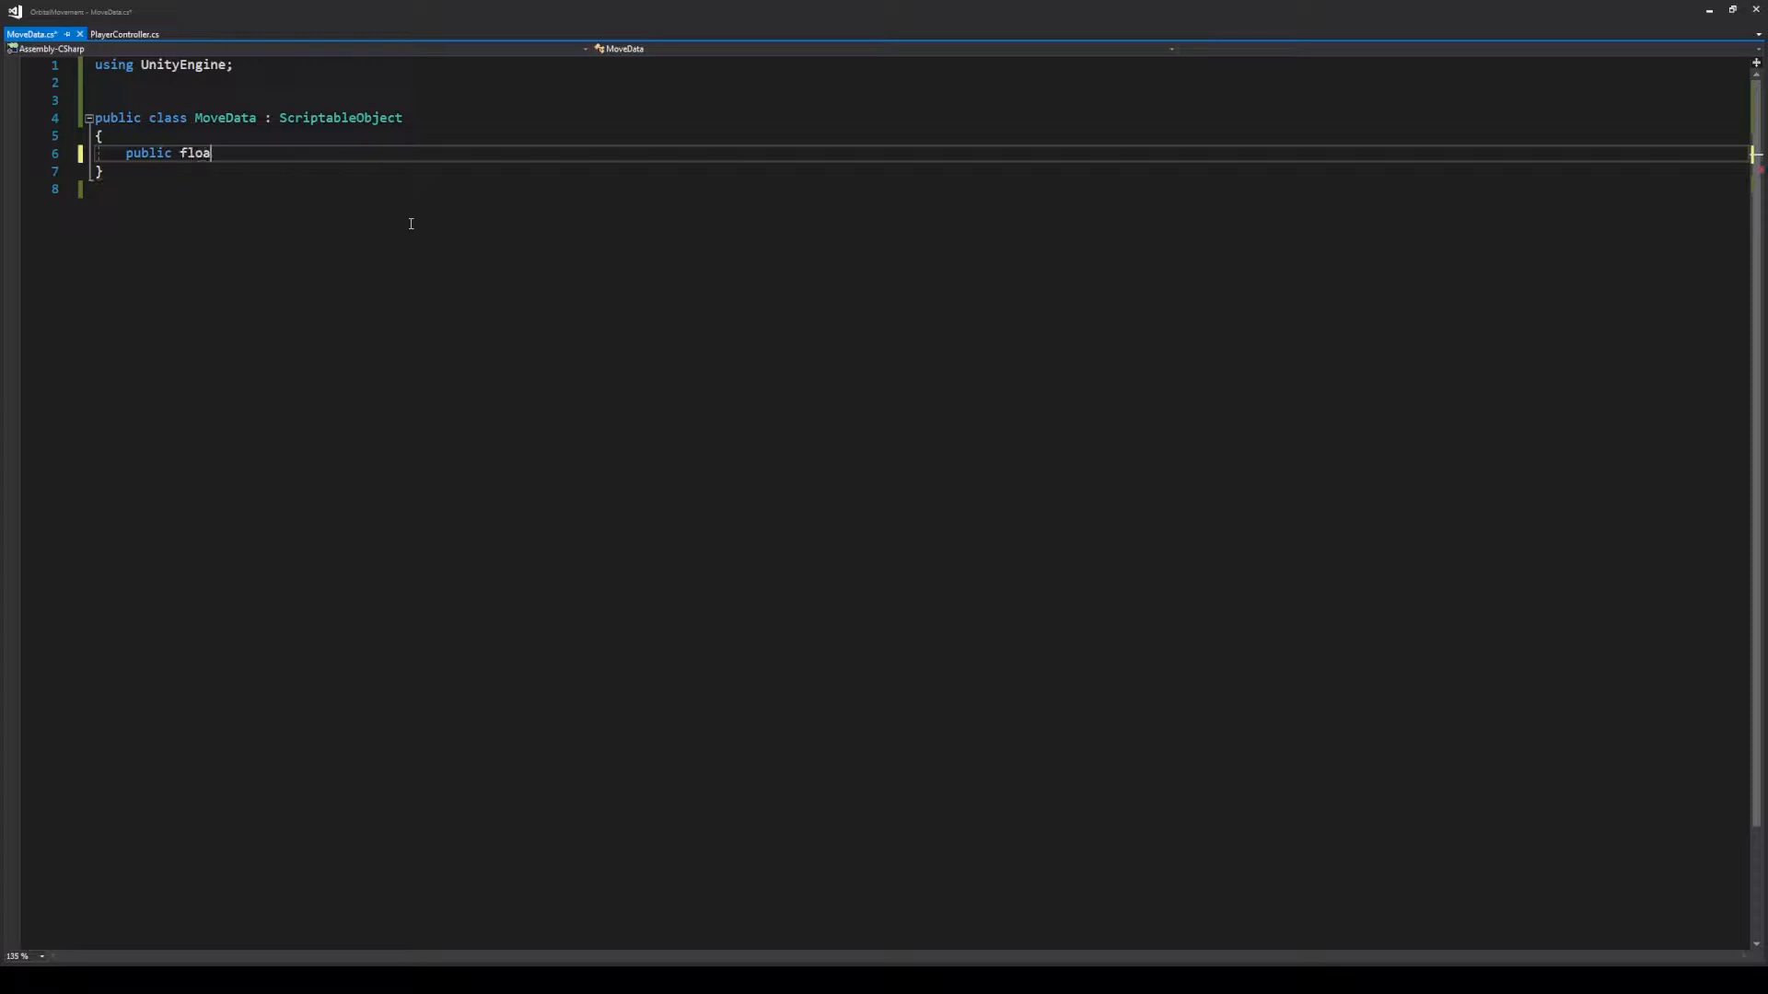
text(t MoveSpeed =)
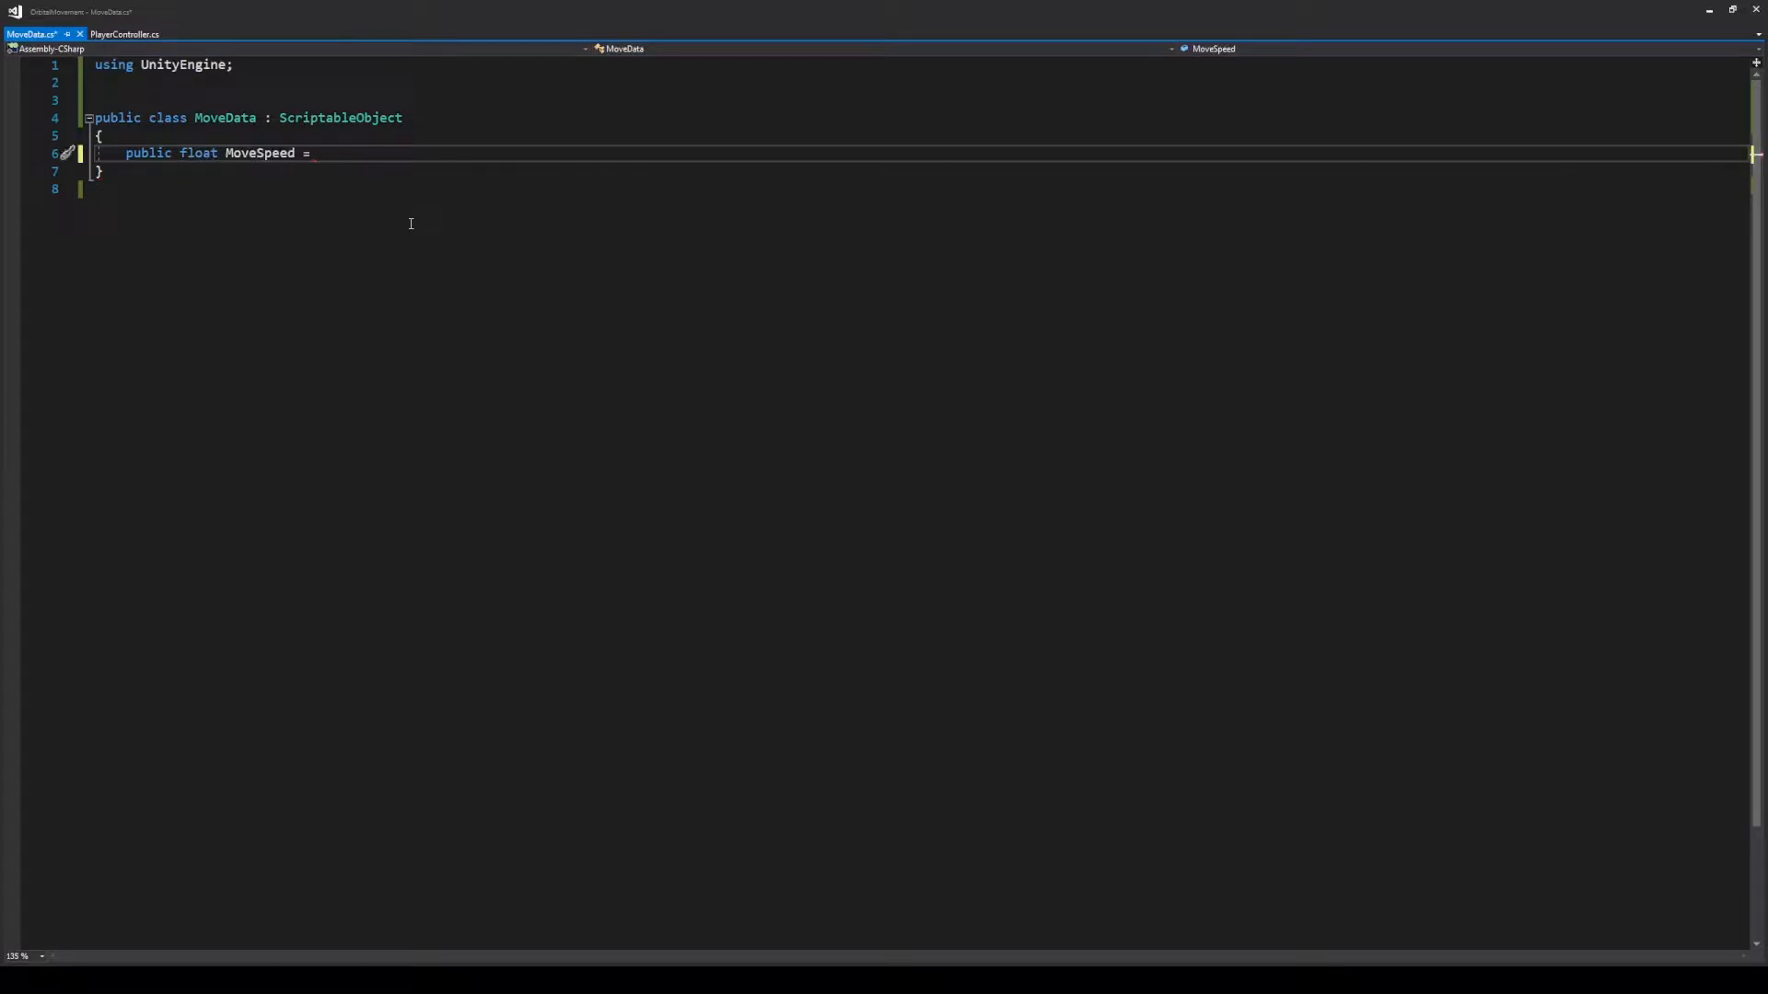
text(5f;)
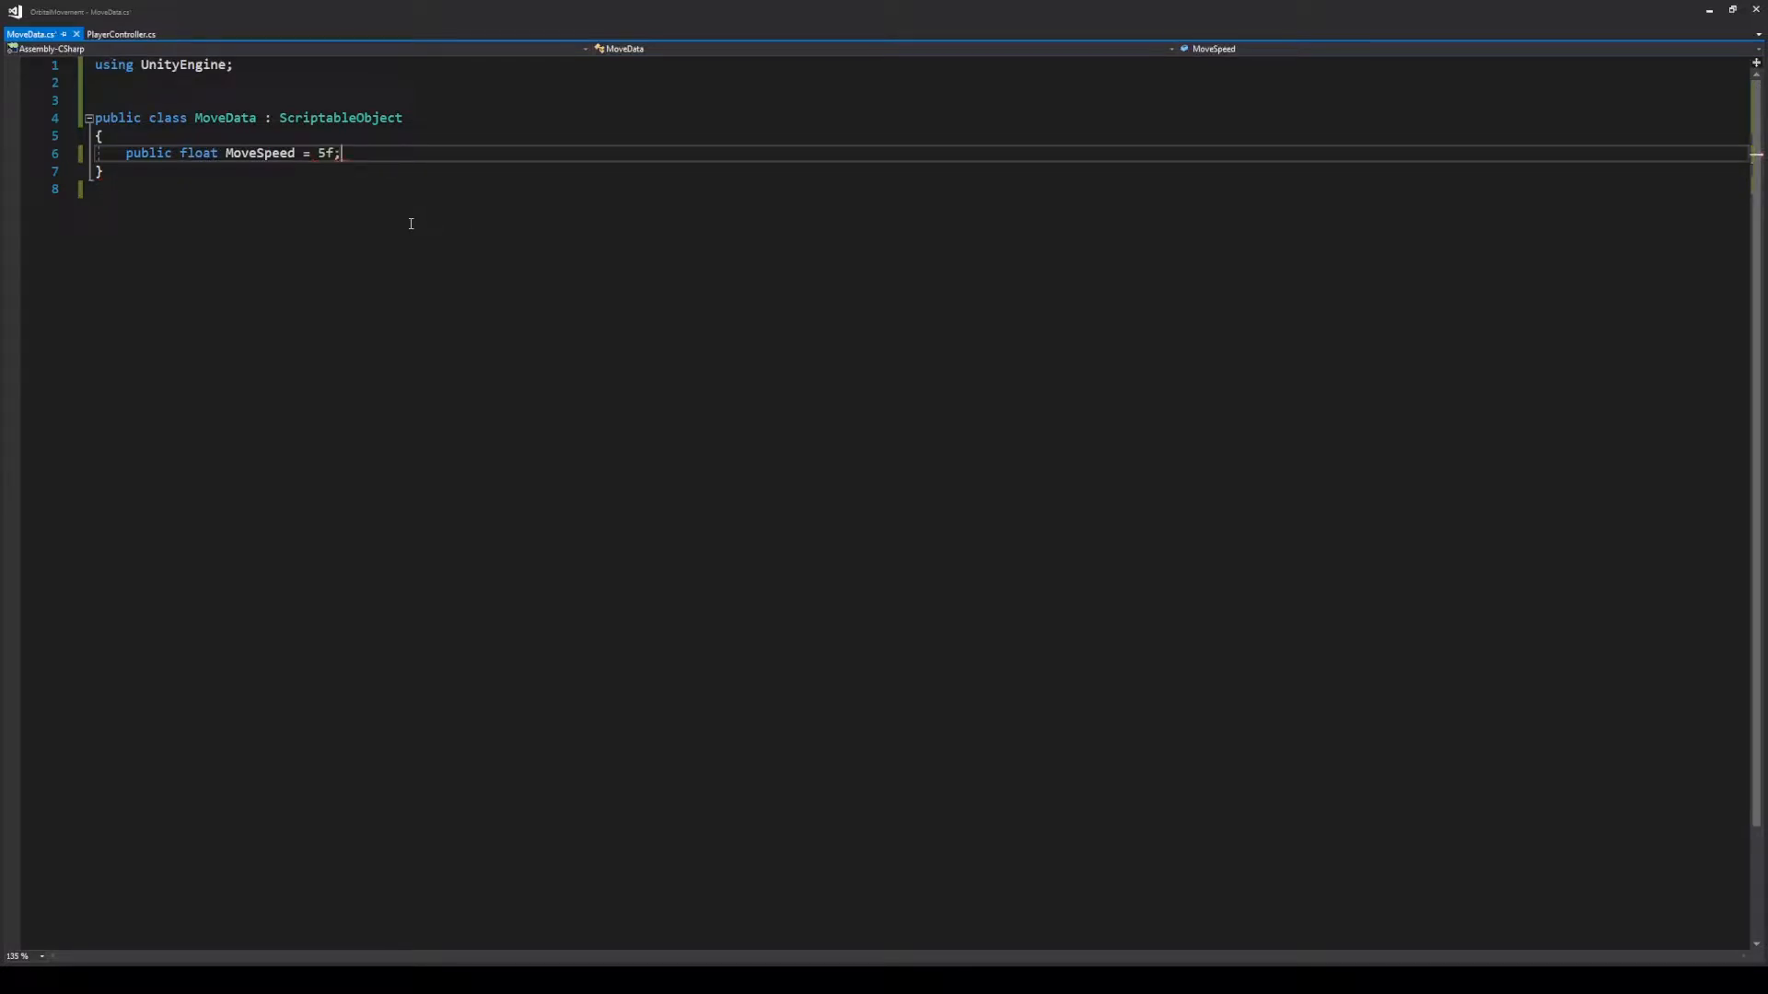
click(121, 34)
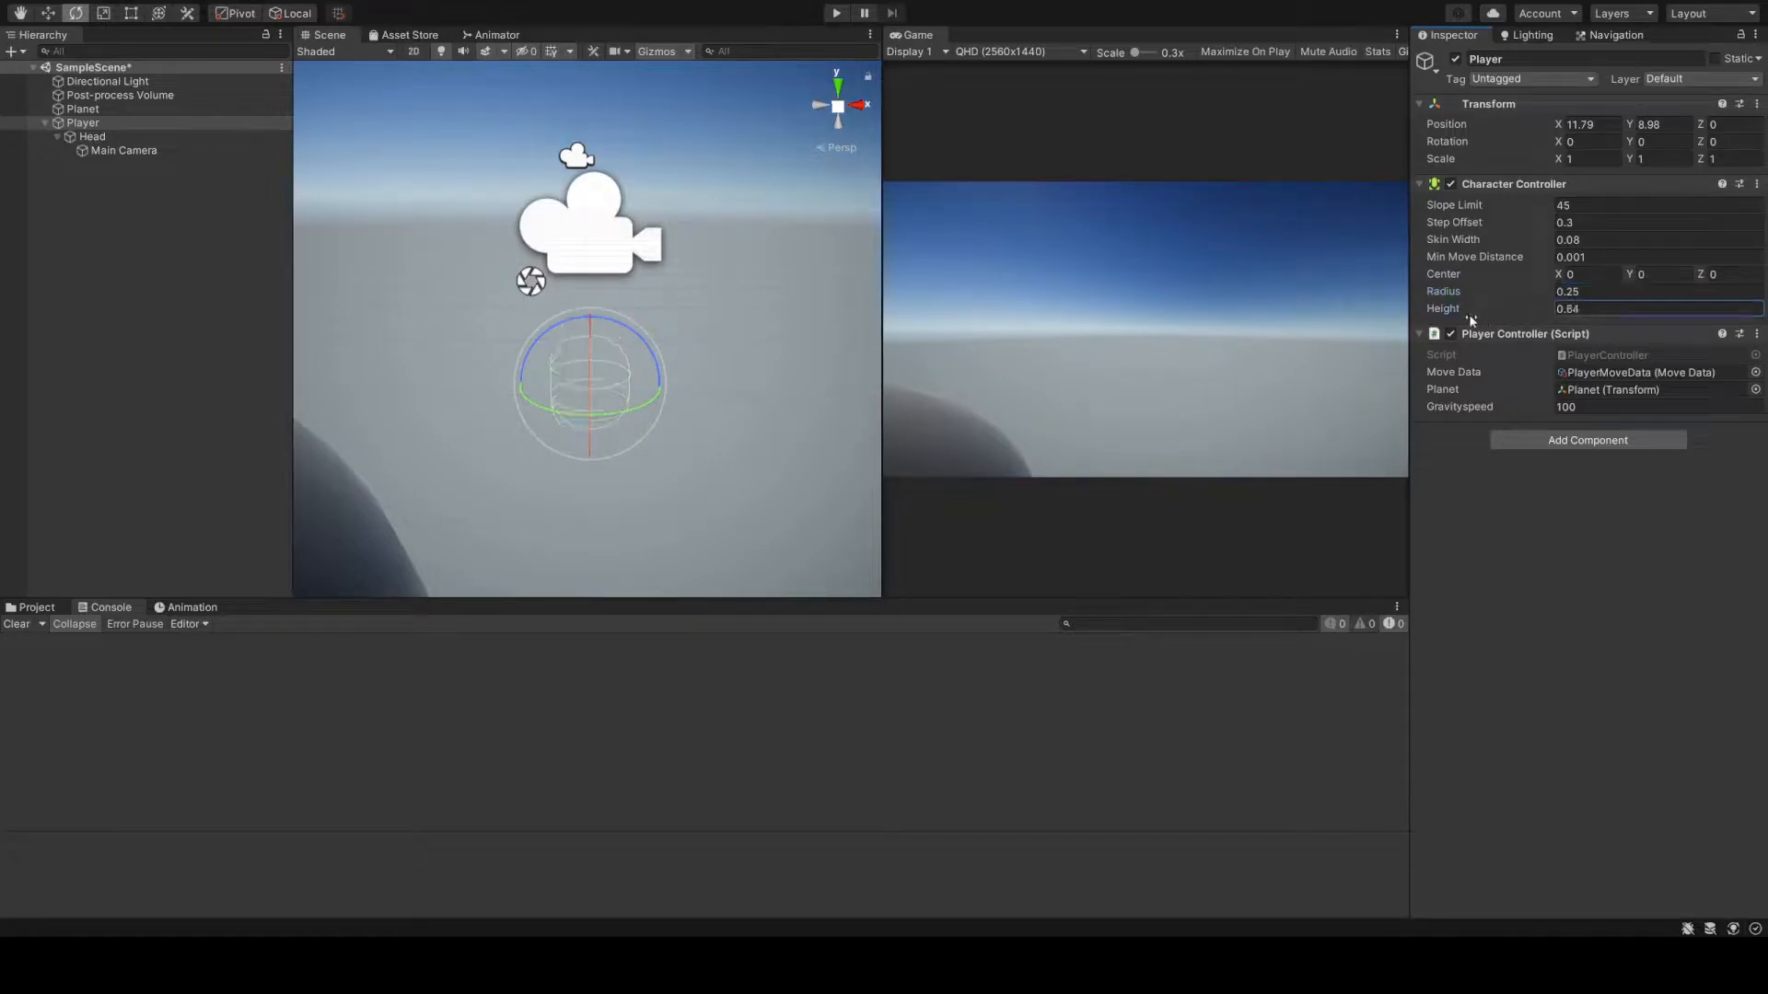
Set Character Controller height to 0.44, name the new script Movement, and open it
text(0.44)
text(Movemen)
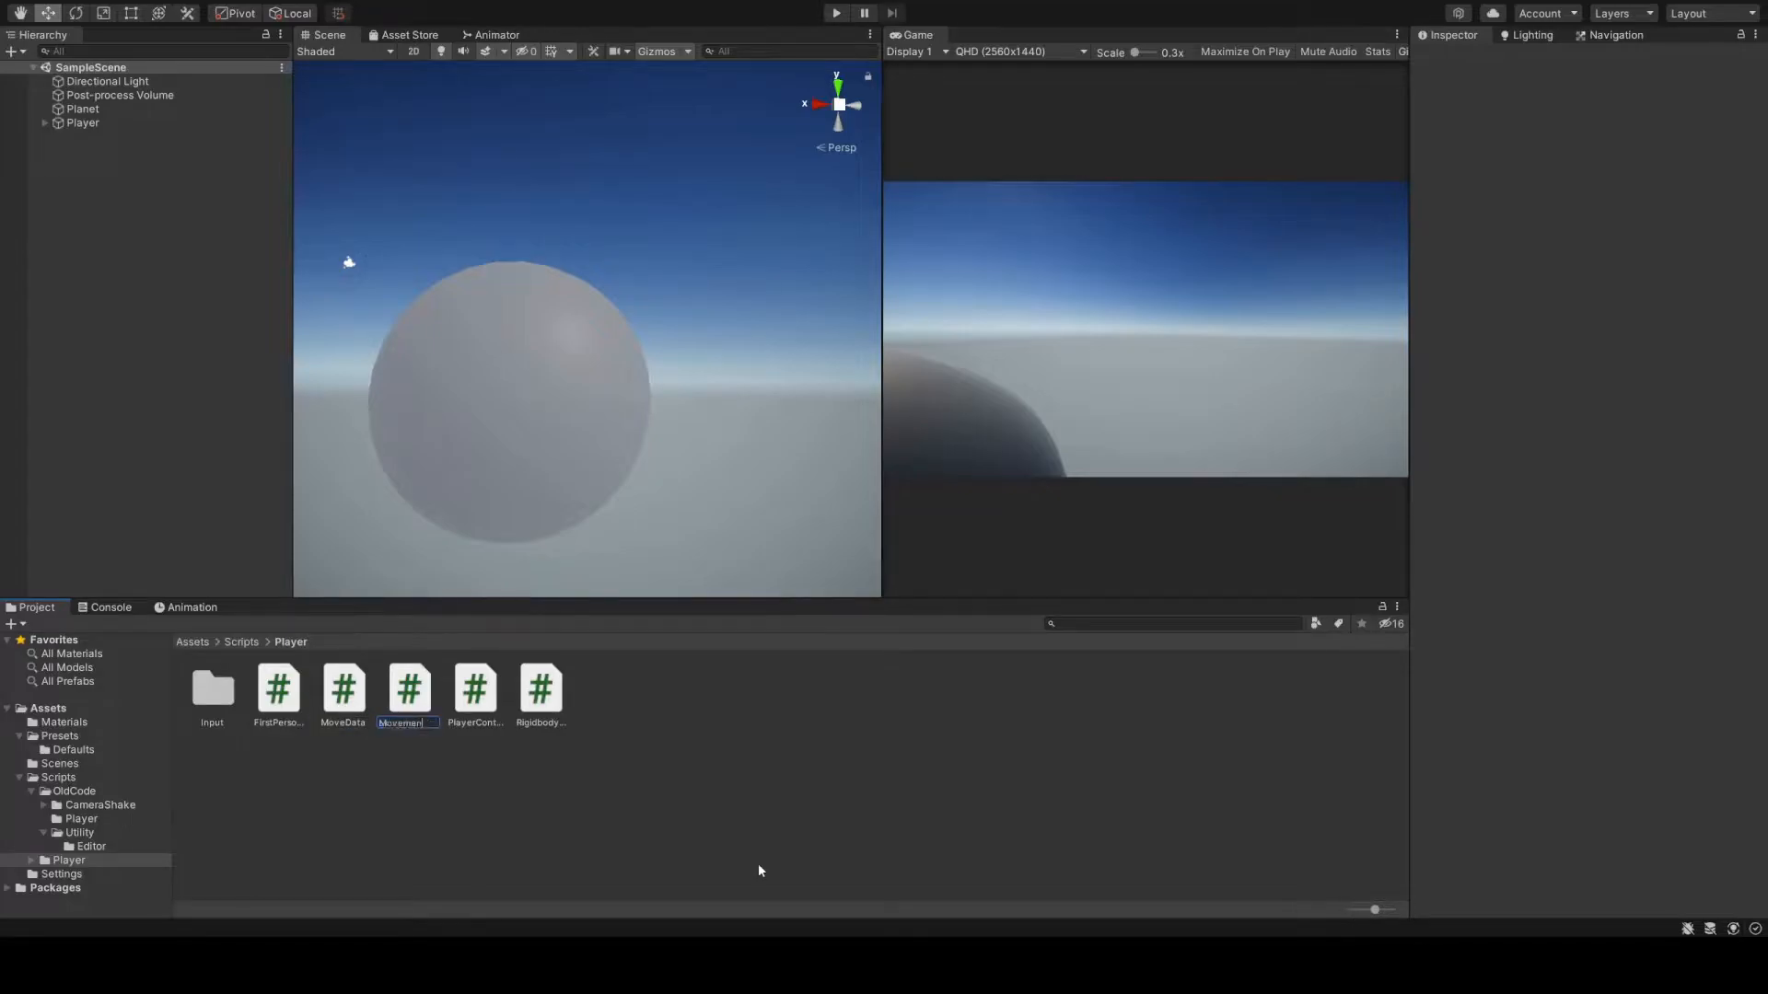
click(408, 688)
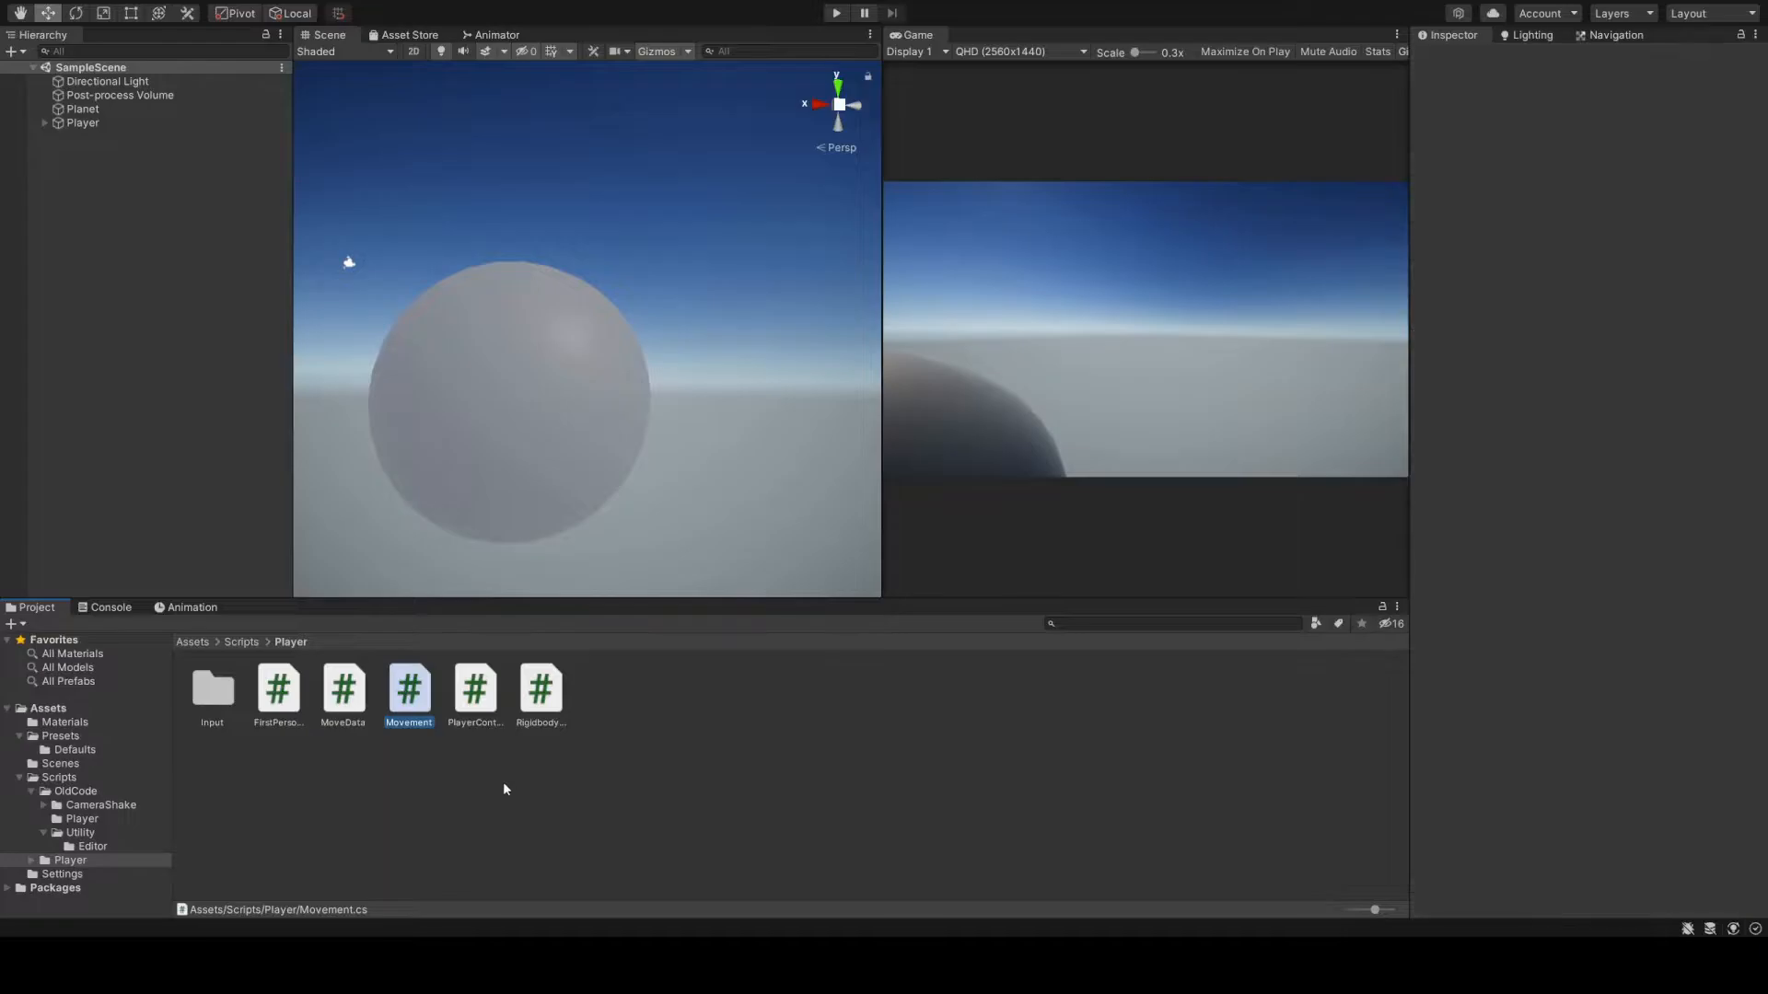
double_click(278, 687)
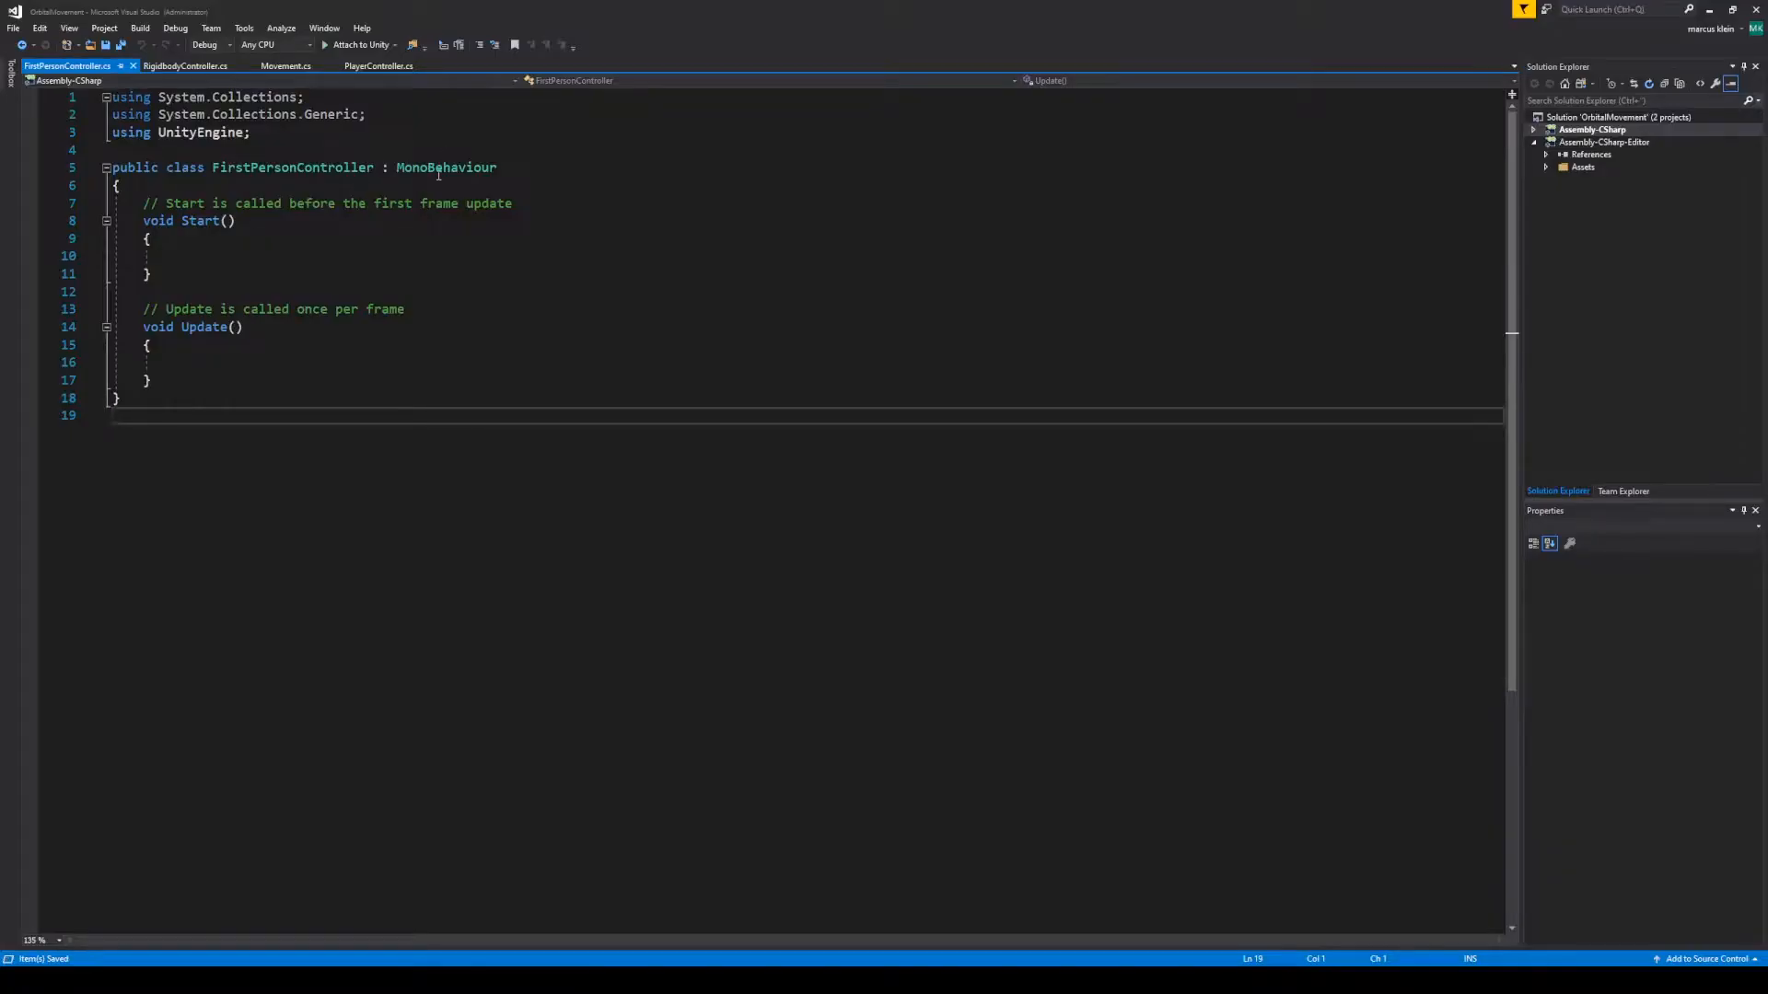
Change FirstPersonController's base class to Movement, then select RigidbodyController's base class name
text(movement)
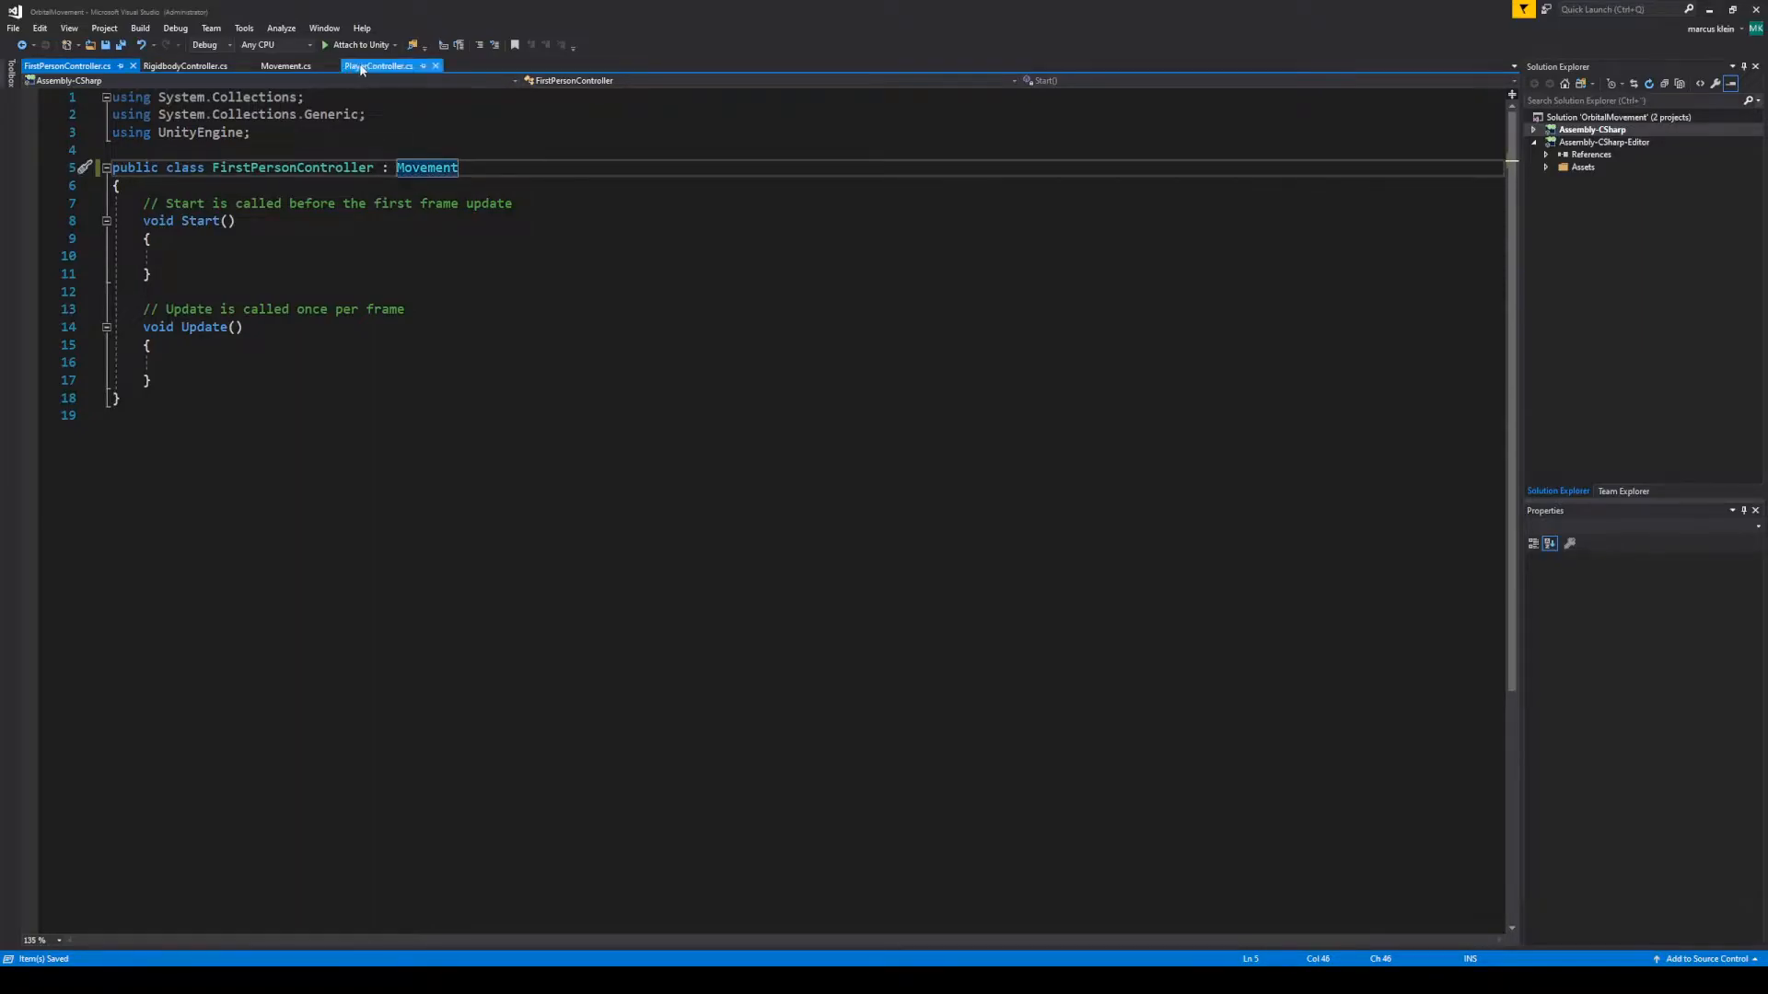
click(186, 65)
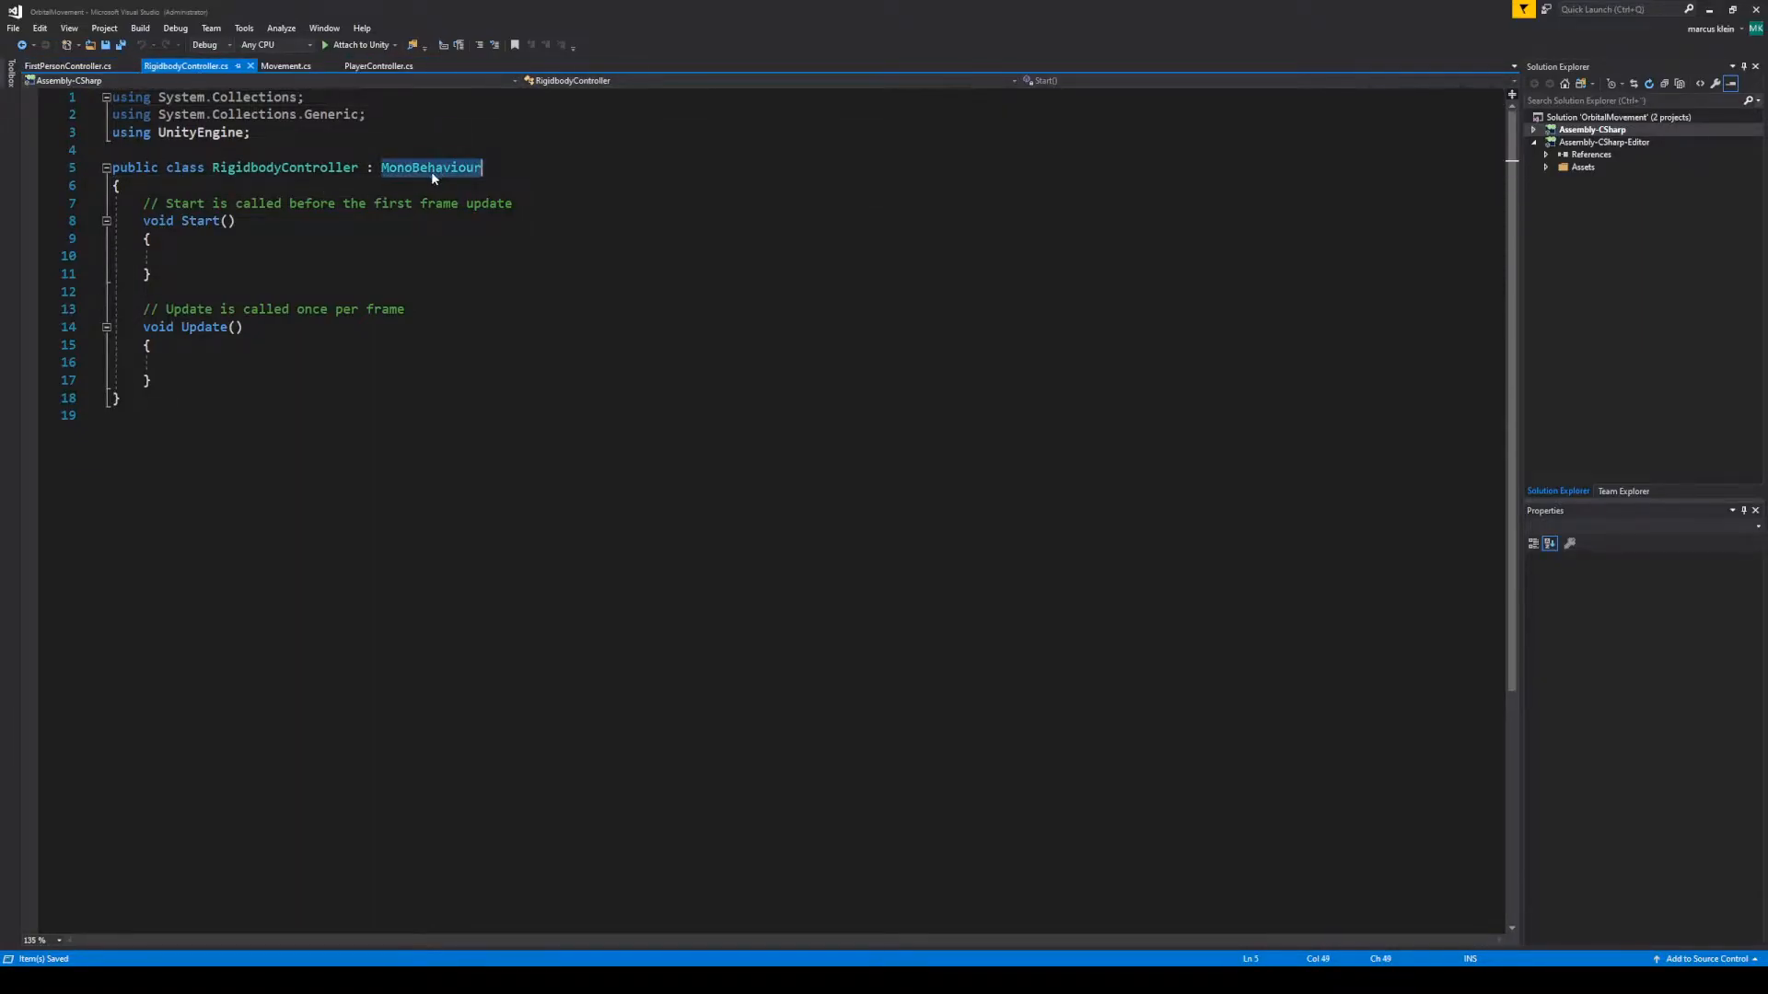
click(287, 65)
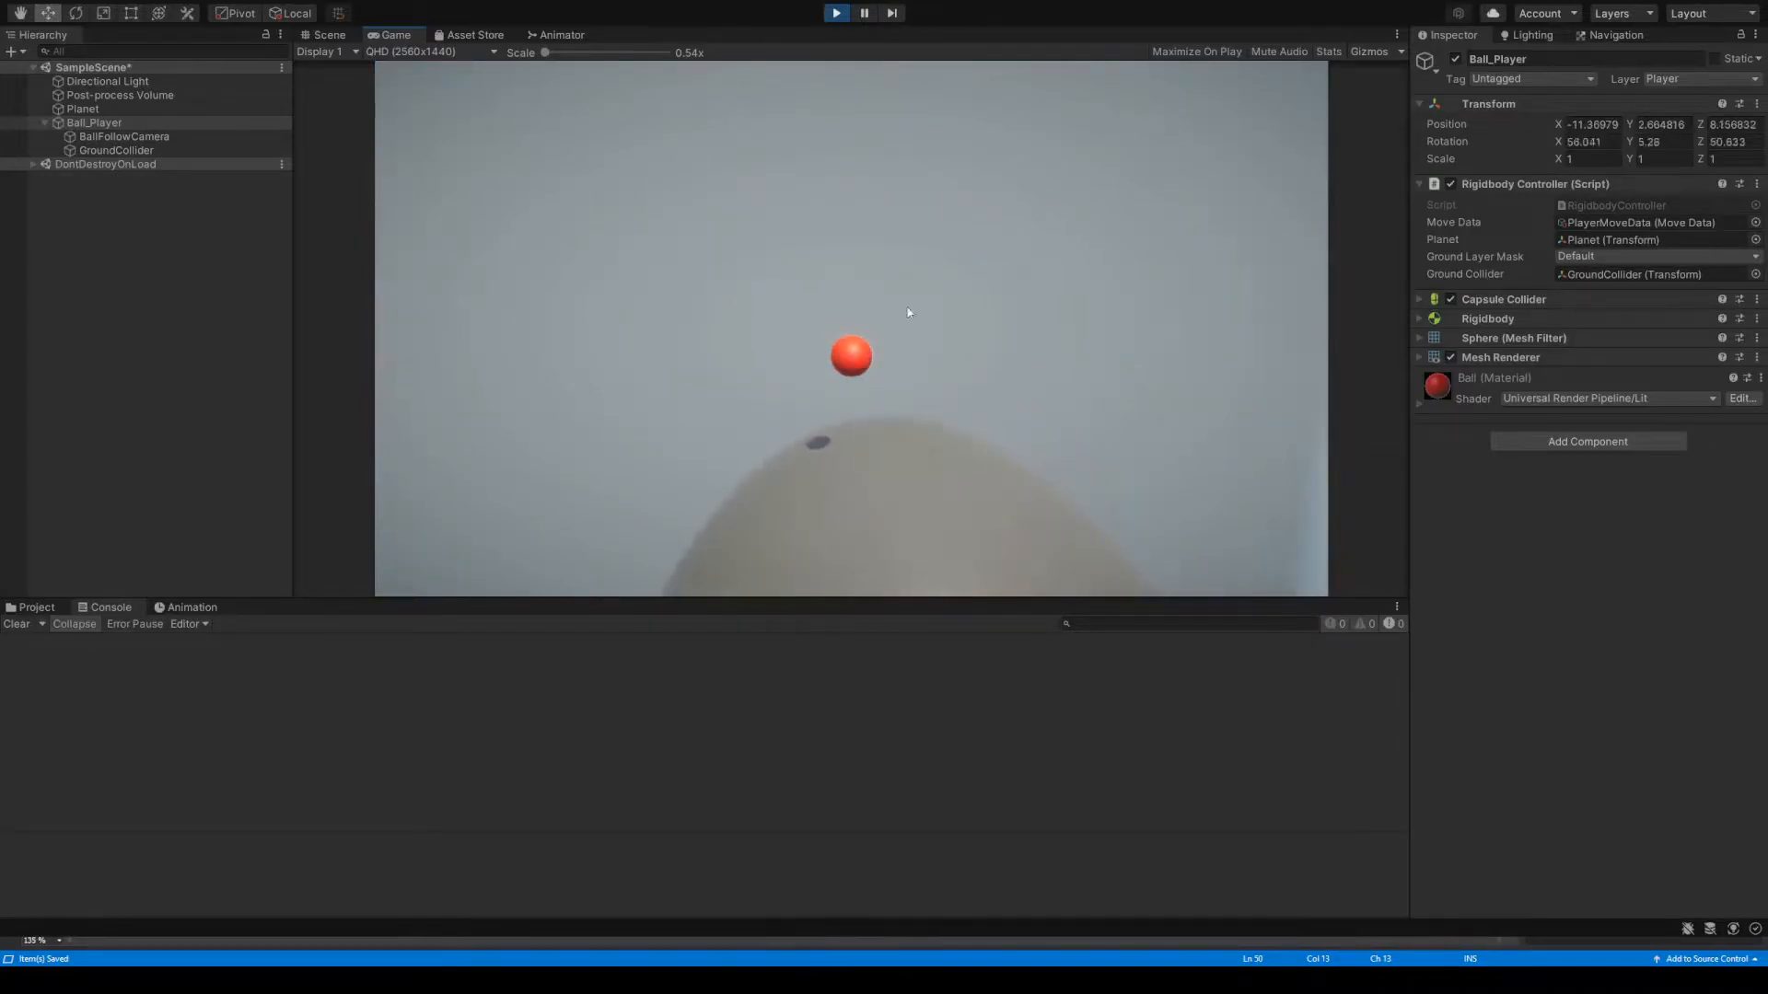
Select FPSPlayer child objects and edit the GroundCollider's components in the Inspector
click(81, 108)
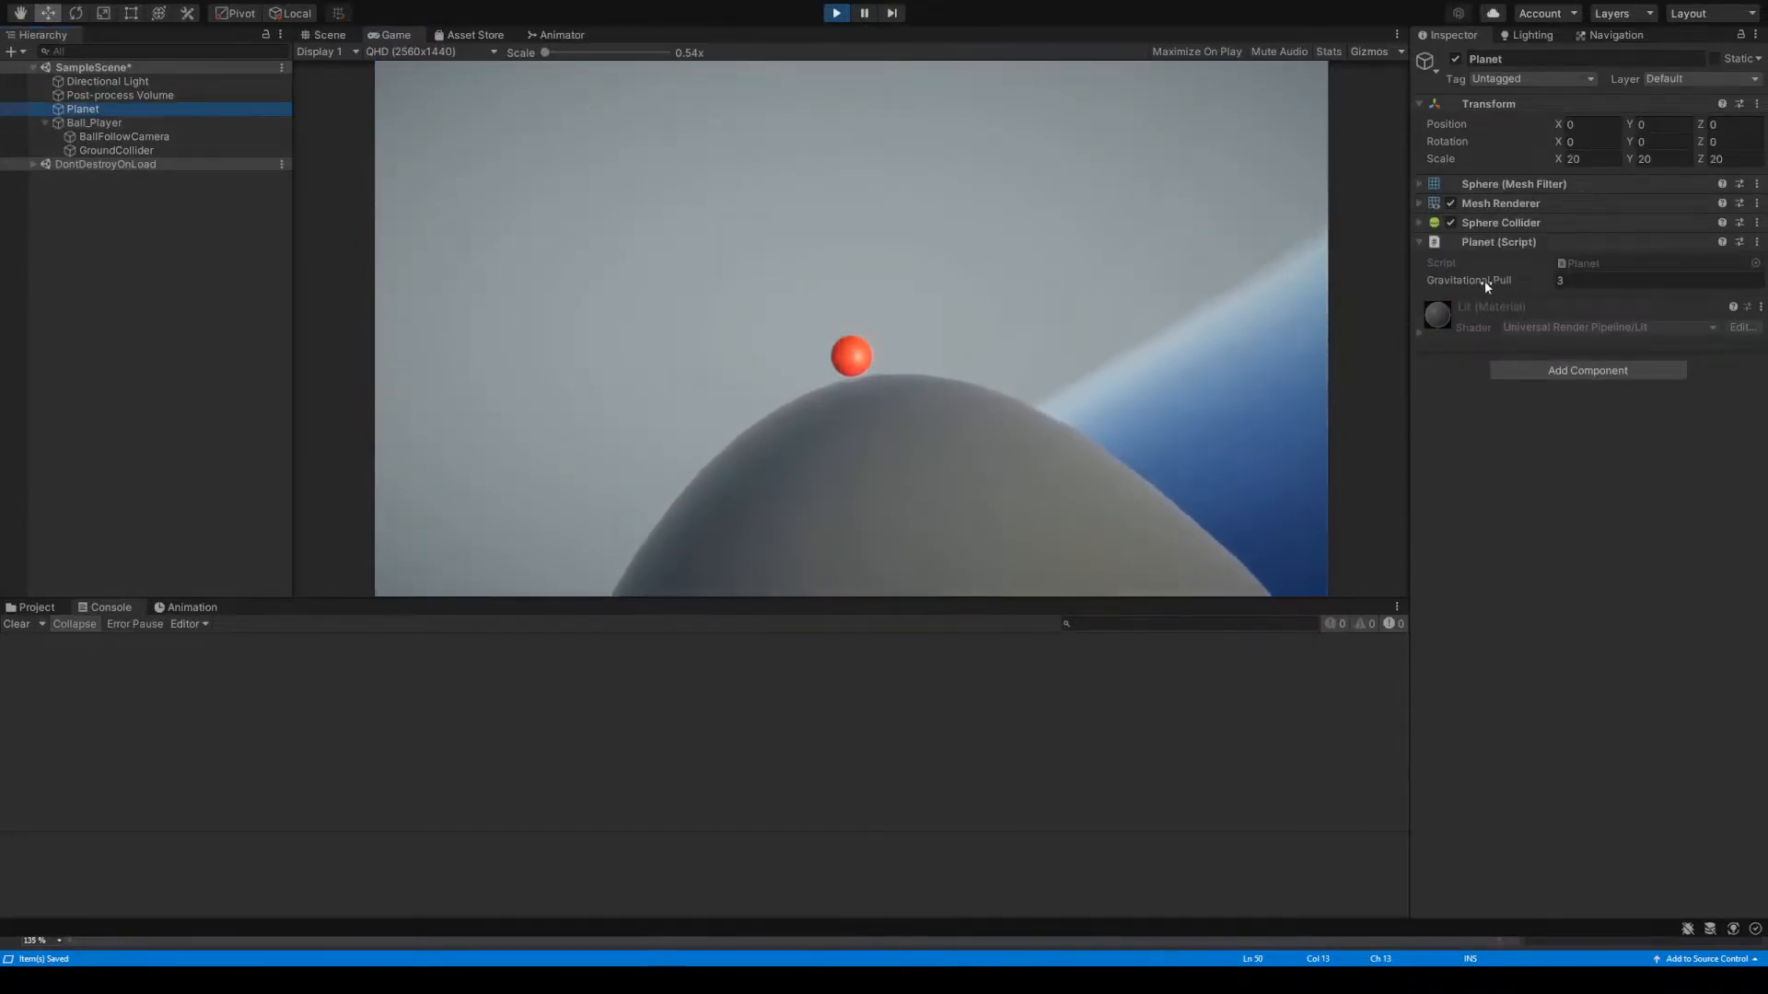
click(115, 150)
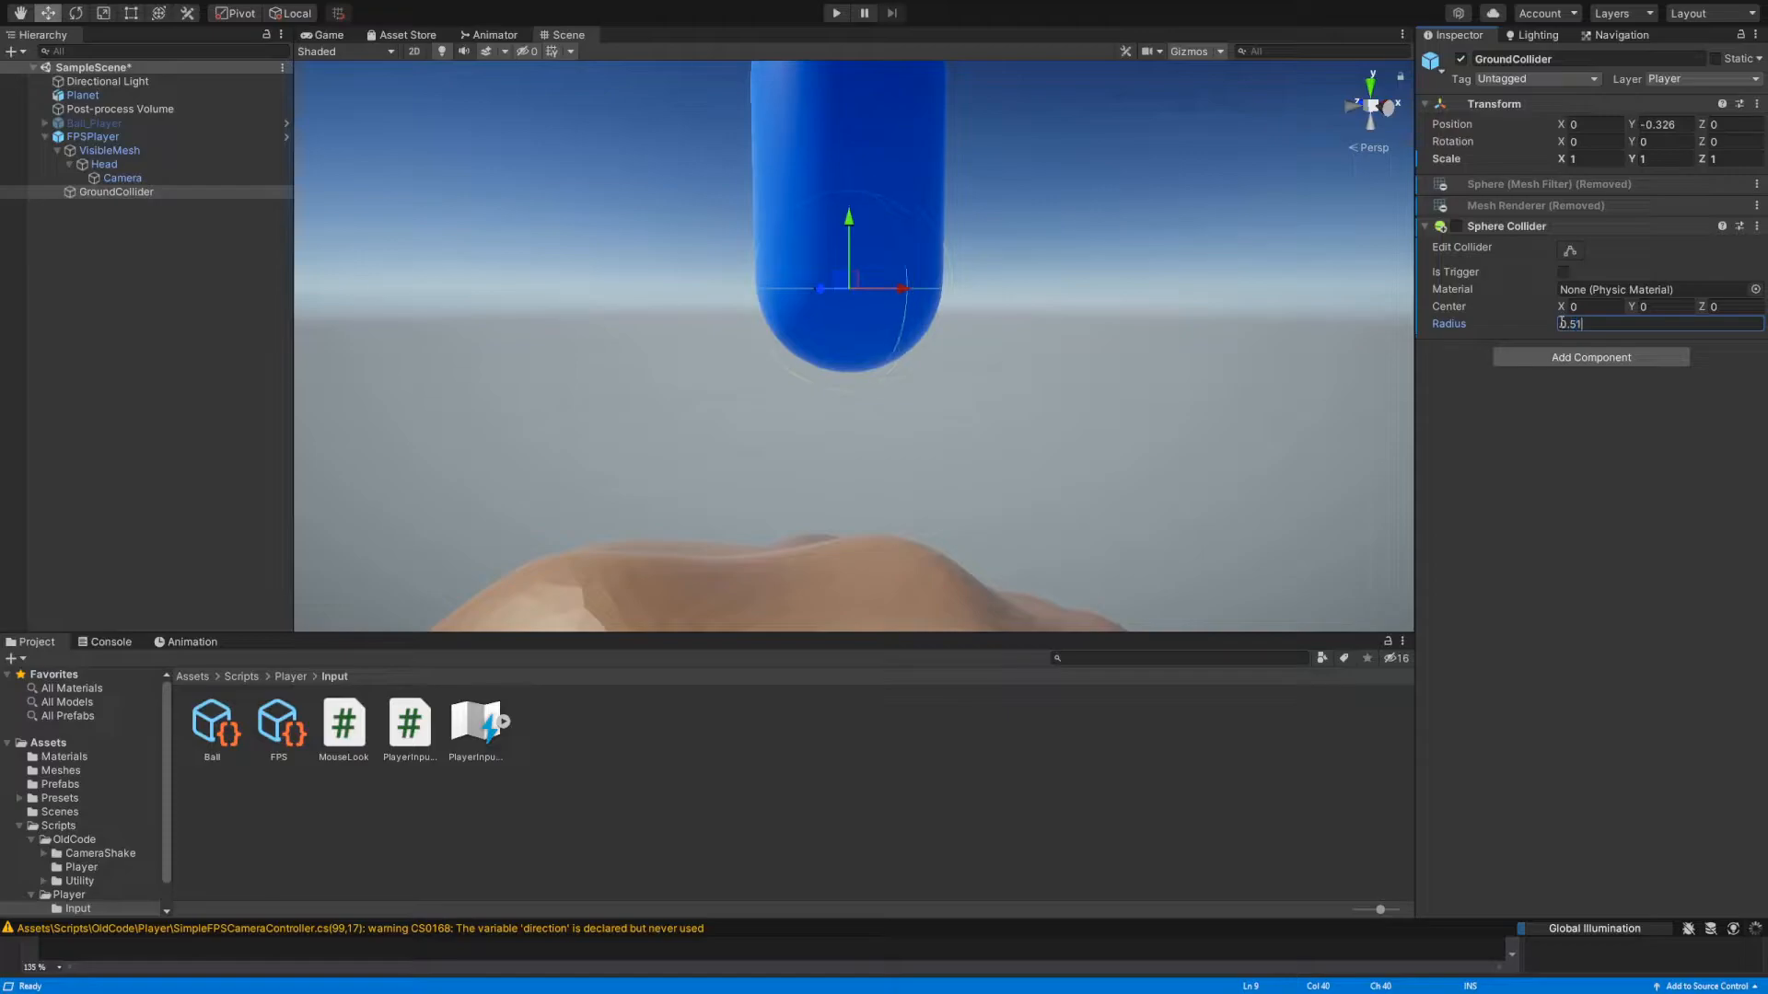
click(277, 722)
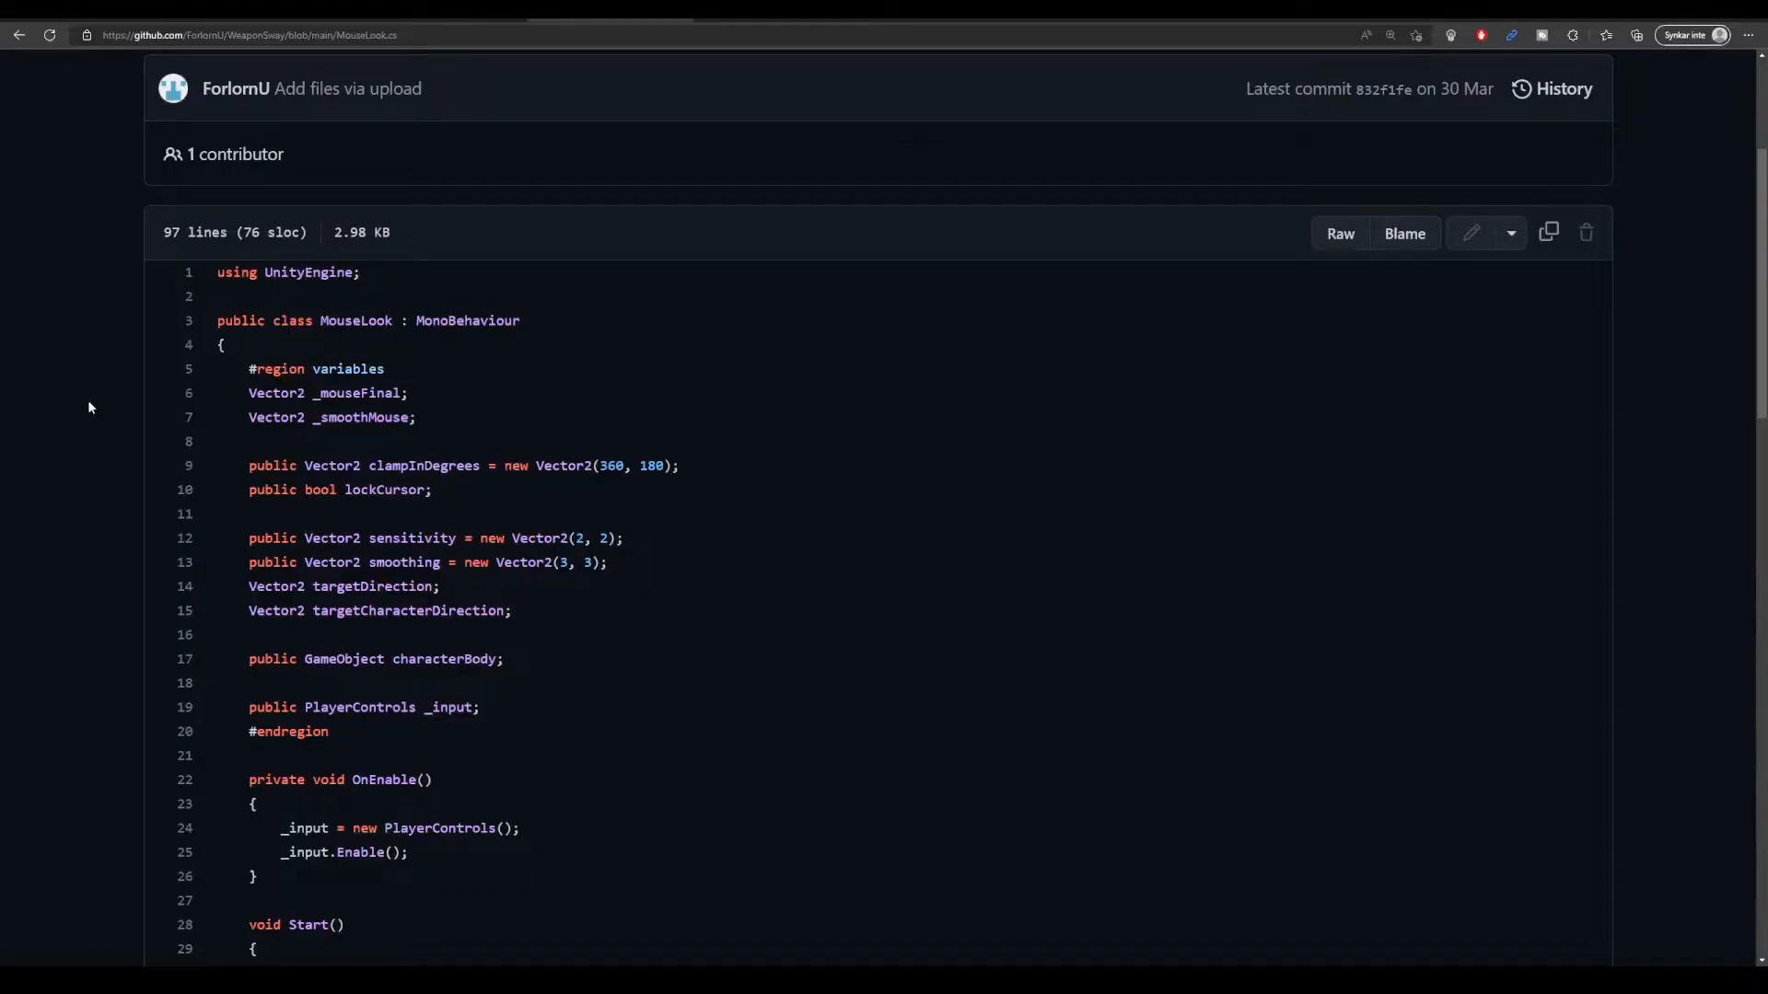
double_click(355, 320)
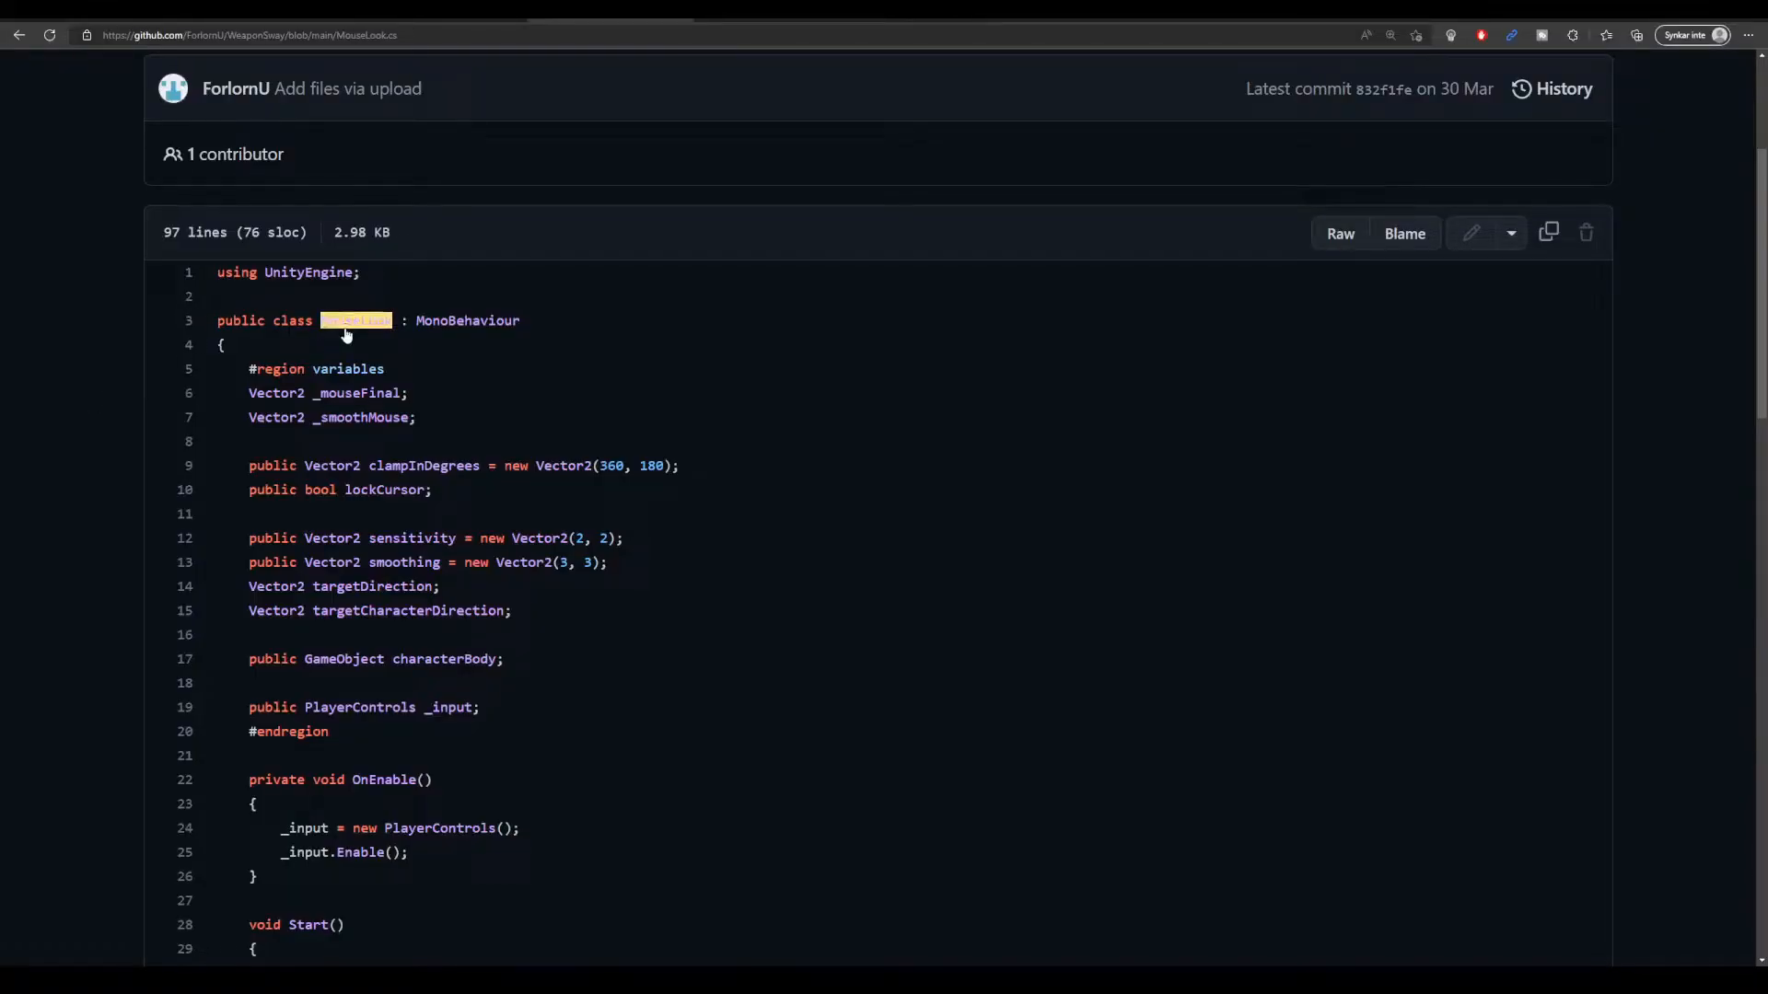
scroll(down, 3)
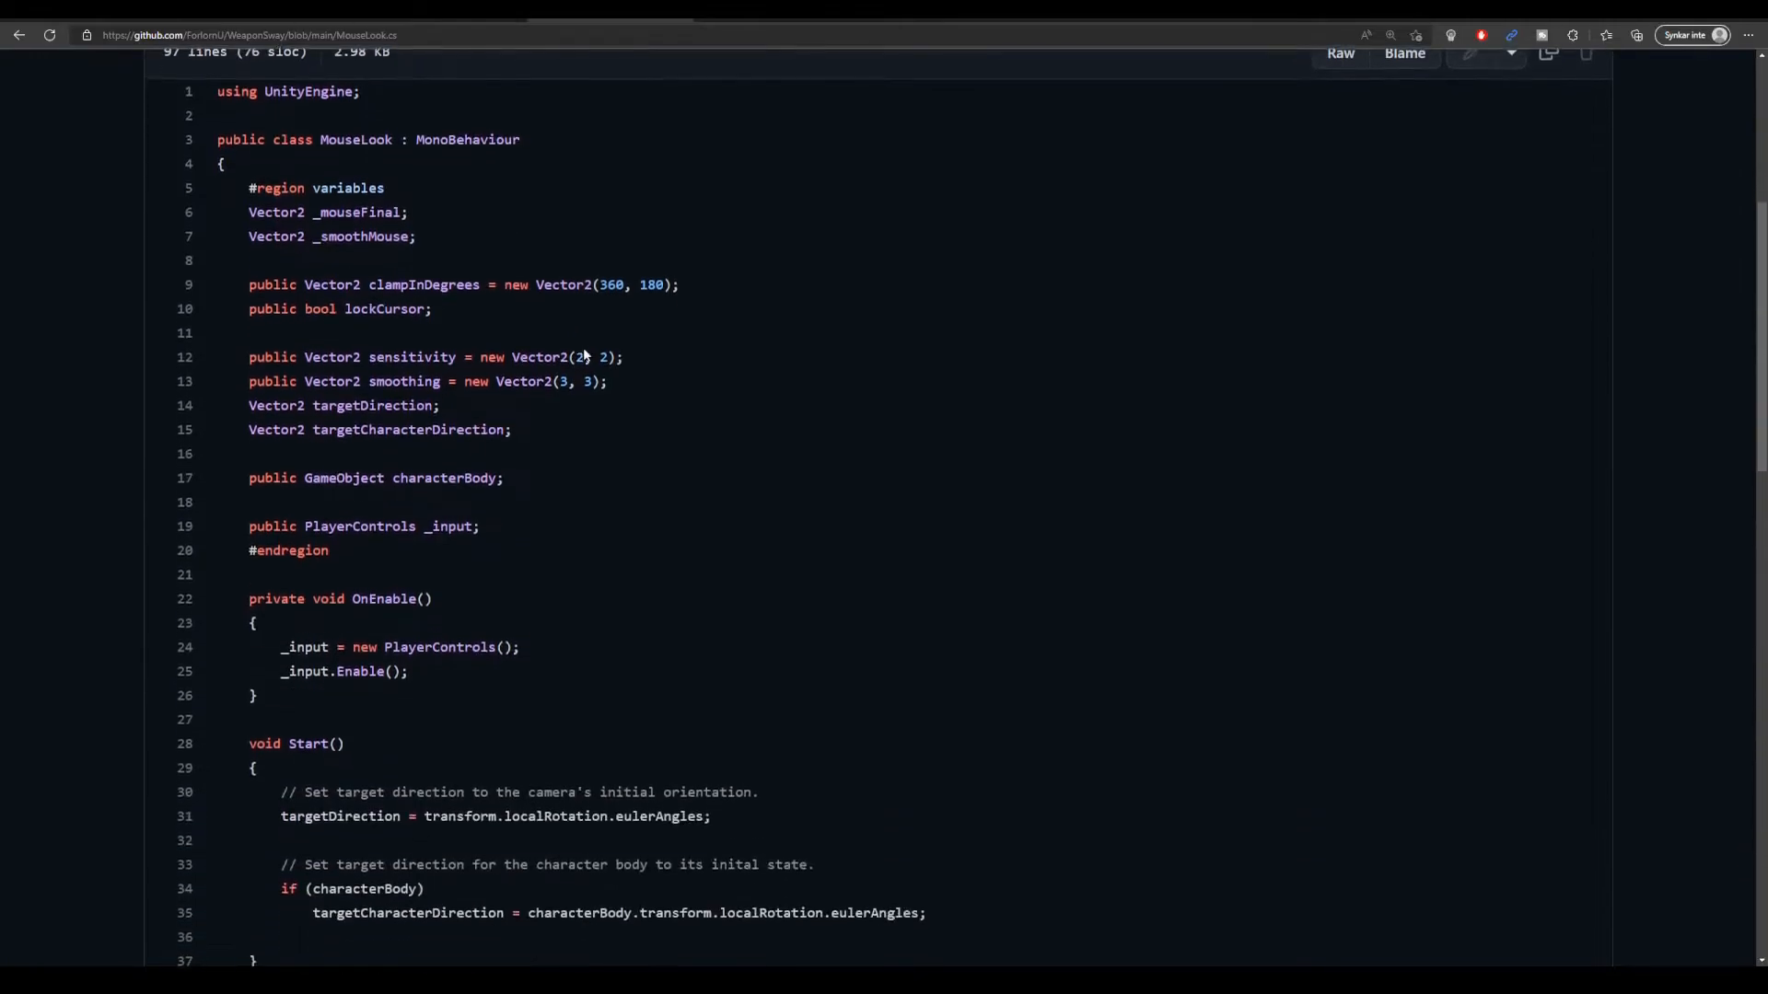
scroll(down, 3)
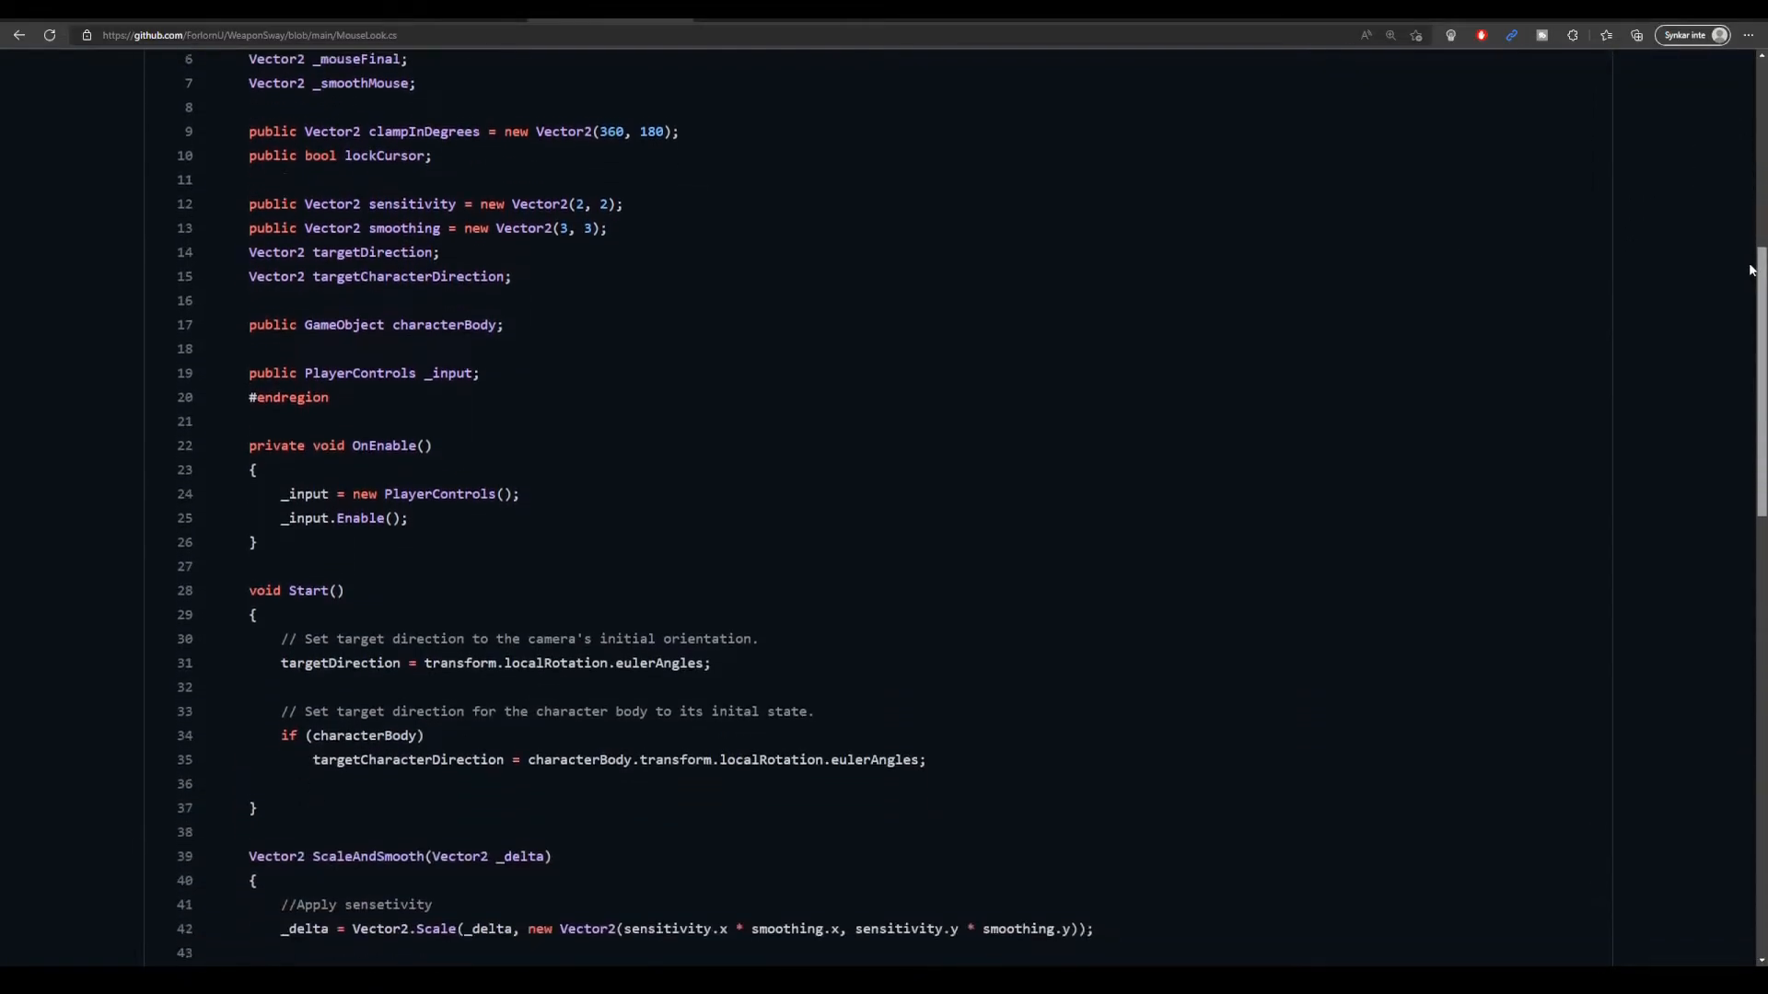
scroll(down, 3)
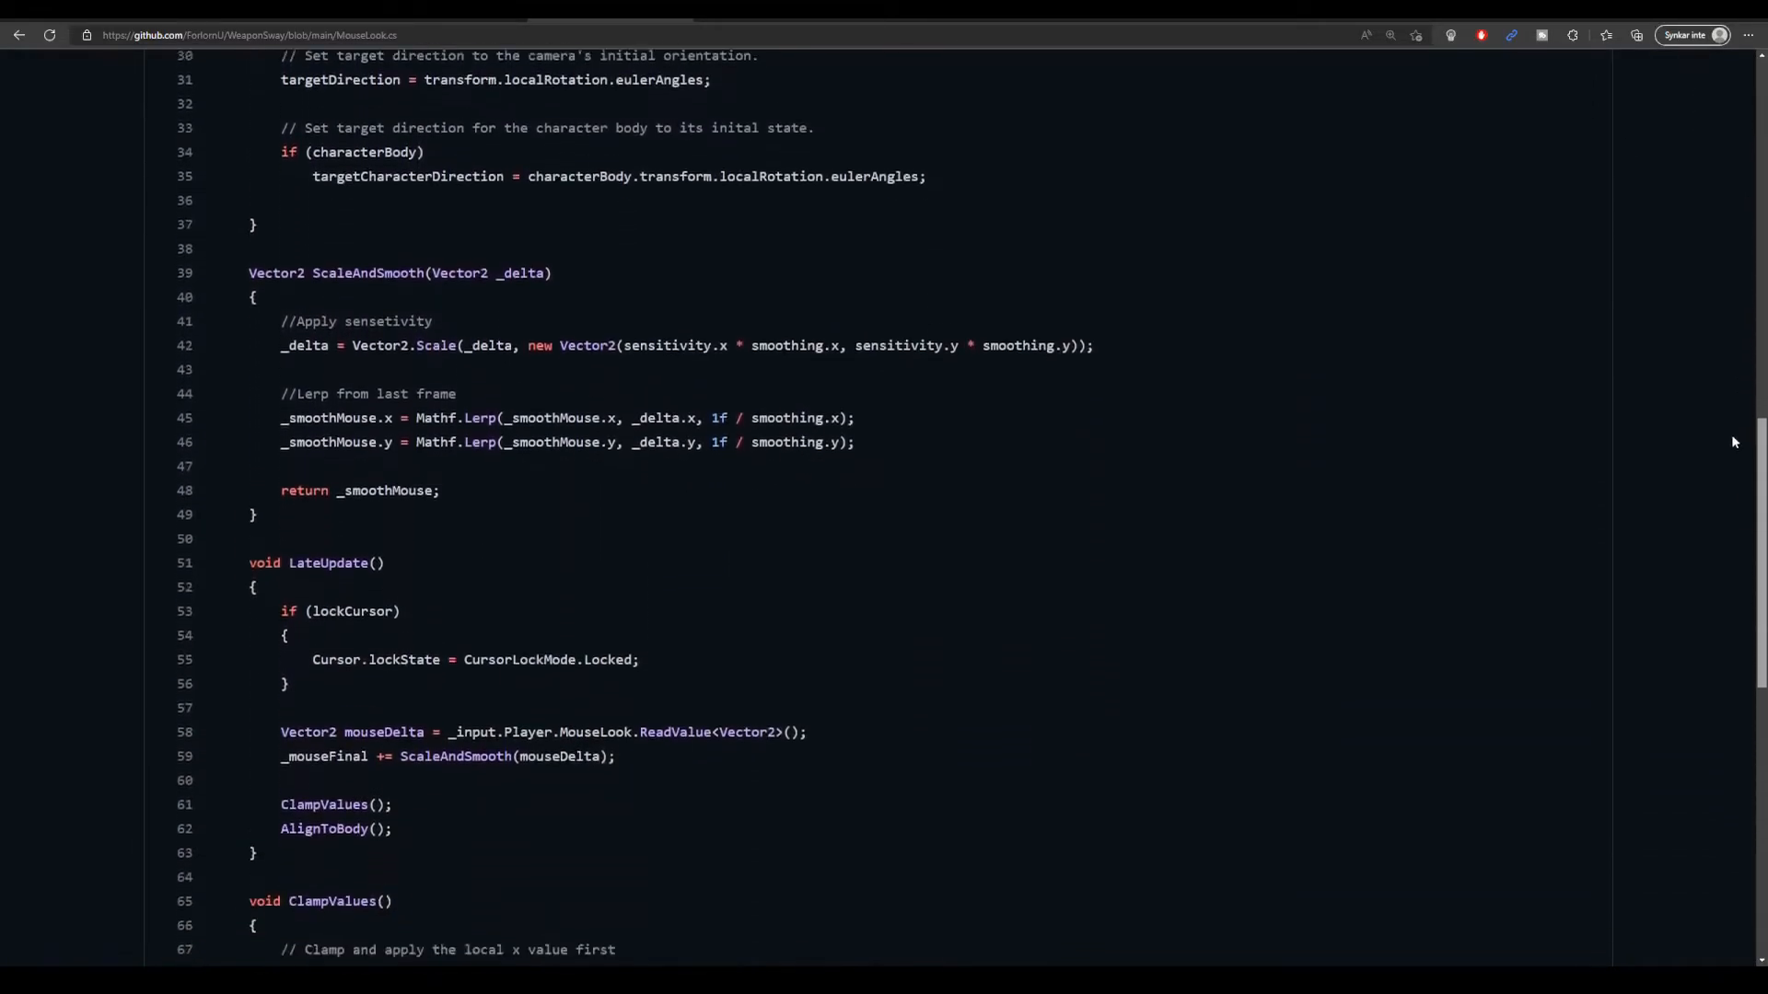
key(alt+tab)
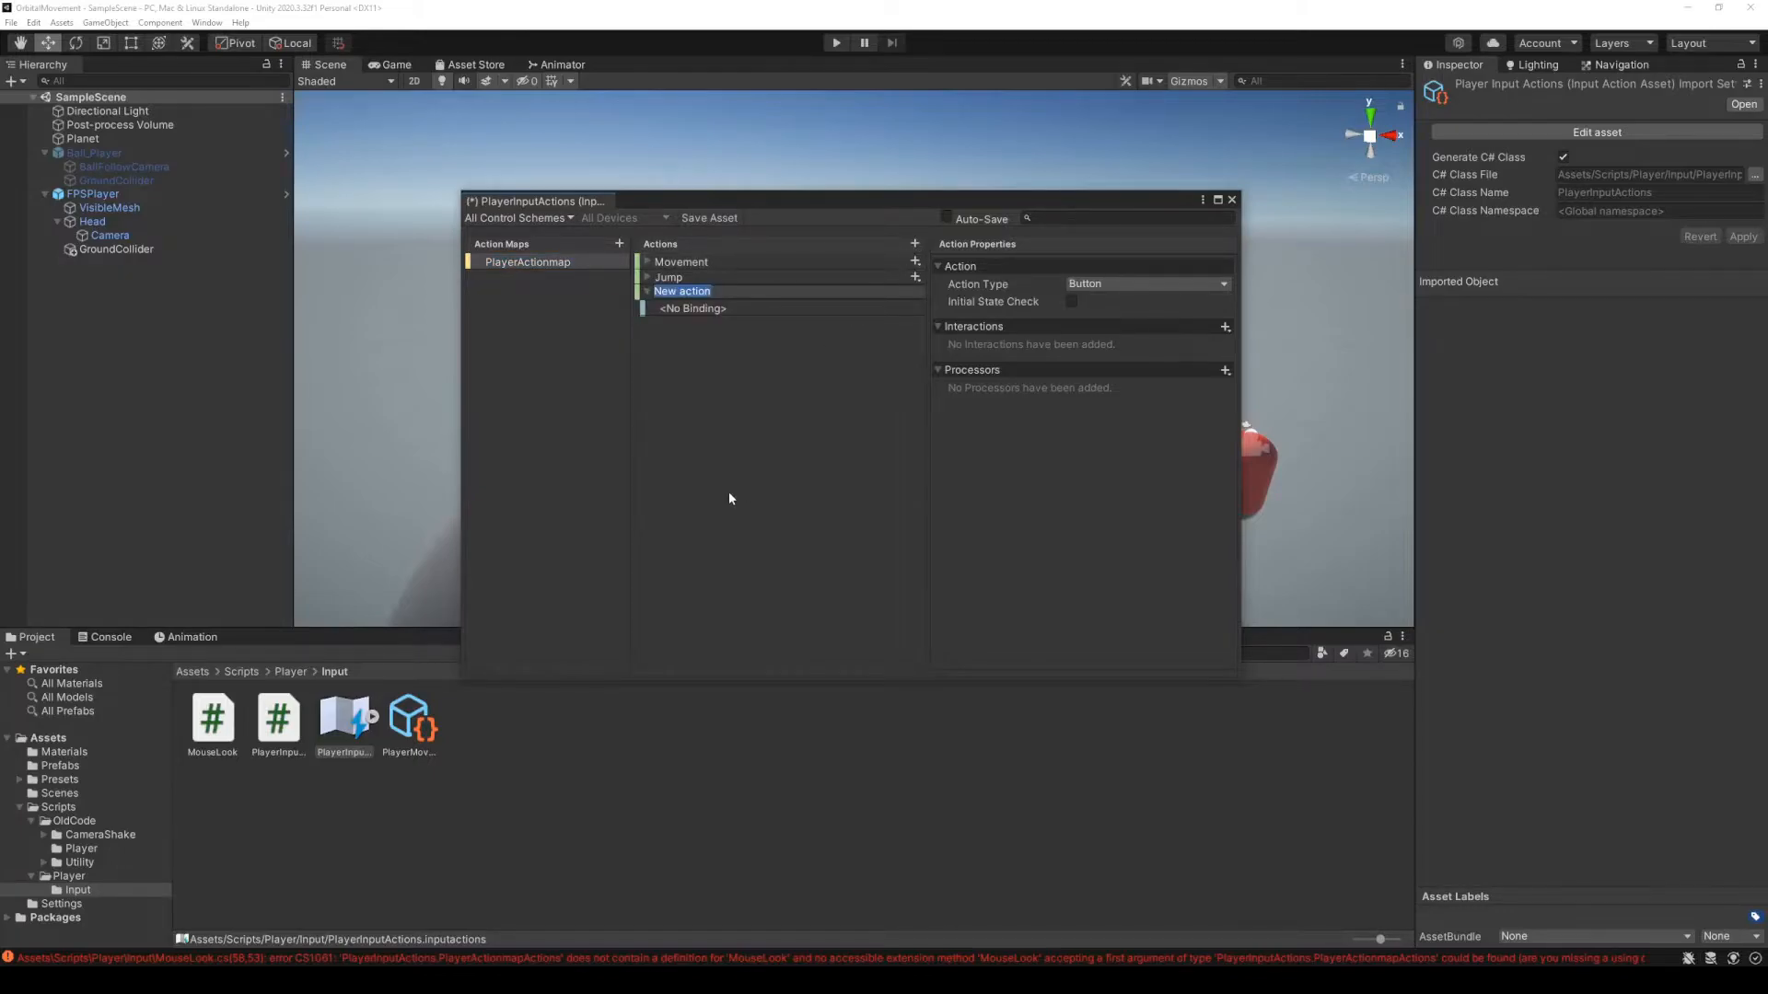
Rename the new action MouseLook and bind its path to Pointer > Delta
text(MouseLook)
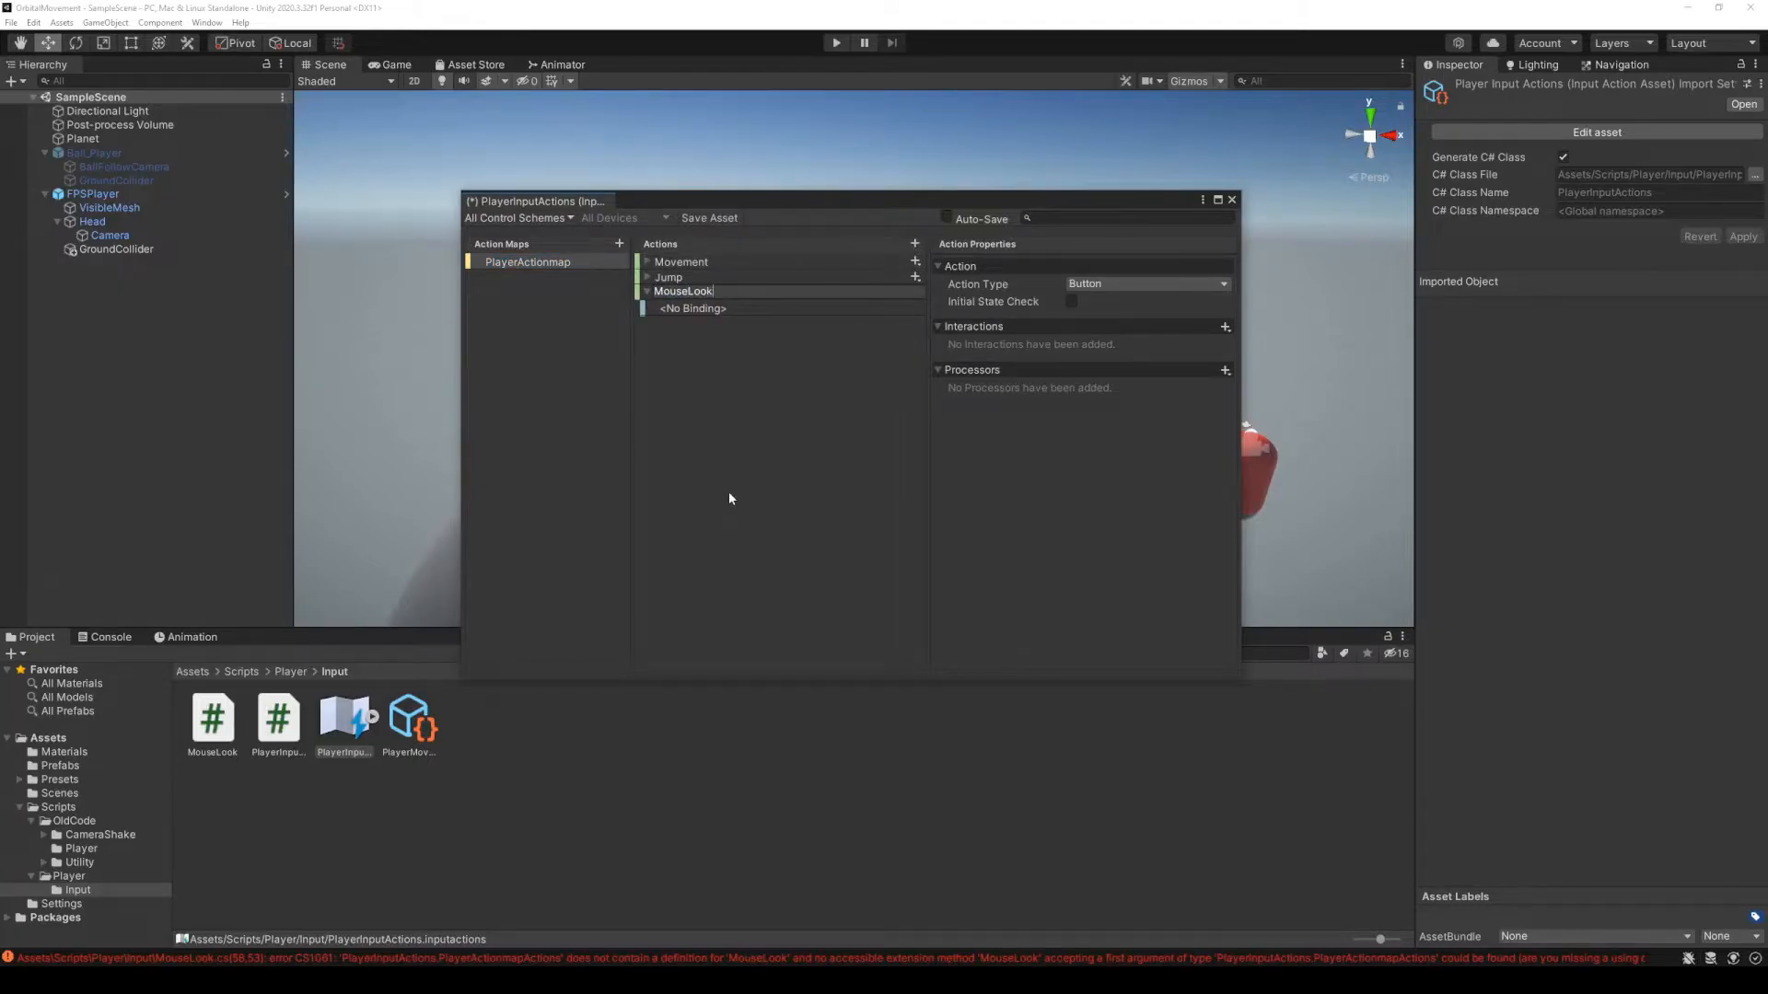
click(1144, 283)
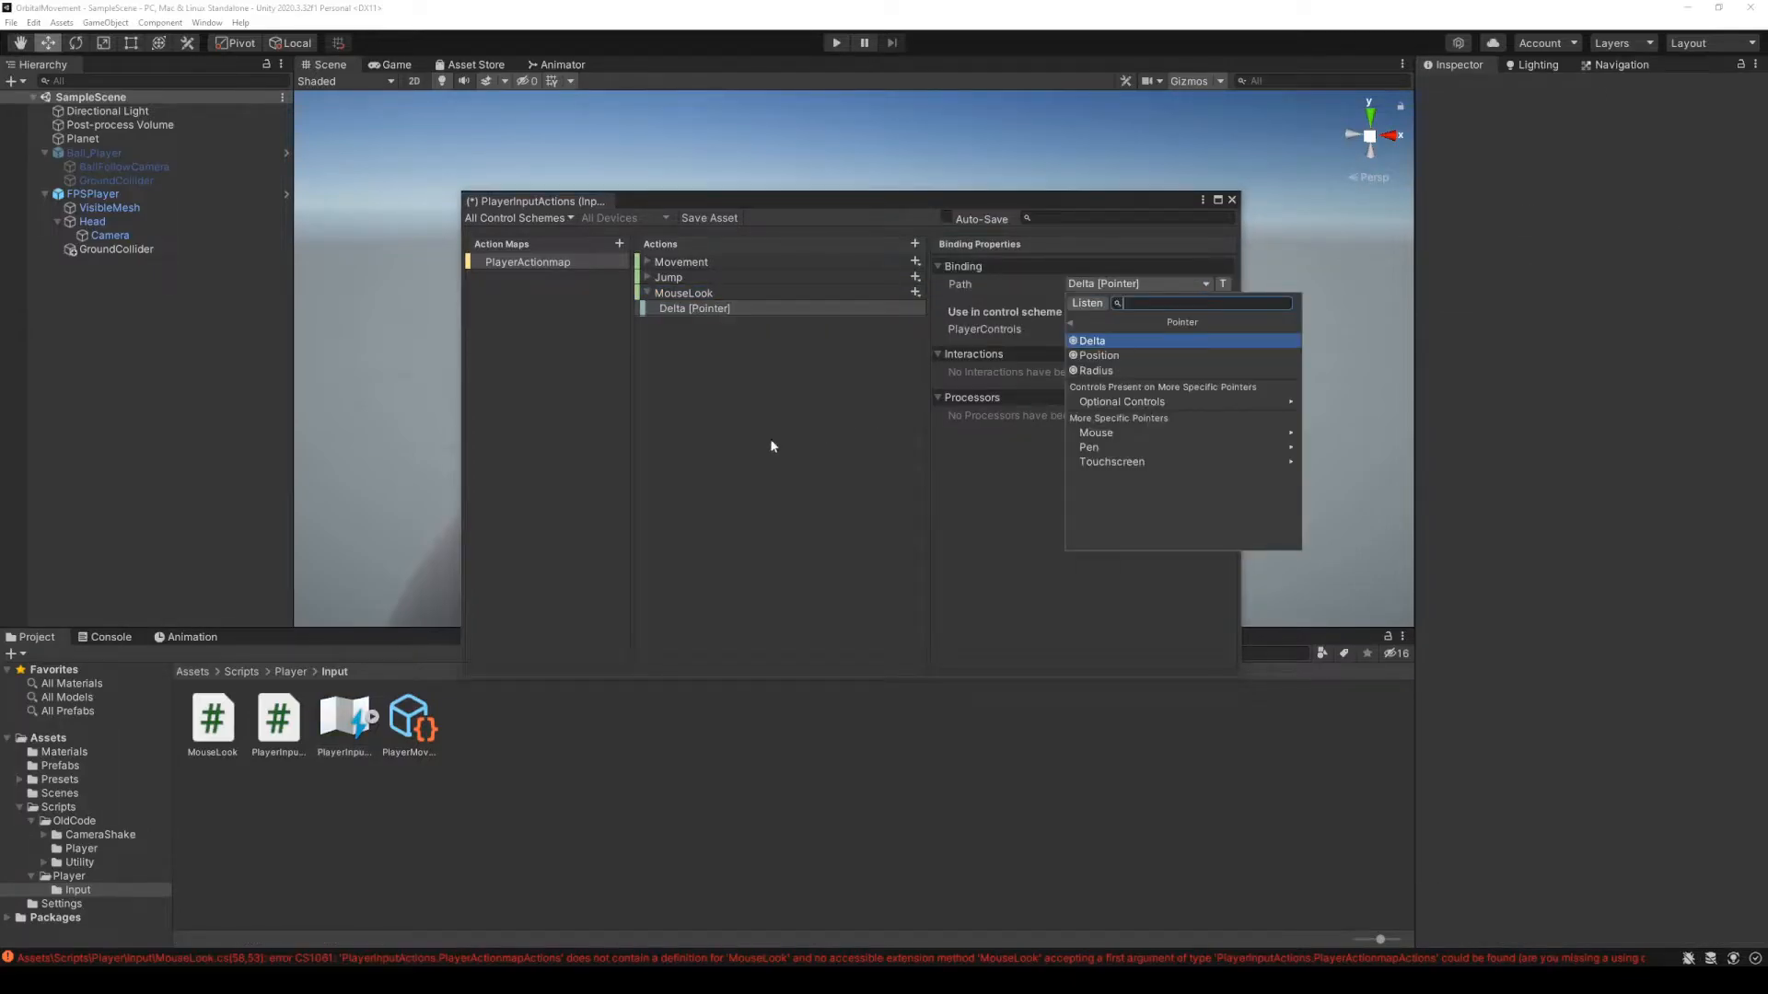
click(835, 12)
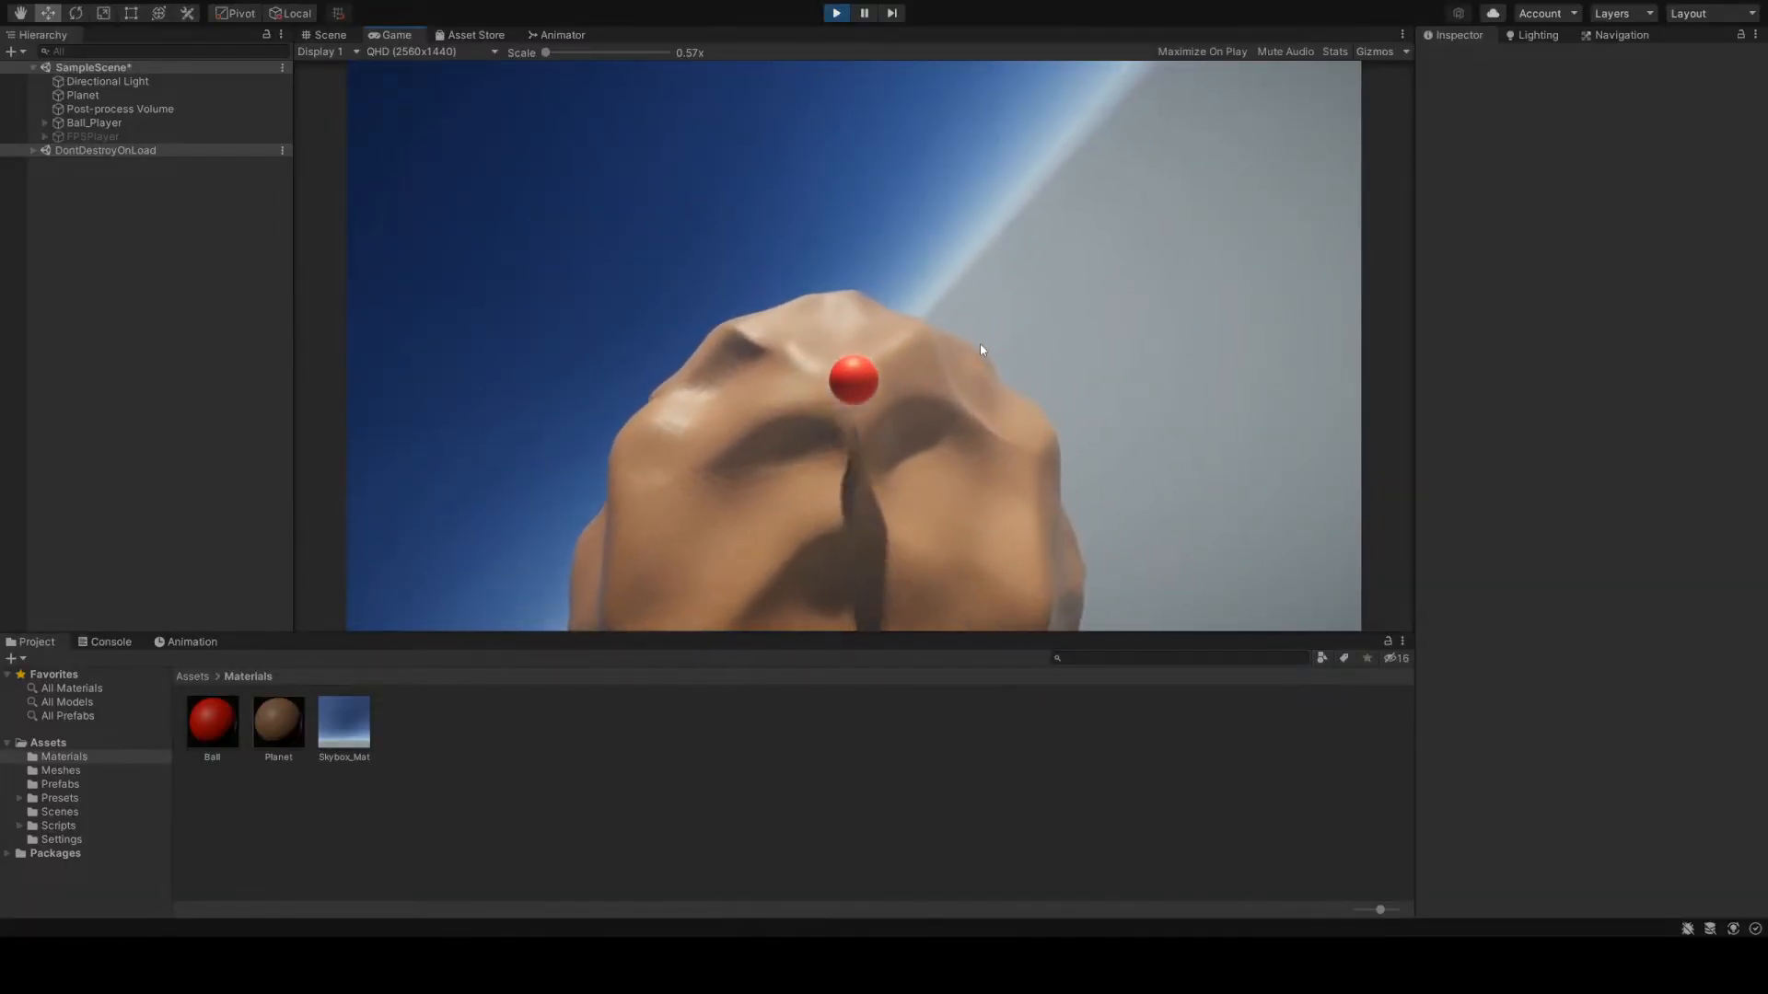
click(109, 178)
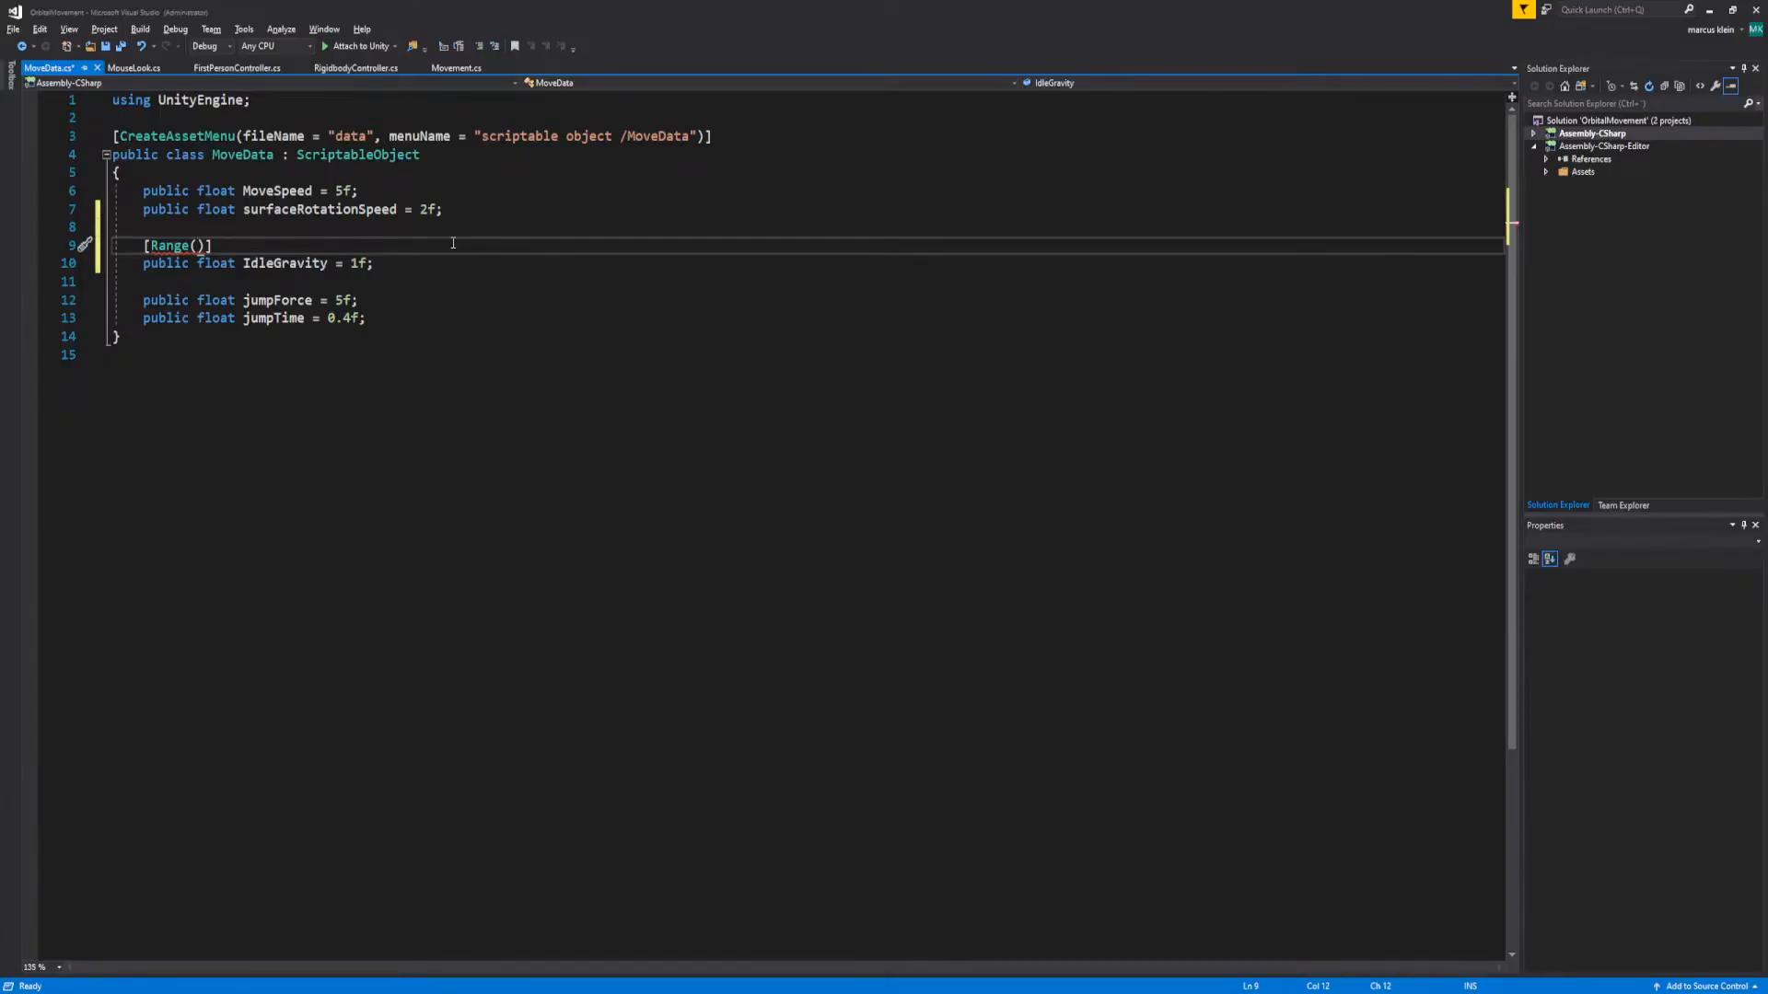
Add [Range(0f, 1f)] above MoveData's IdleGravity field
text(0f, 1)
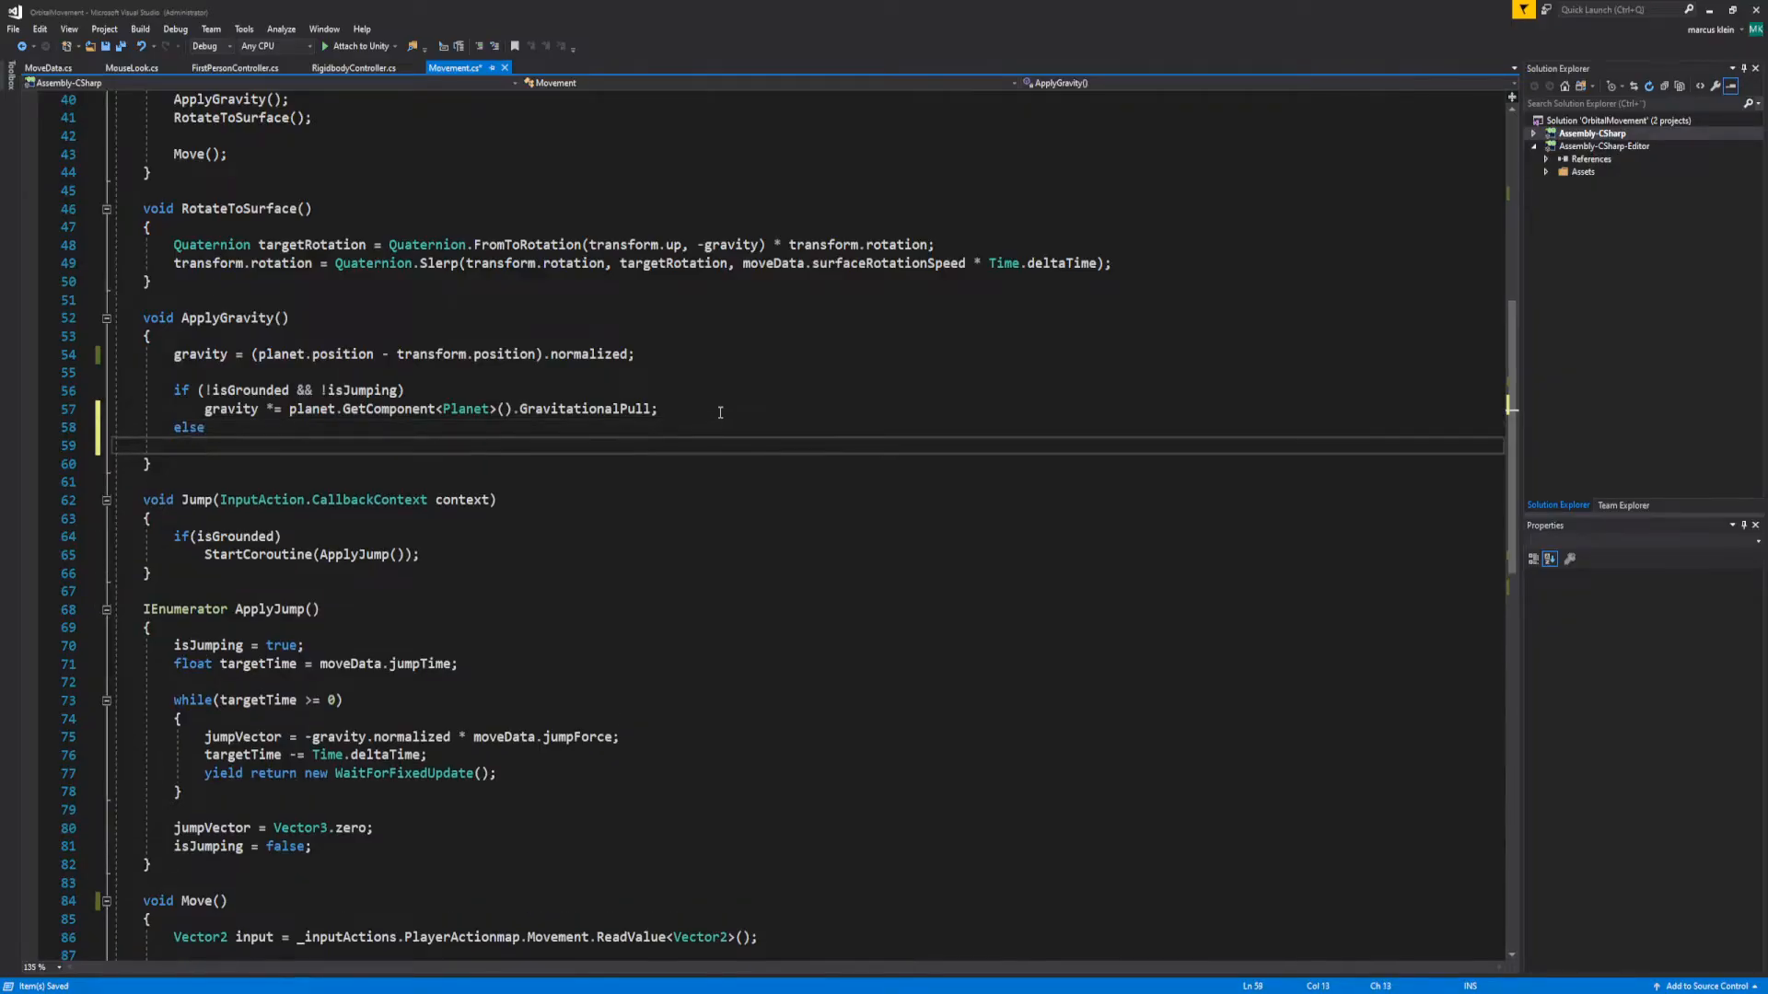
Add an else branch to ApplyGravity that multiplies gravity by moveData.idleGravity
text(gravity *= moveData.)
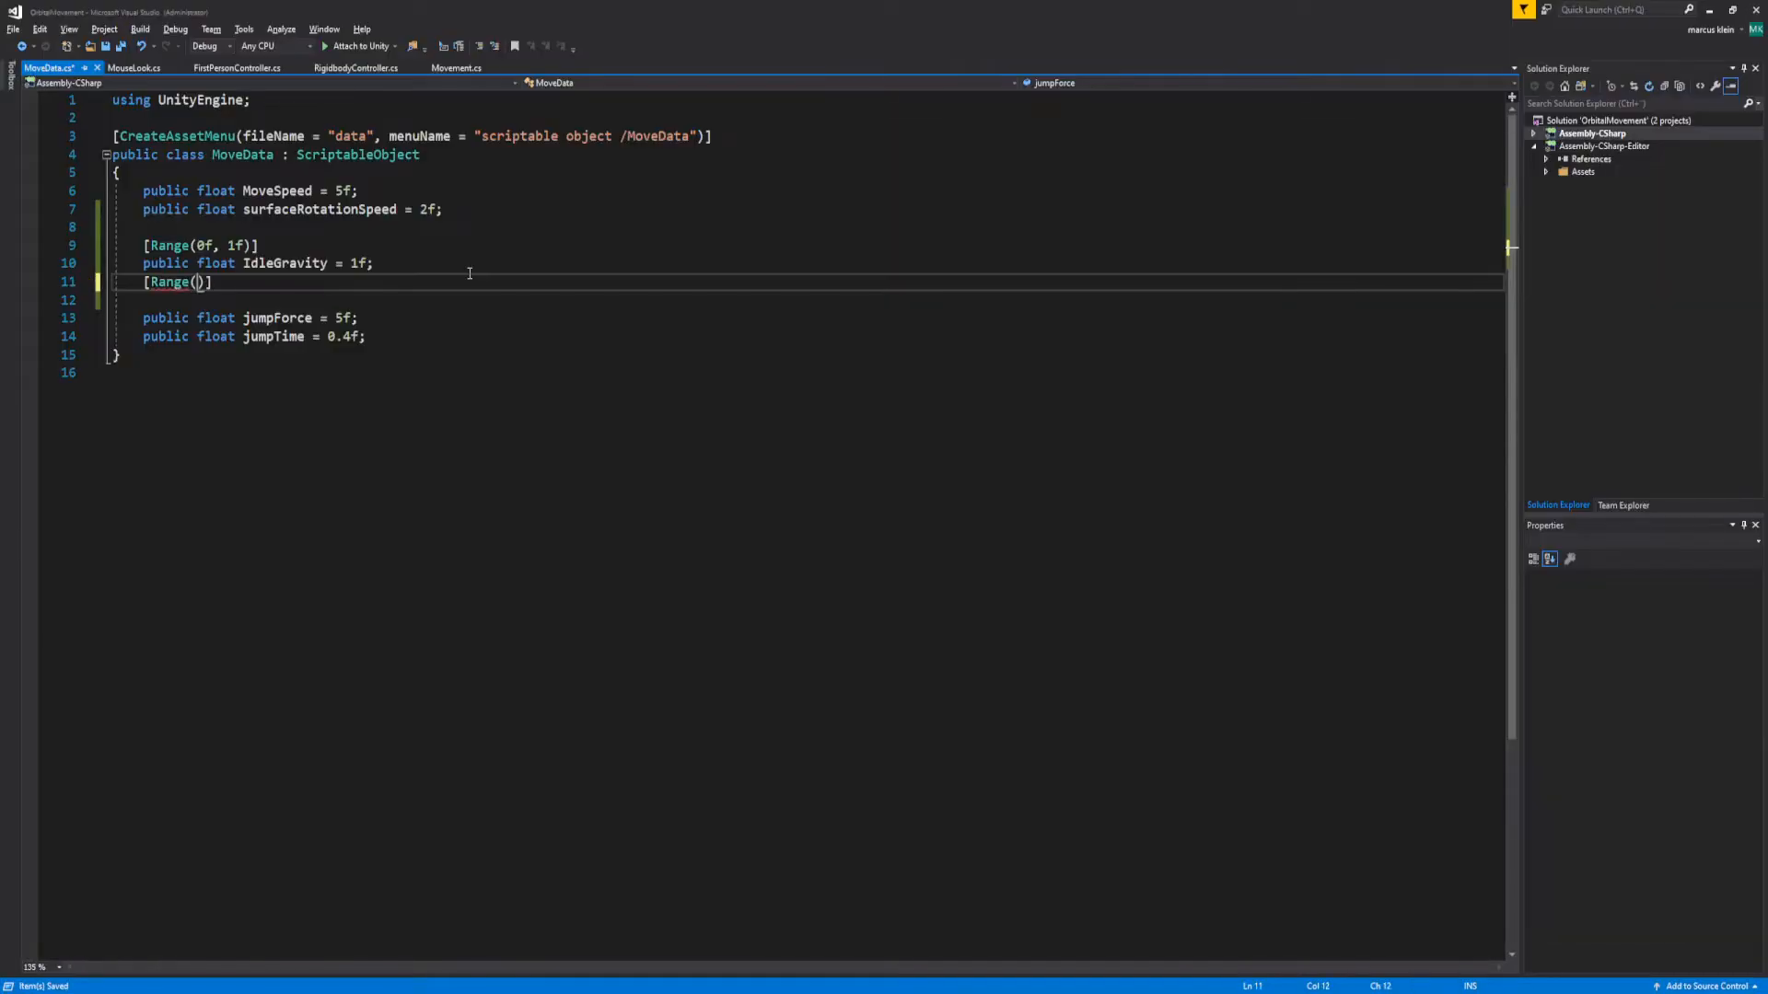
Add a [Range(0f, 1f)] public float surfaceRotation field to MoveData
text(0f, 1f)
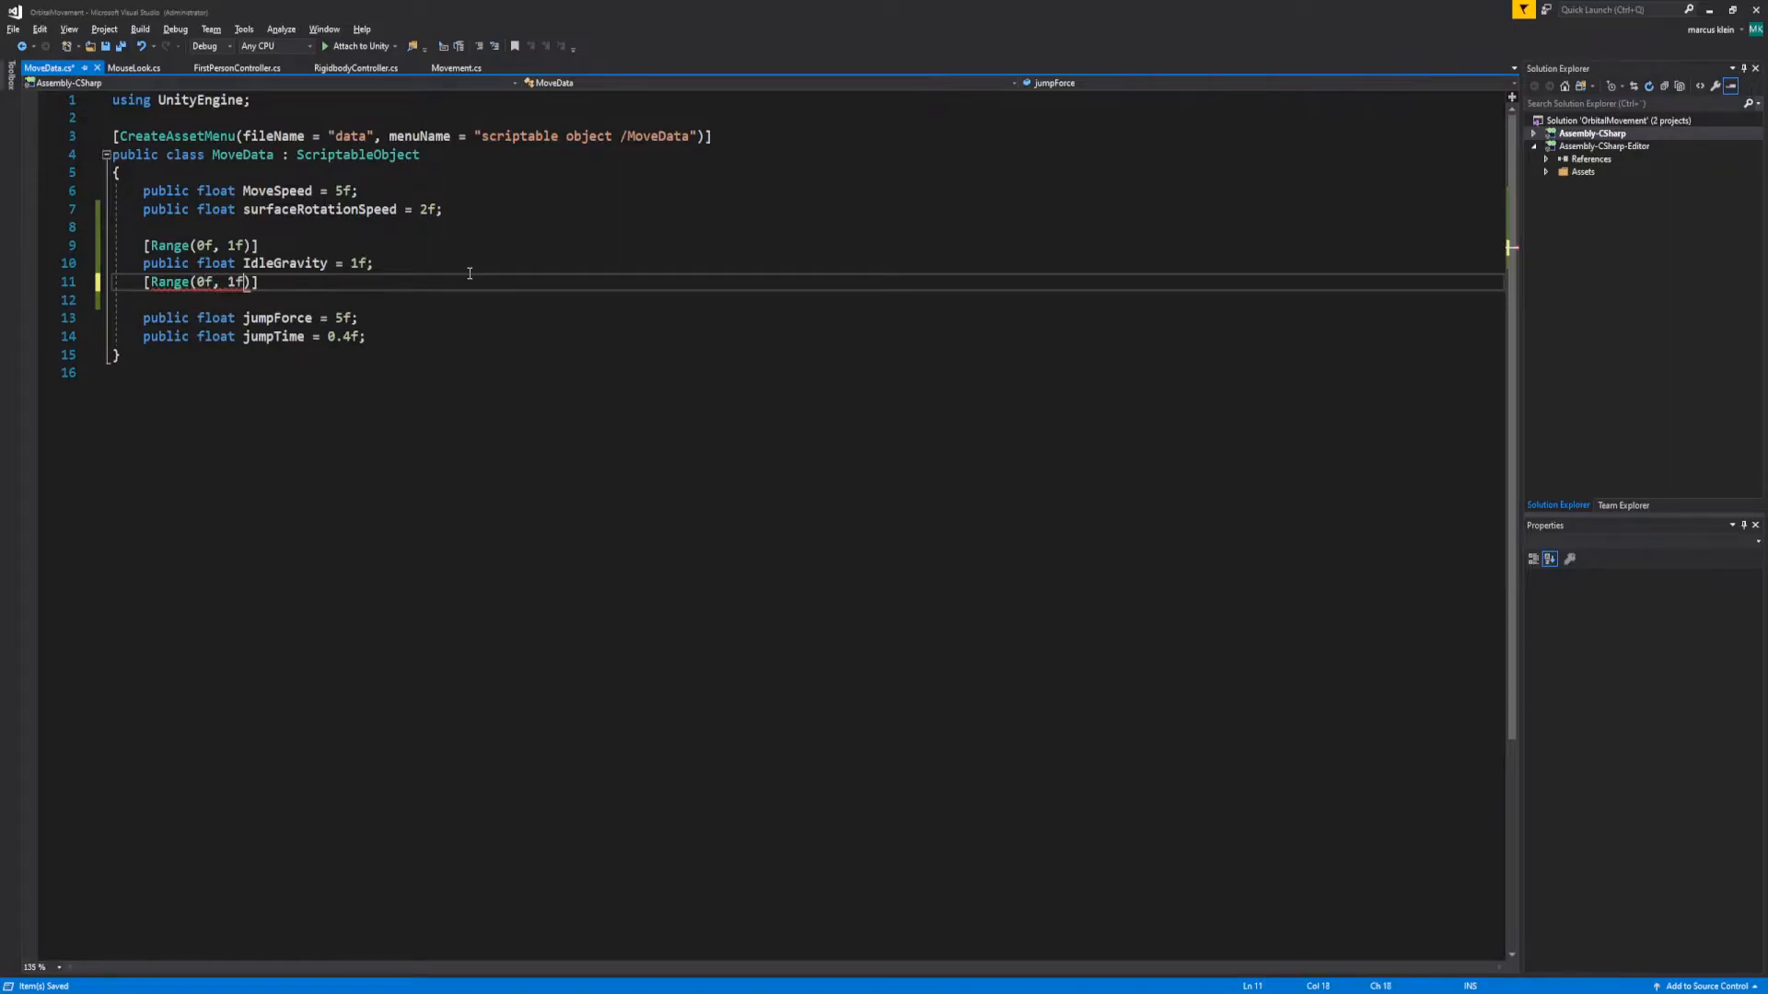
text(public float surf)
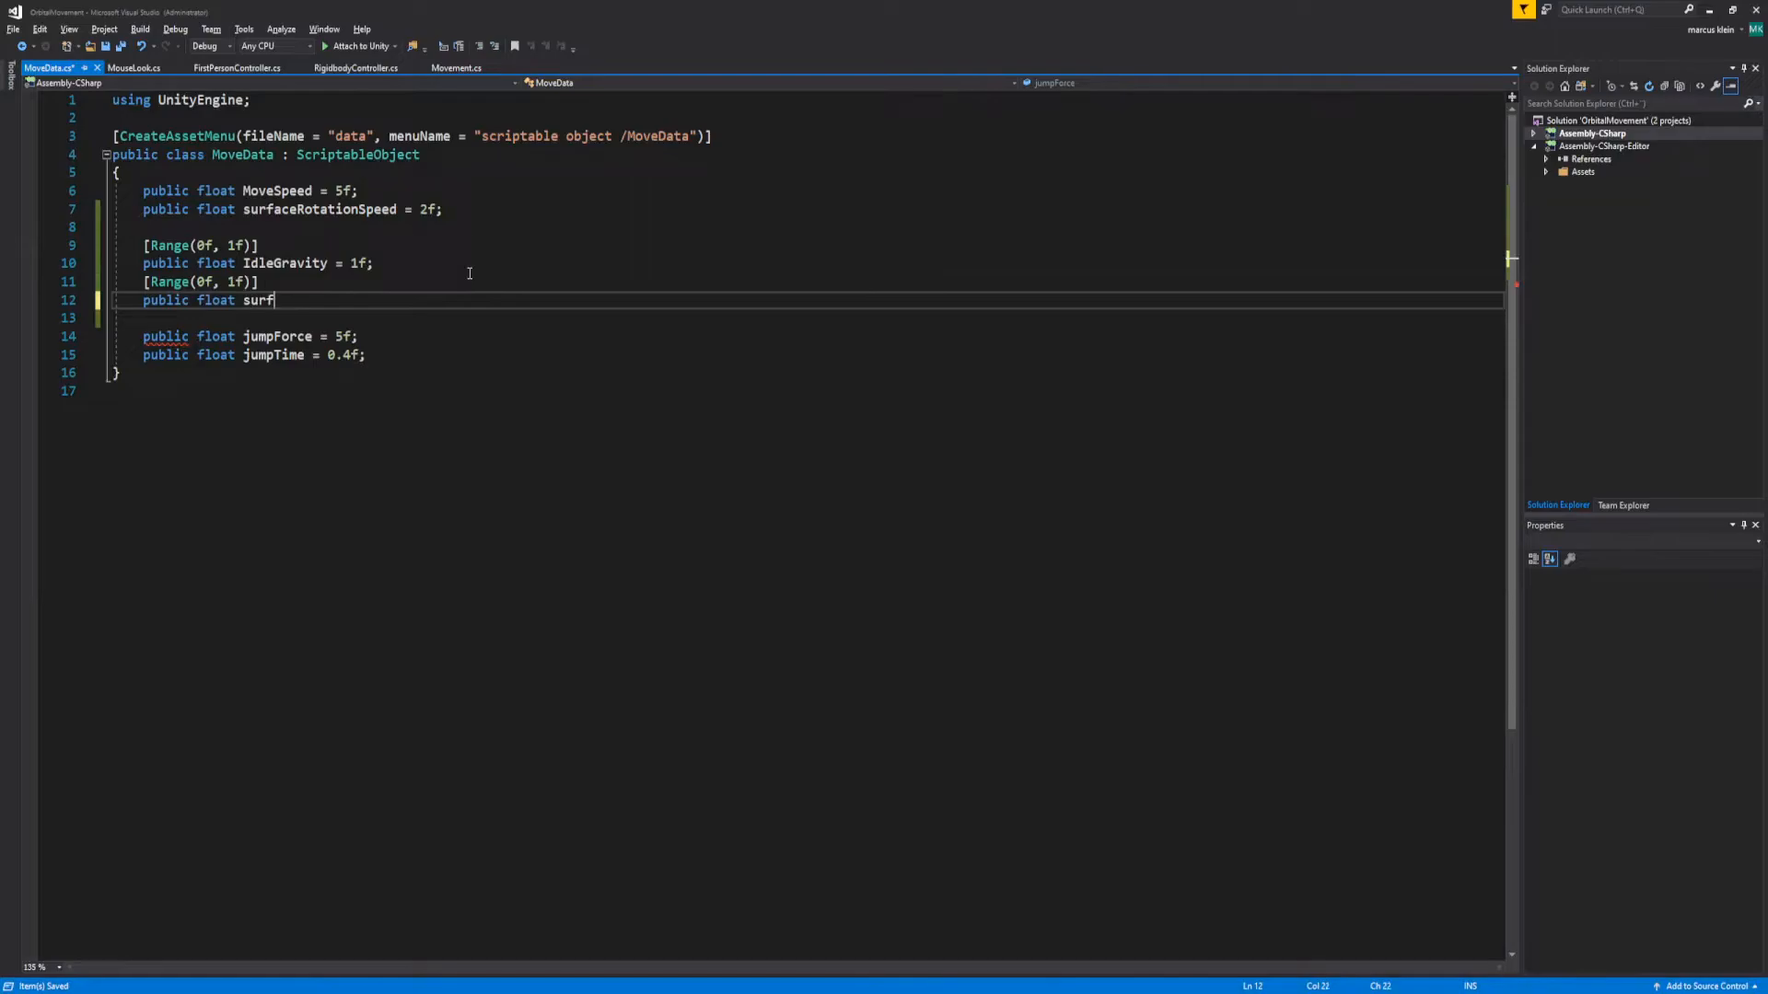
text(aceRotation =)
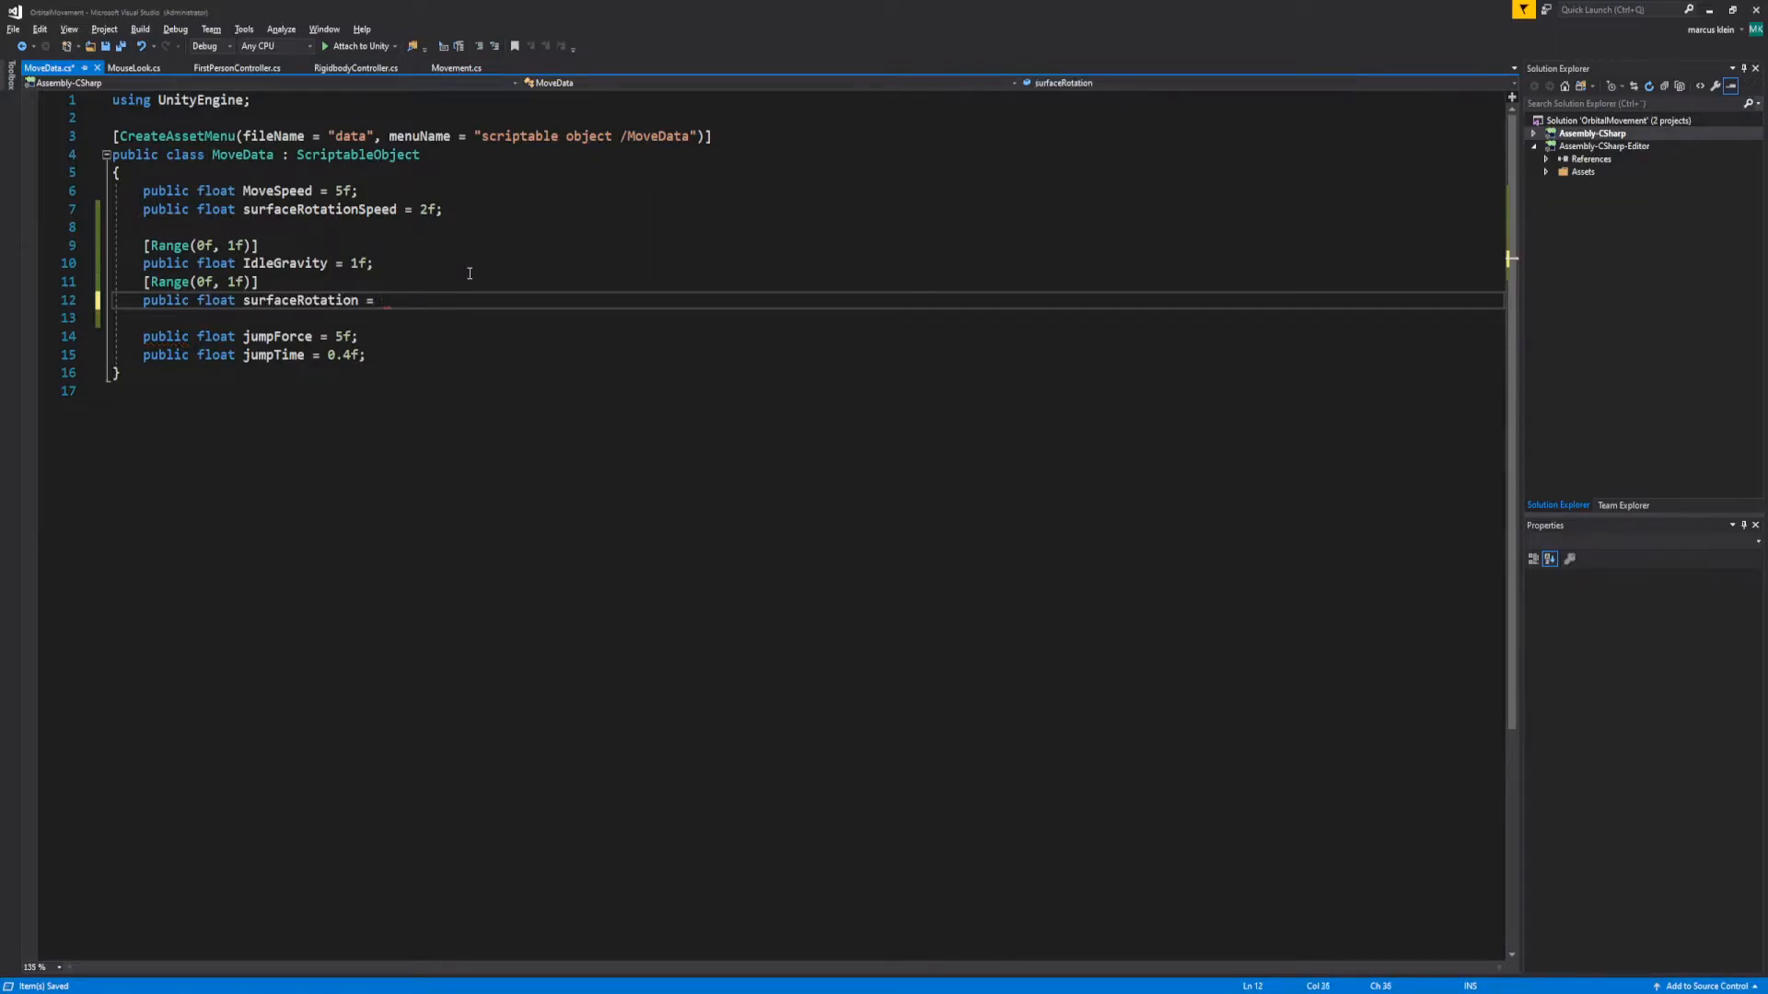
In Movement's CheckGround, store the raycast hit's normal: surfaceNormal = hit.normal;
click(454, 67)
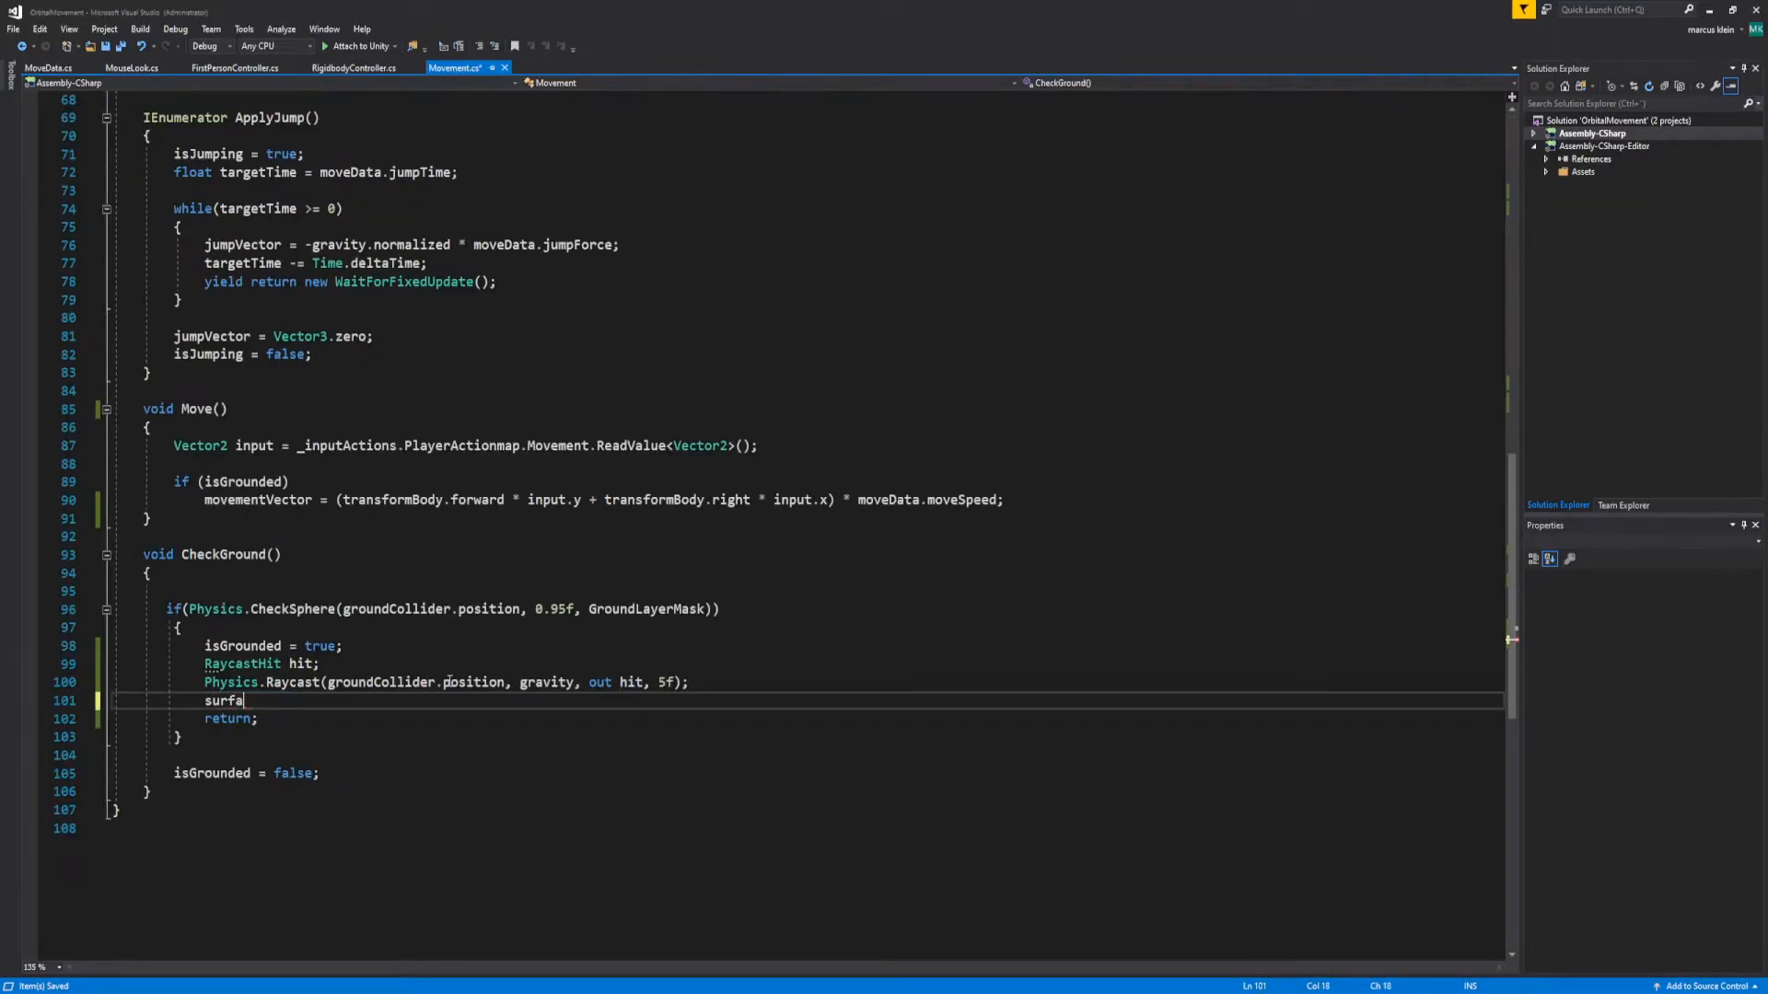
text(ceNormal =)
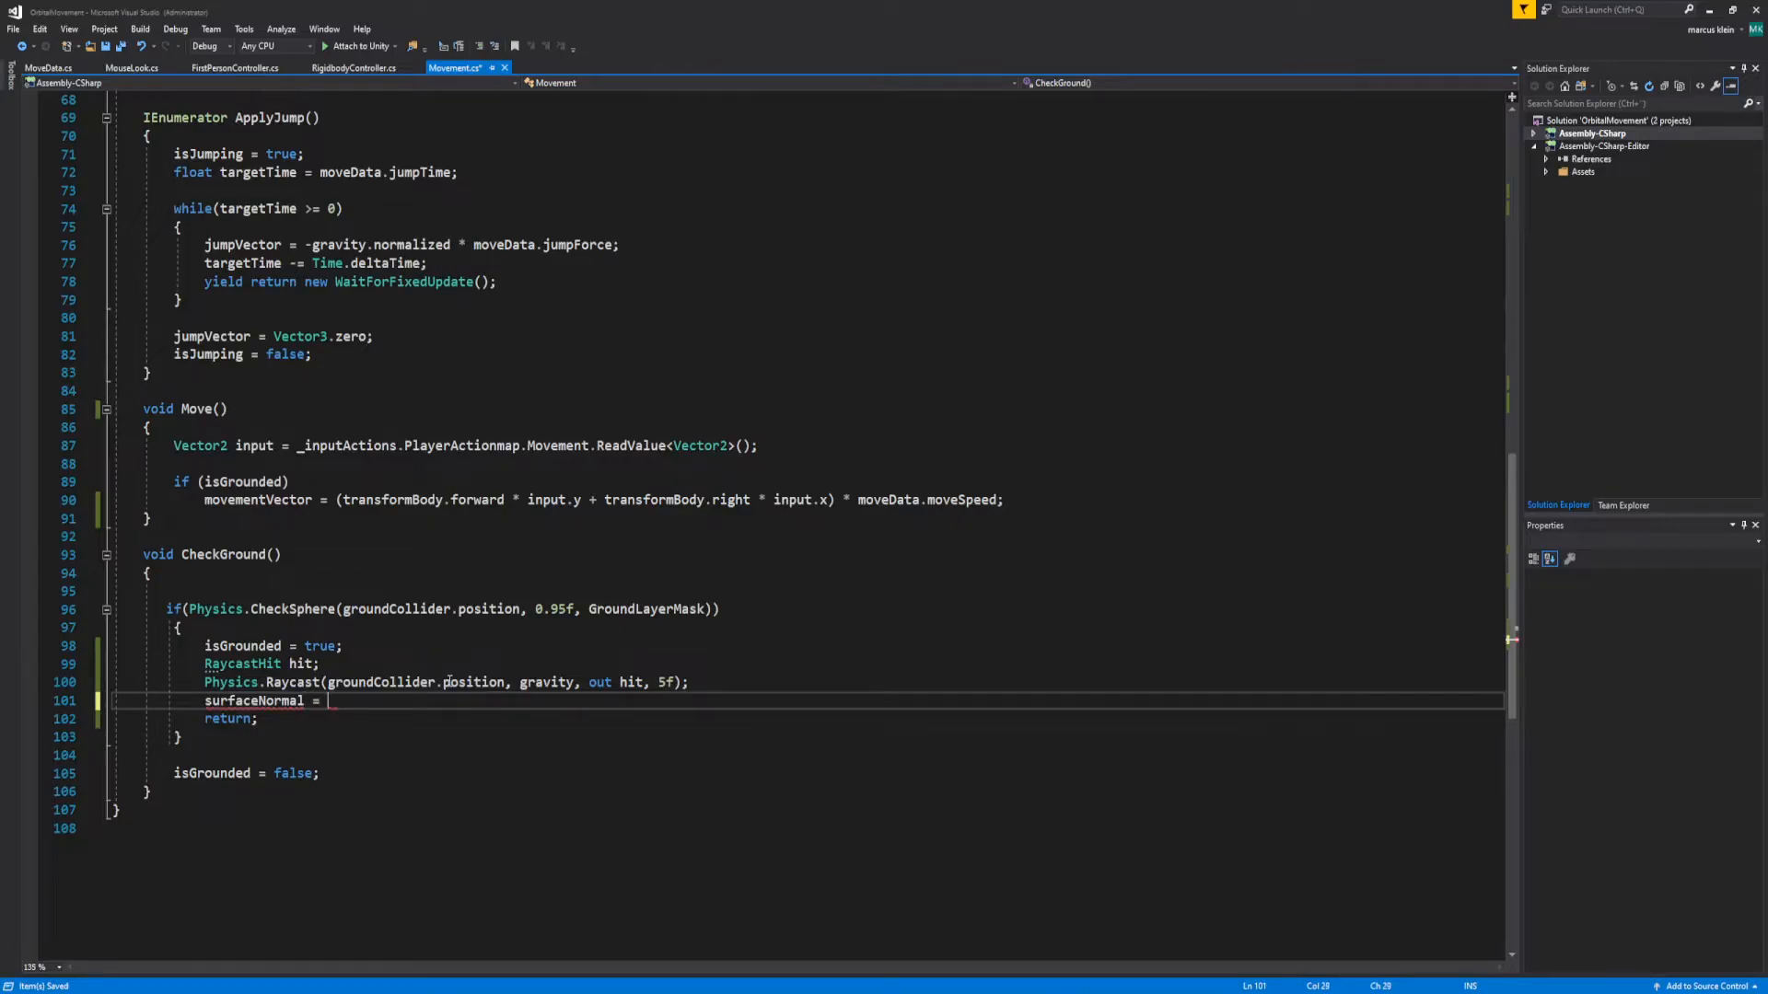
text(hit.)
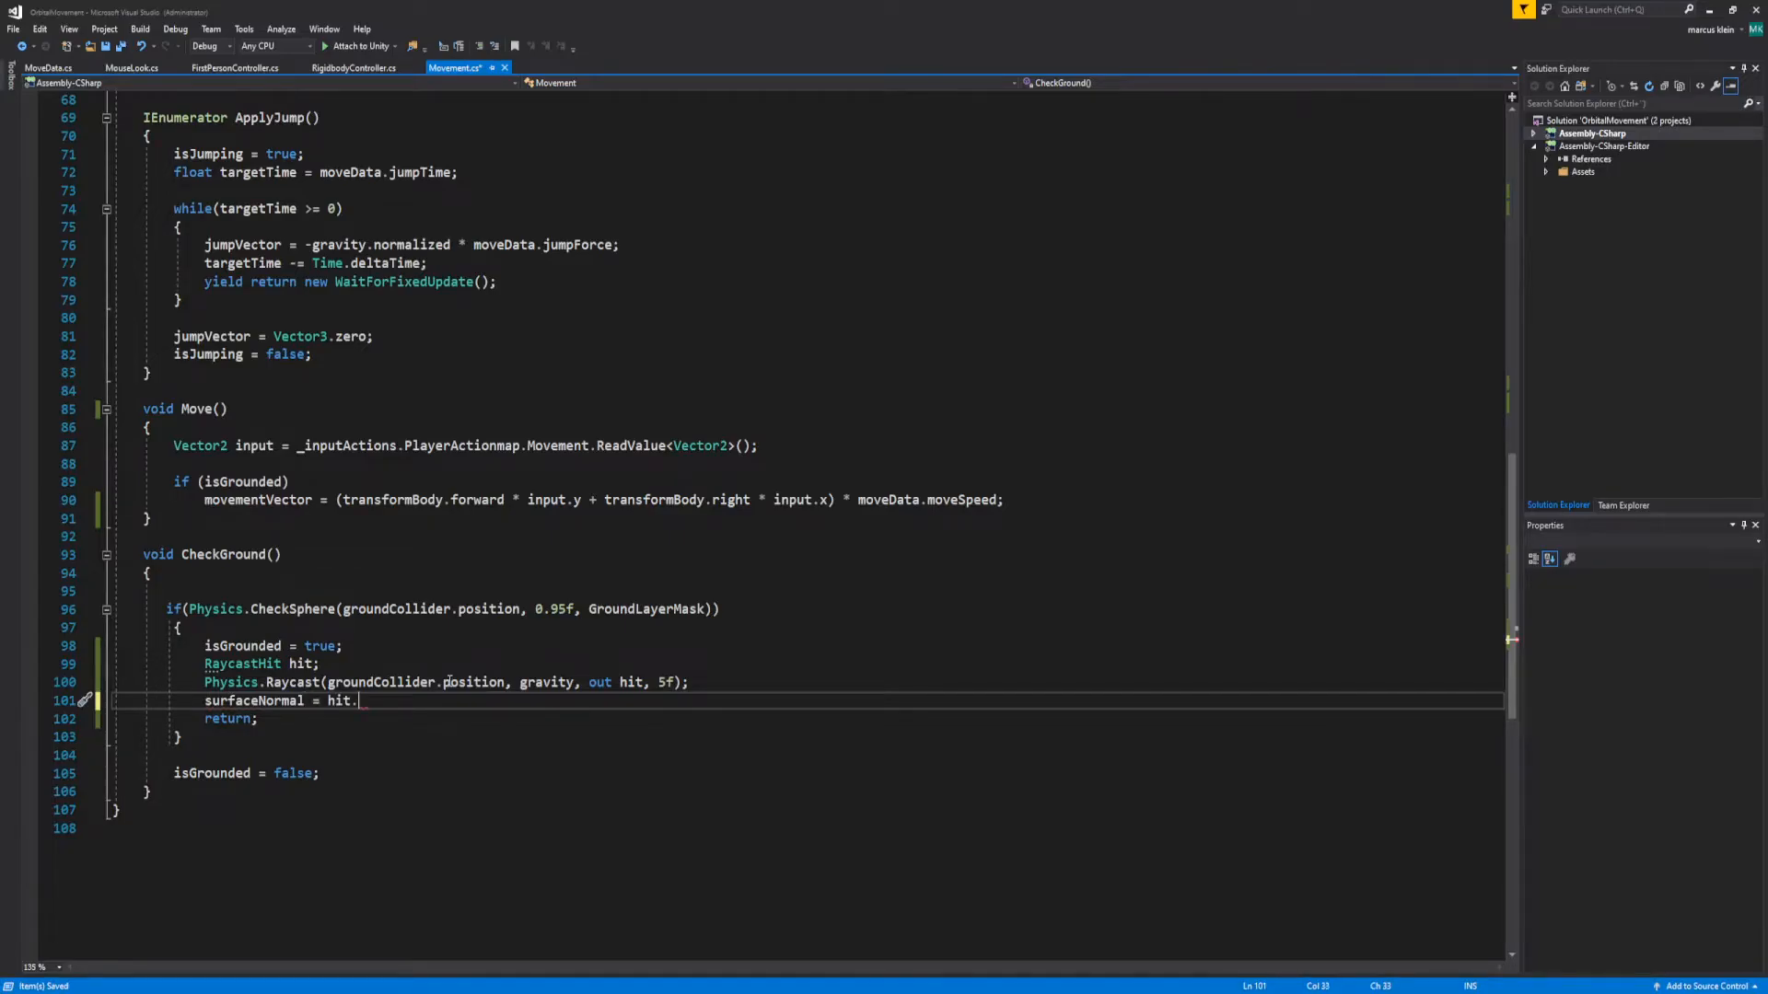
text(normal;)
text(Quaternion surfaceRotation = Quaternion.FromToRotation(transform.up, )
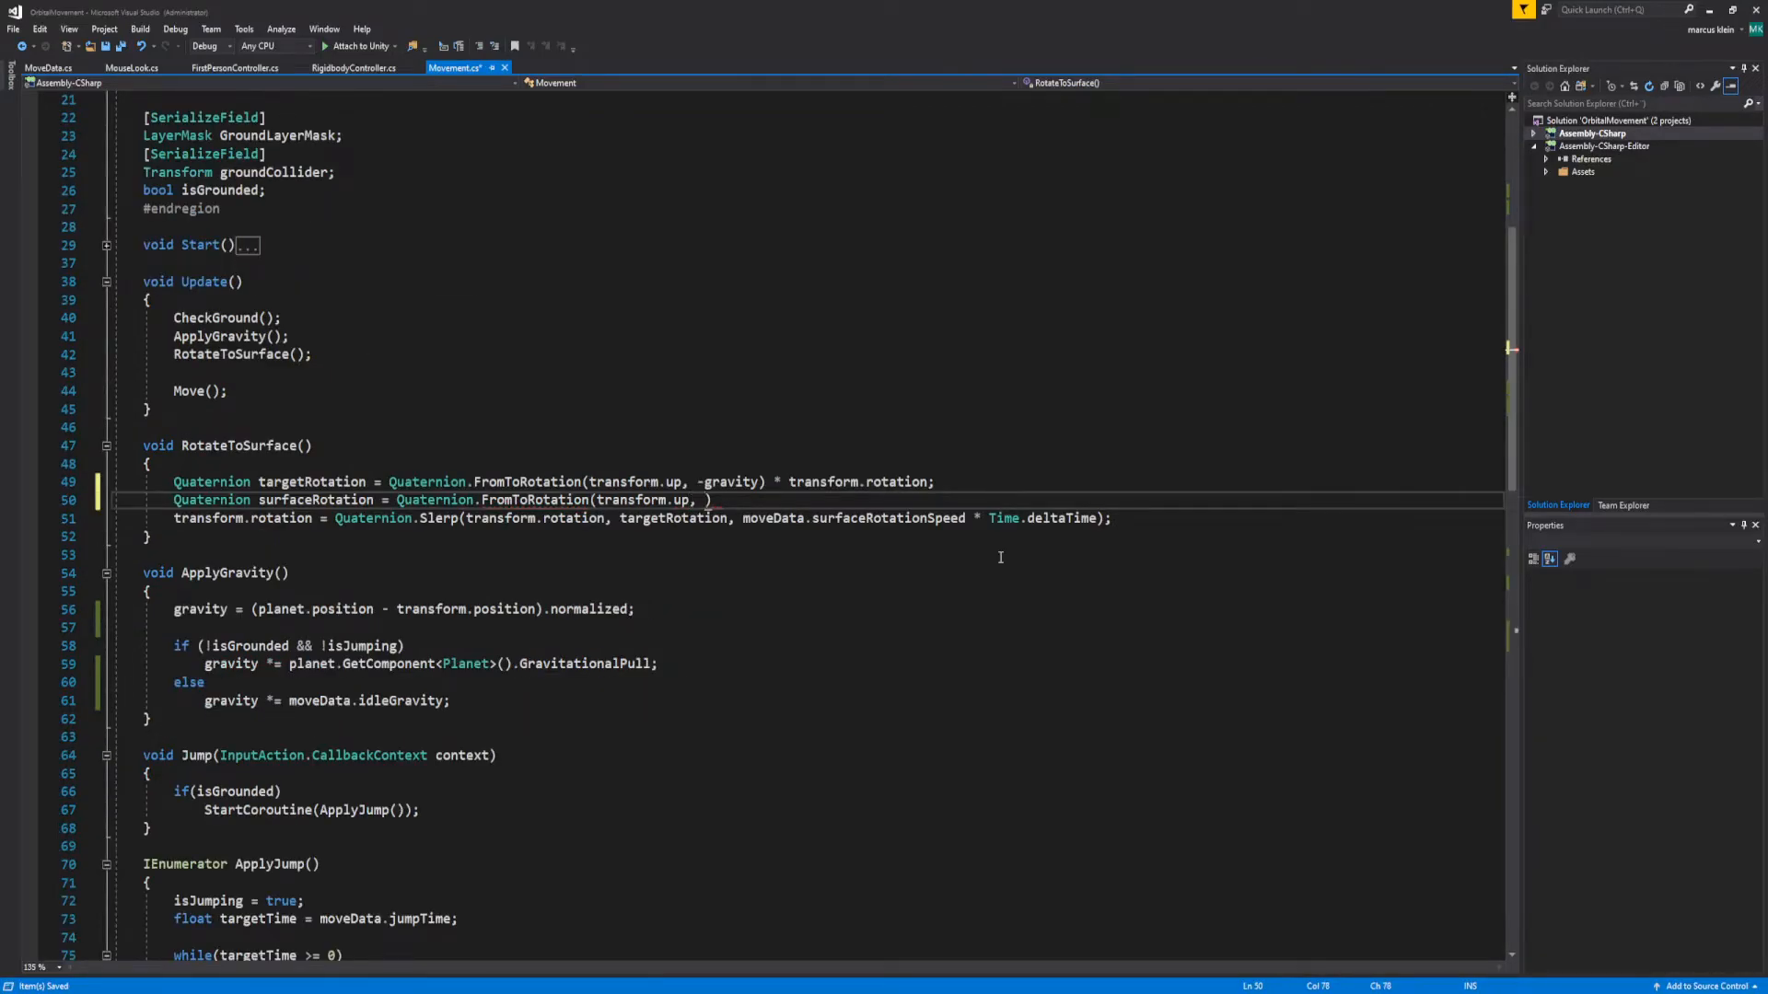
Build the surfaceRotation quaternion from surfaceNormal, multiplied by transform.rotation
text(no)
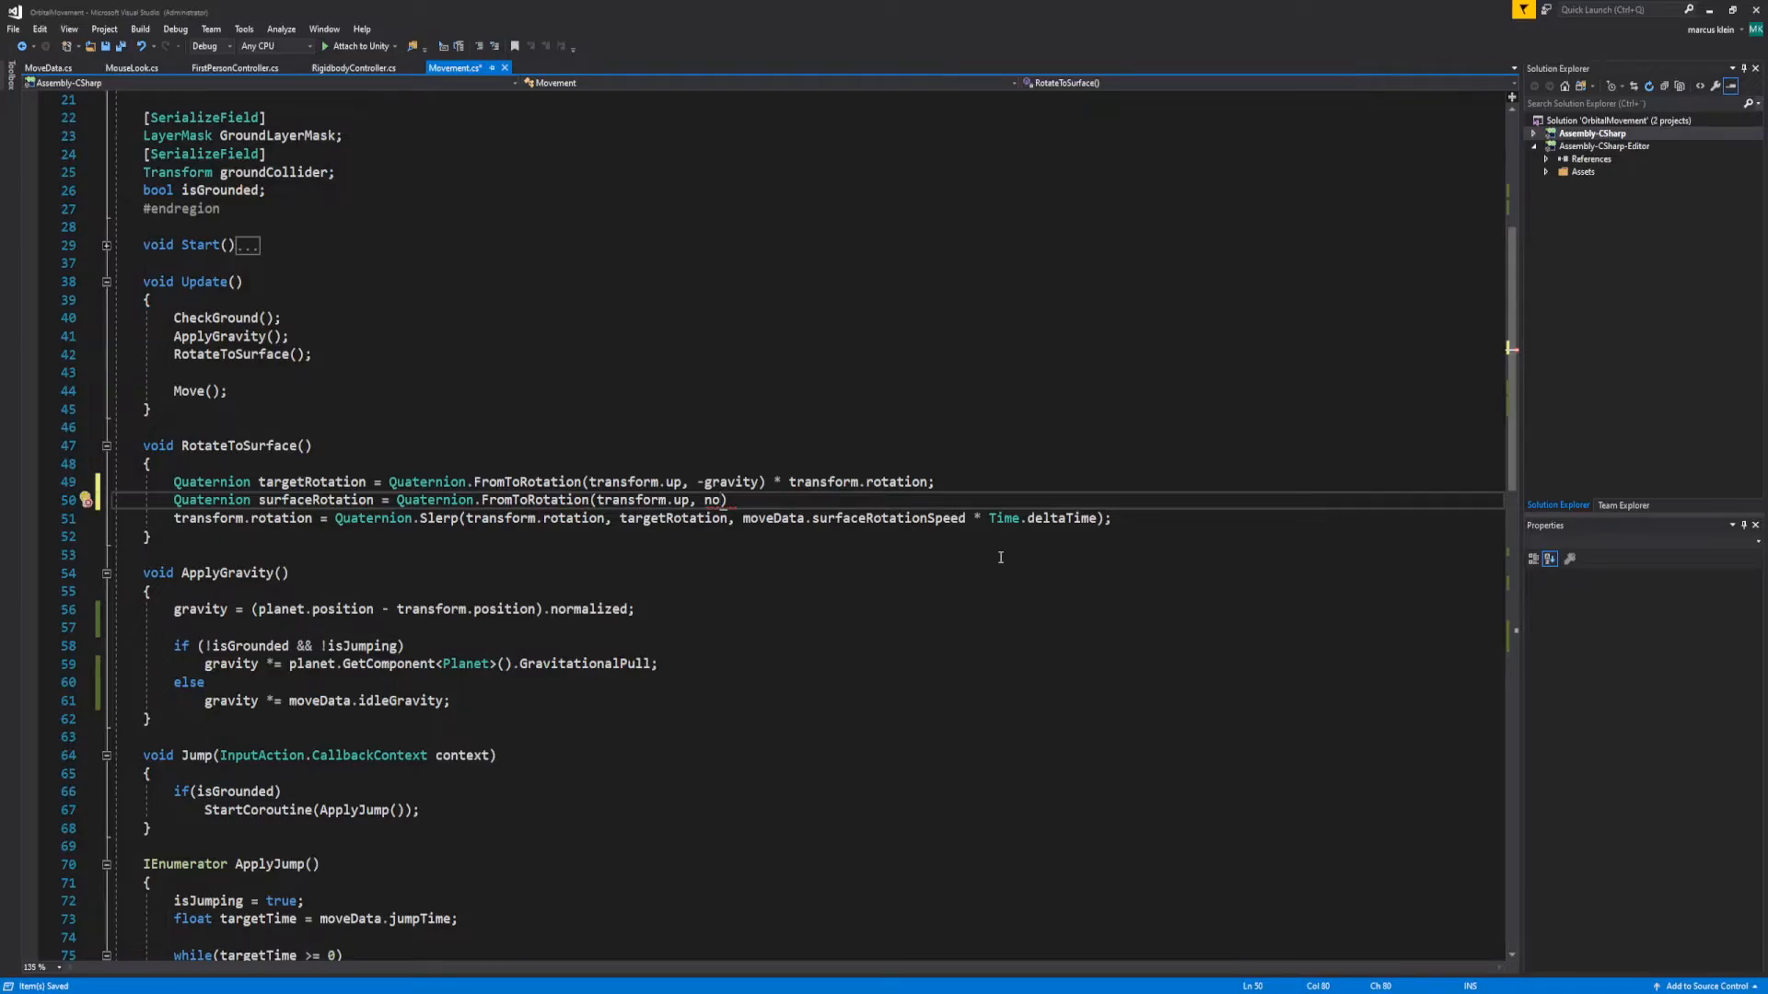
text(surfaceNormal)
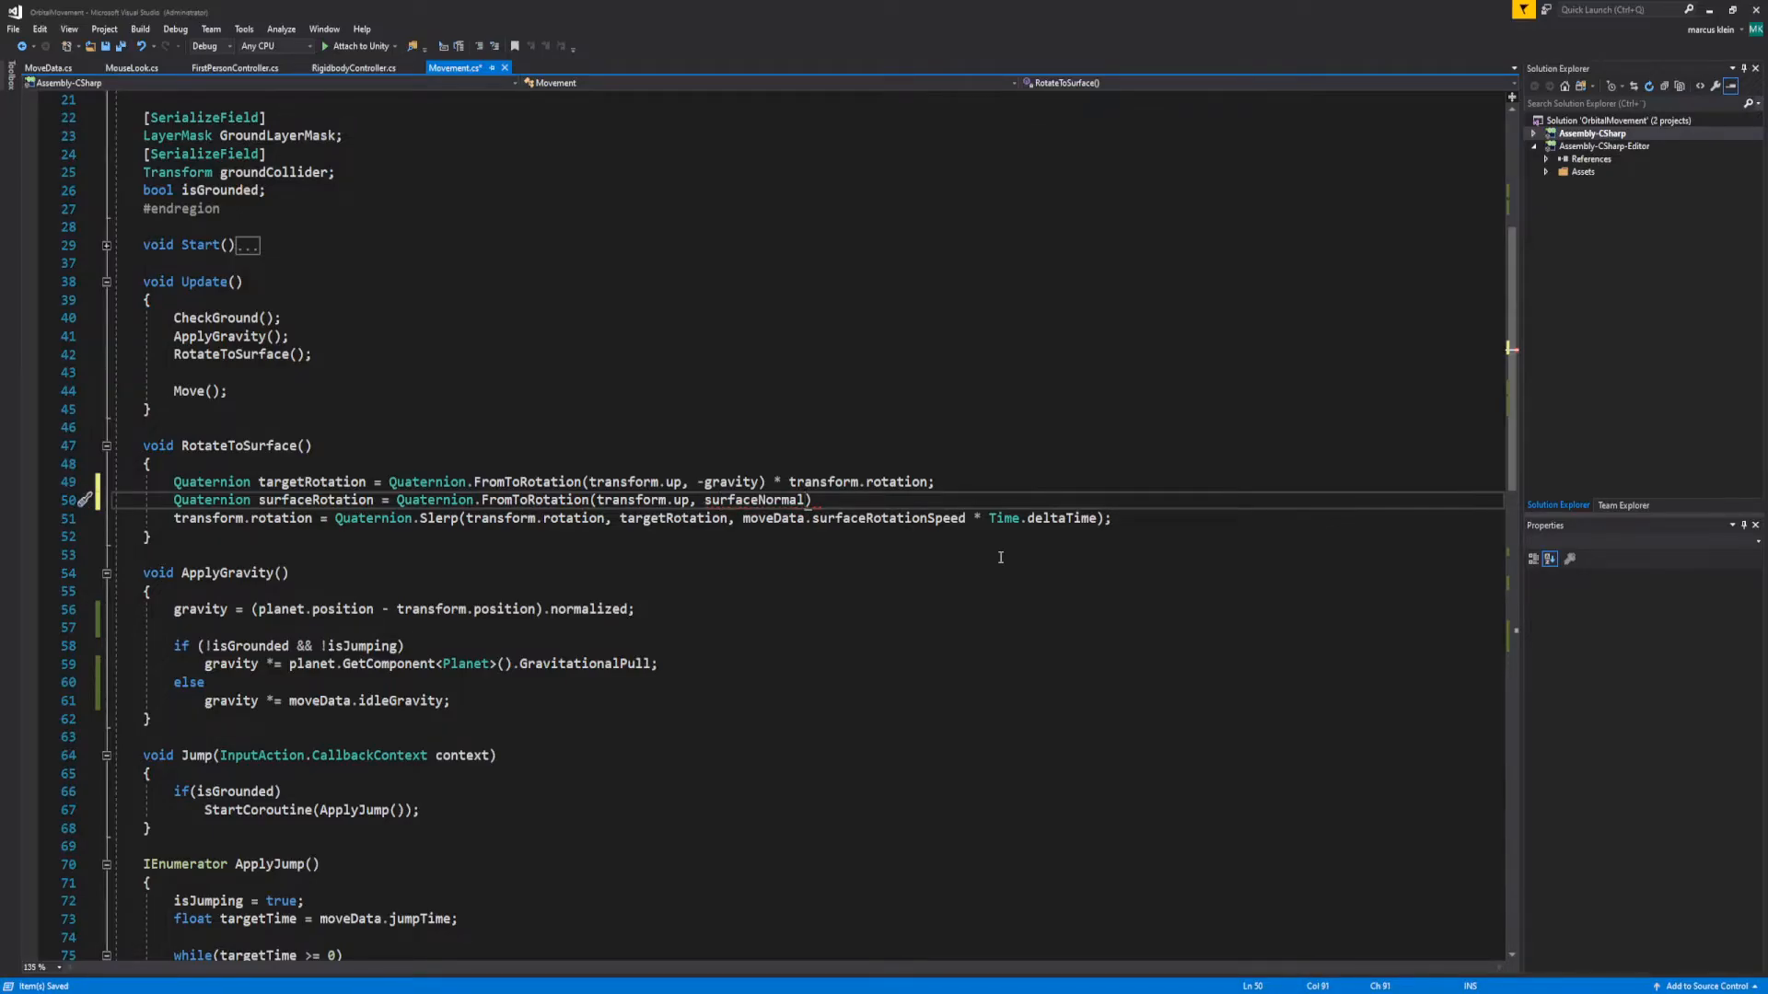
double_click(753, 499)
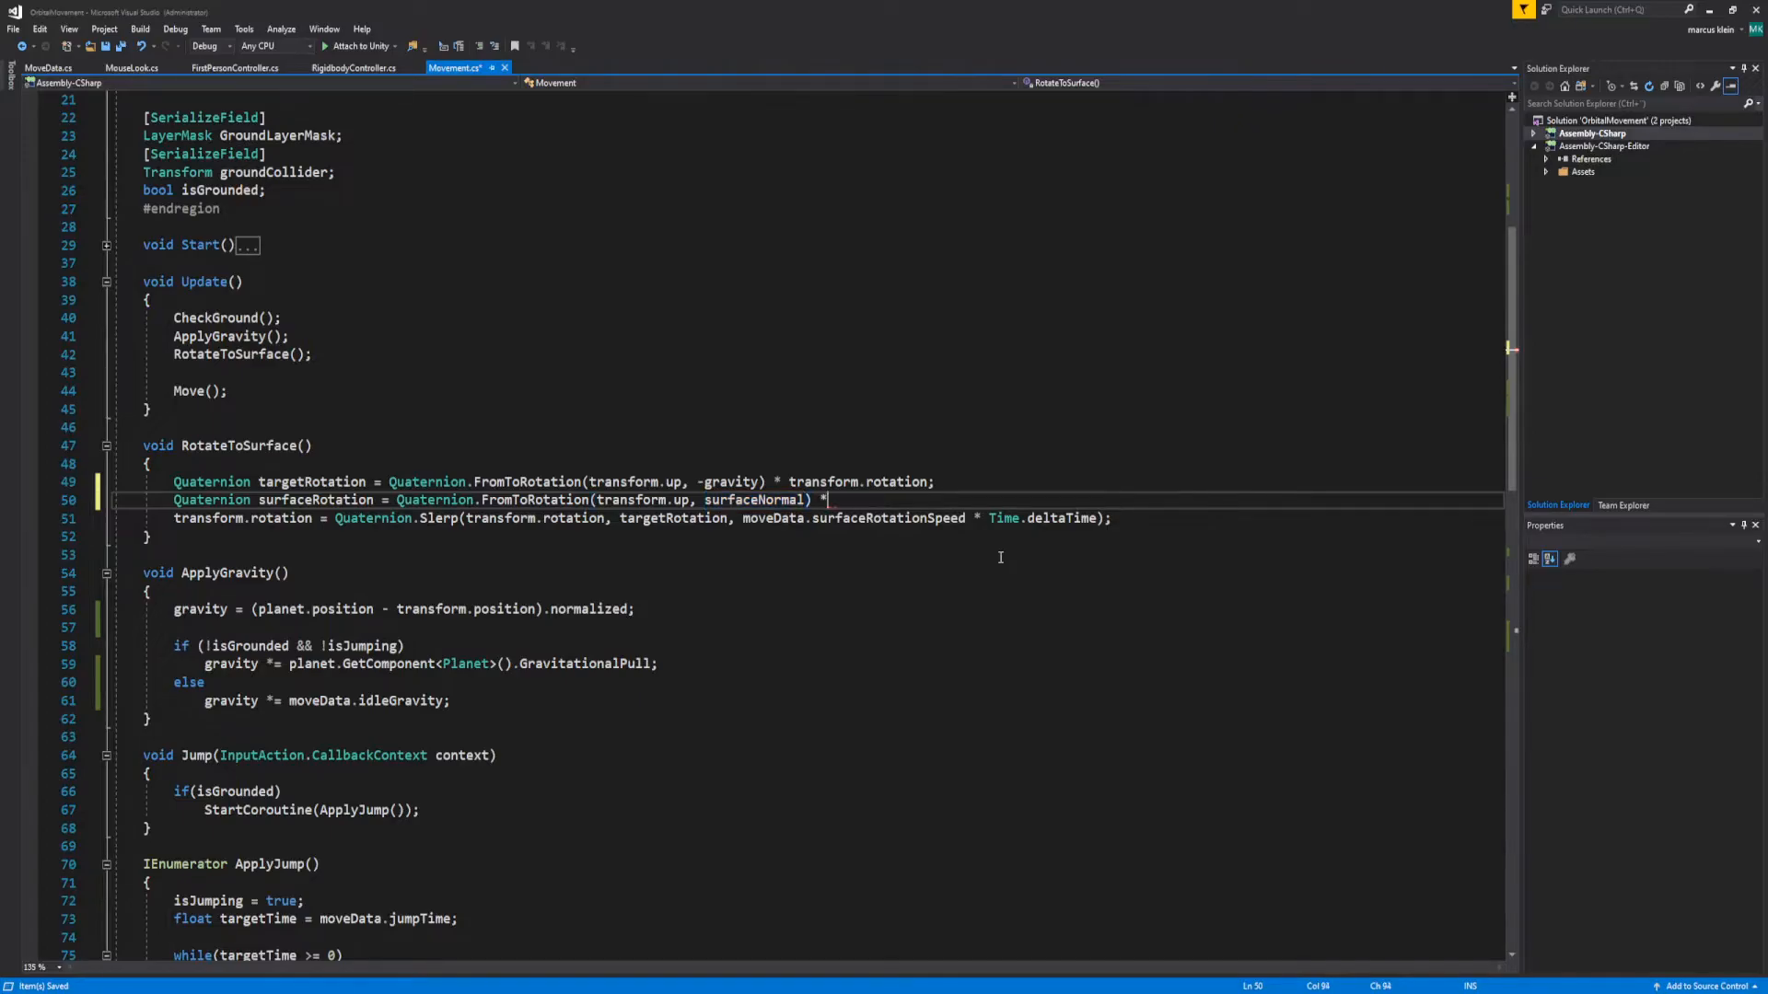
text(transform.rotation;)
text(Quaternion finalRotation = Quaternion.Slerp(gravityRotation, )
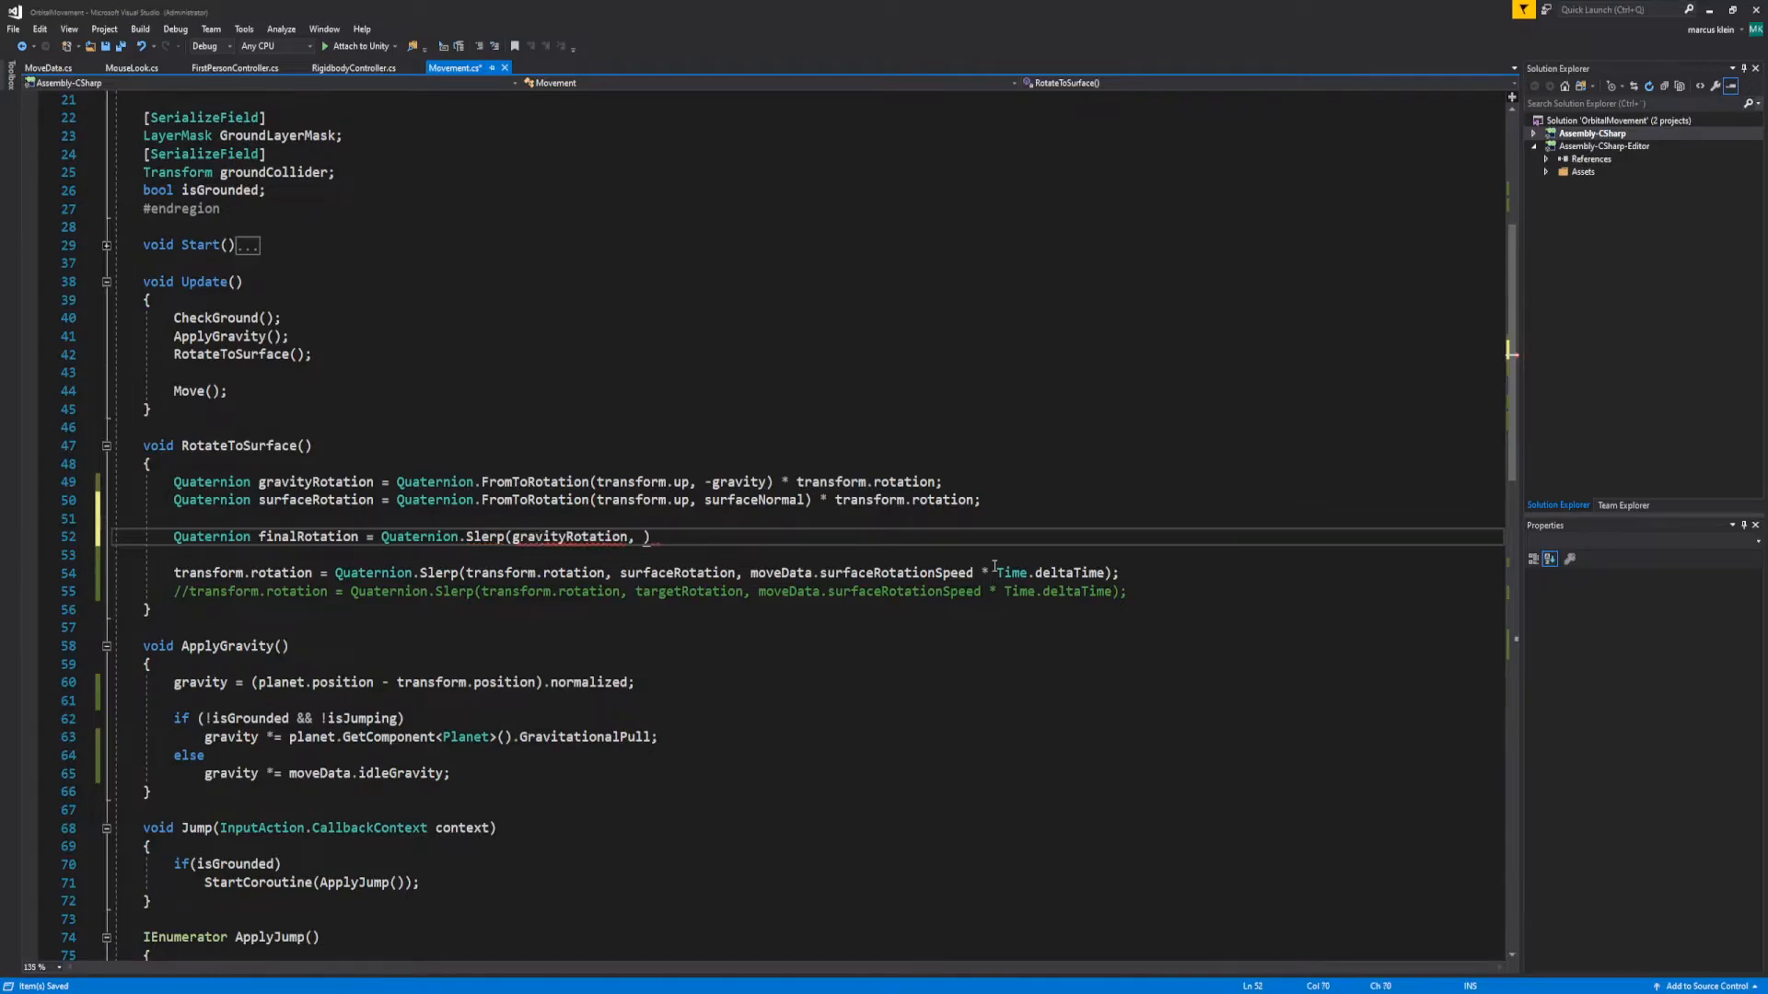
Slerp gravityRotation toward surfaceRotation by moveData.surfaceRotation into finalRotation
text(surfaceRotation,)
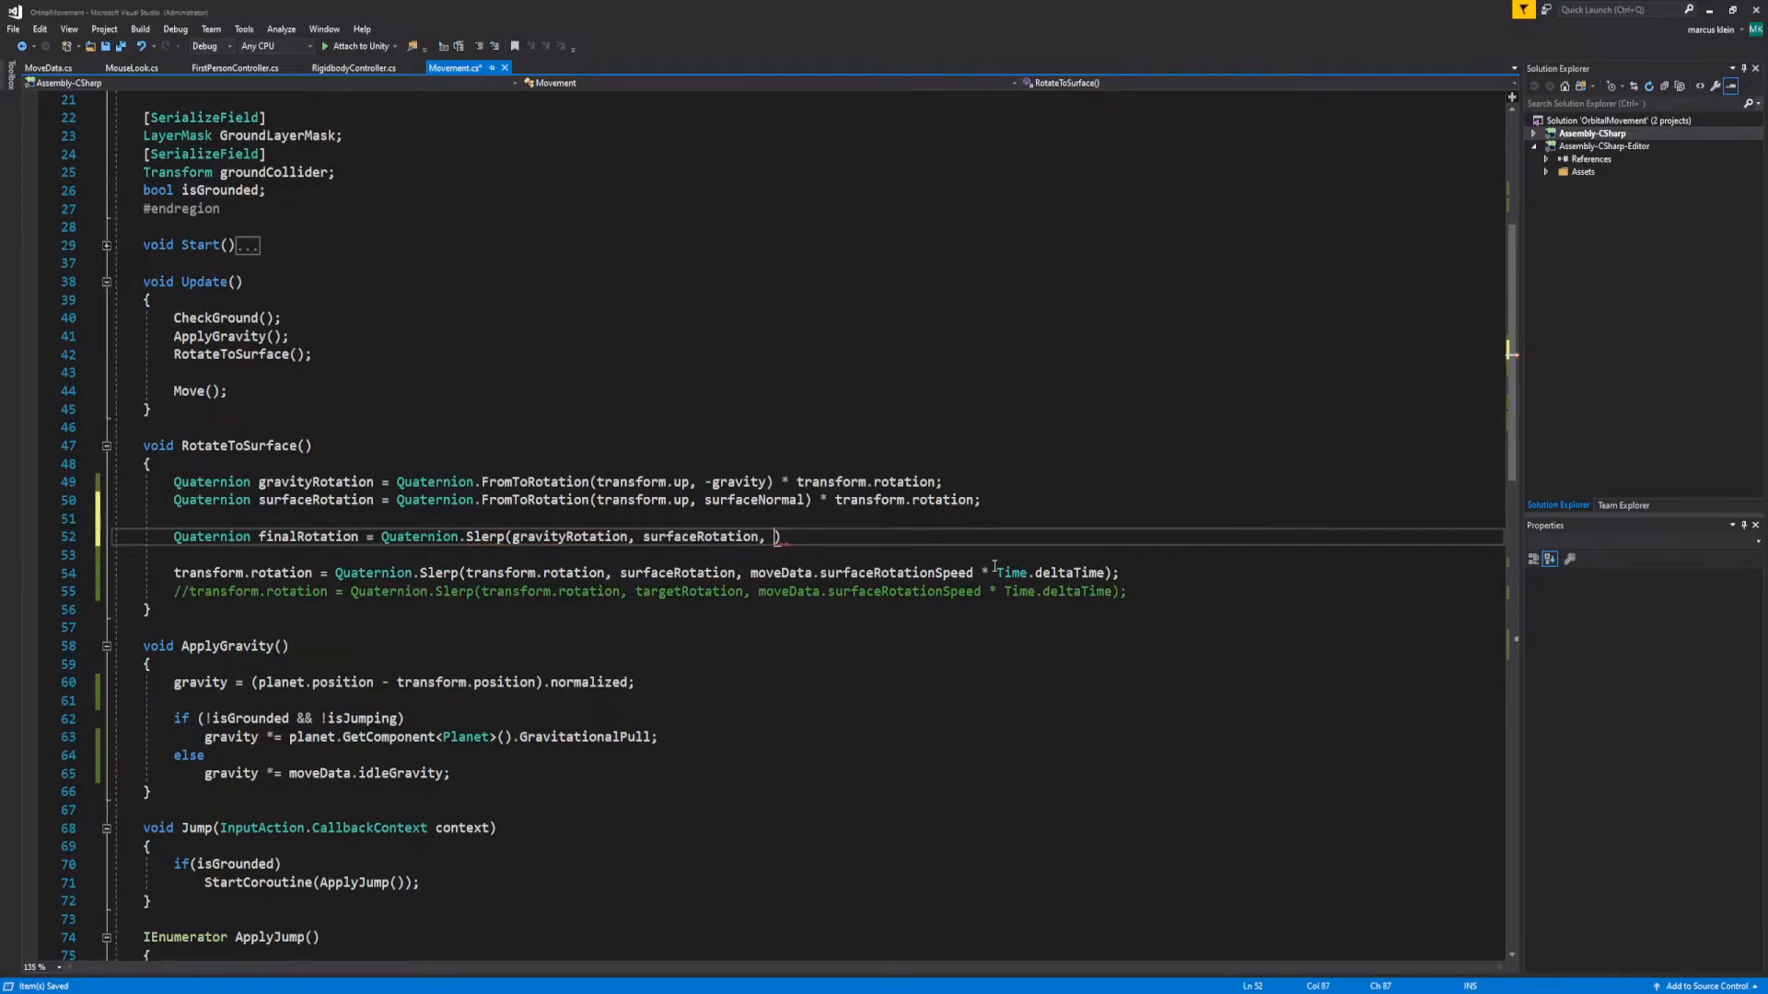
text(moveData.)
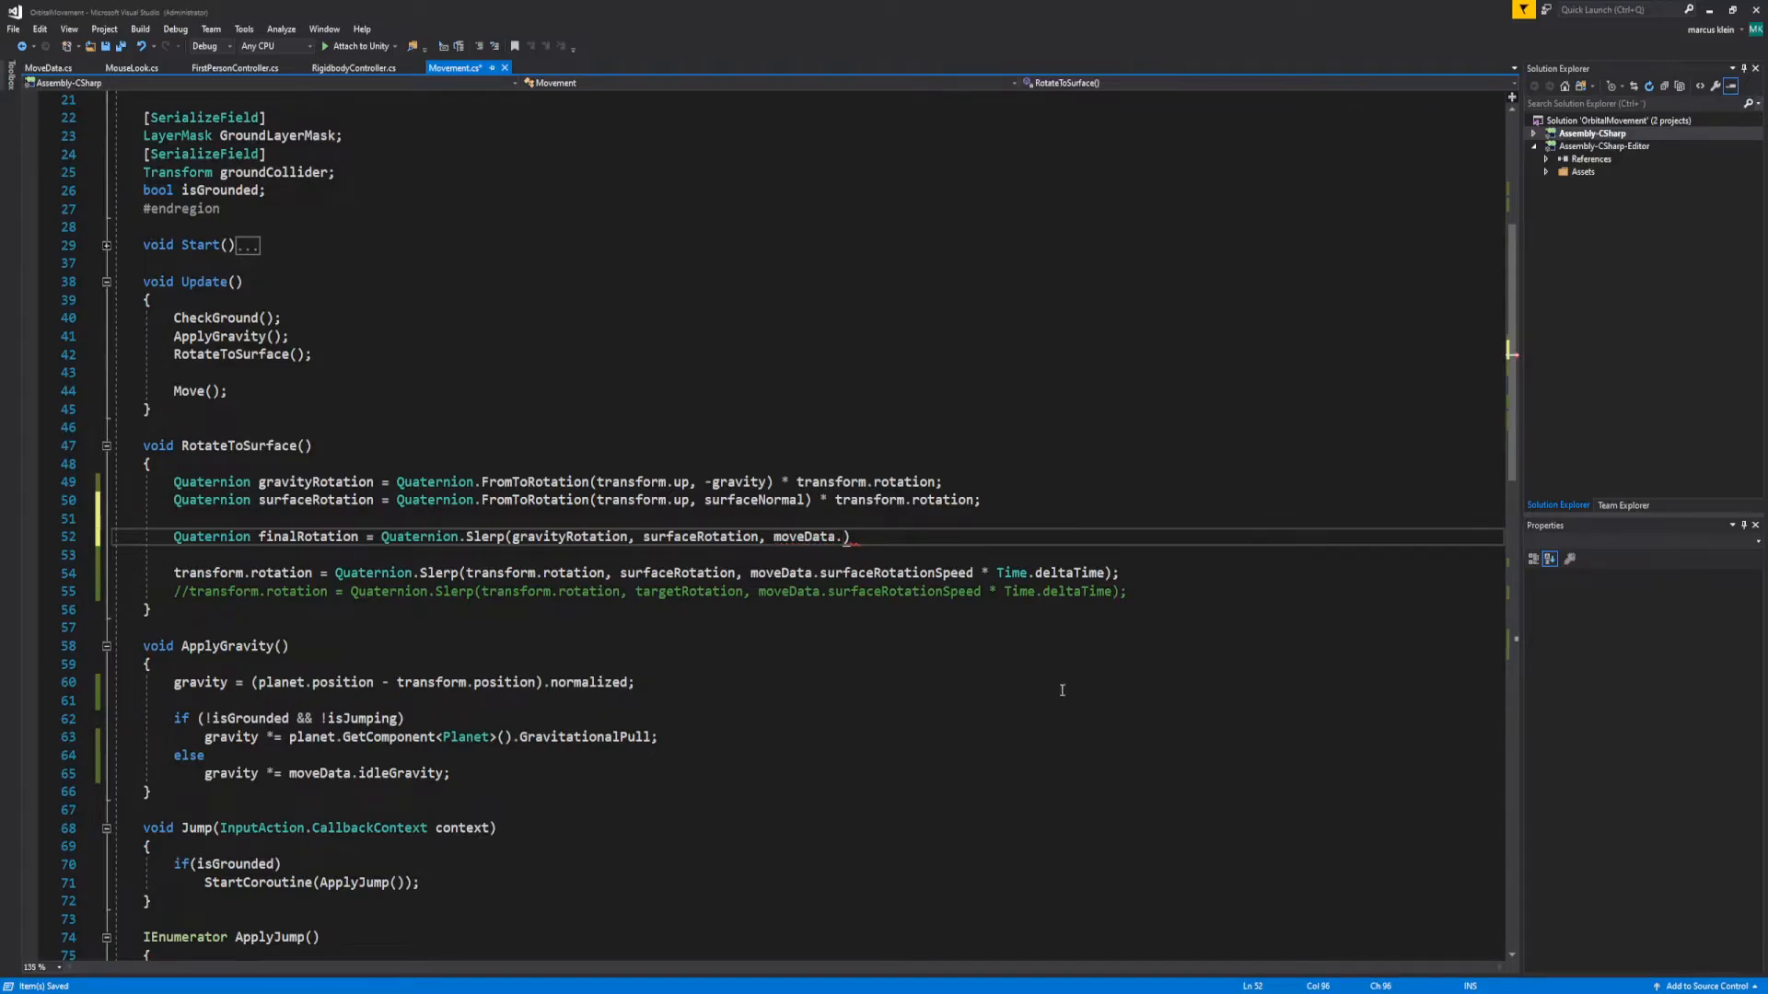
text(surfaceRotation);)
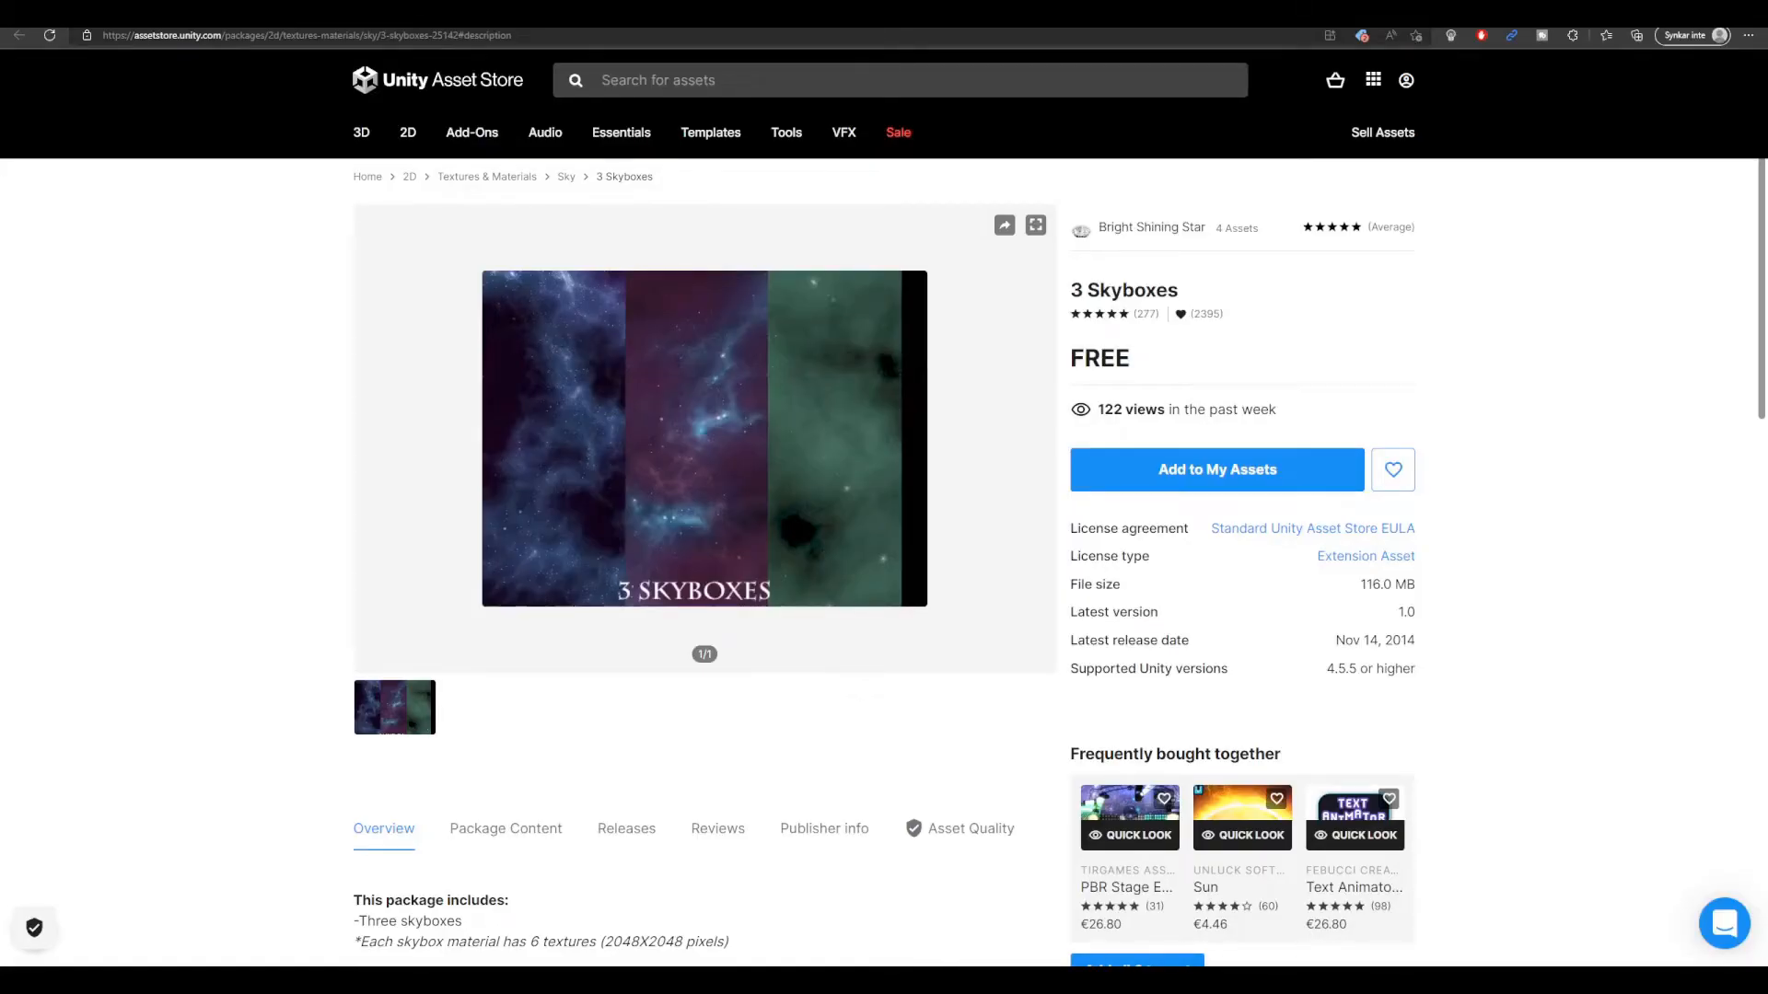
Scroll through the 3 Skyboxes Asset Store page to view its license, size and version
scroll(up, 3)
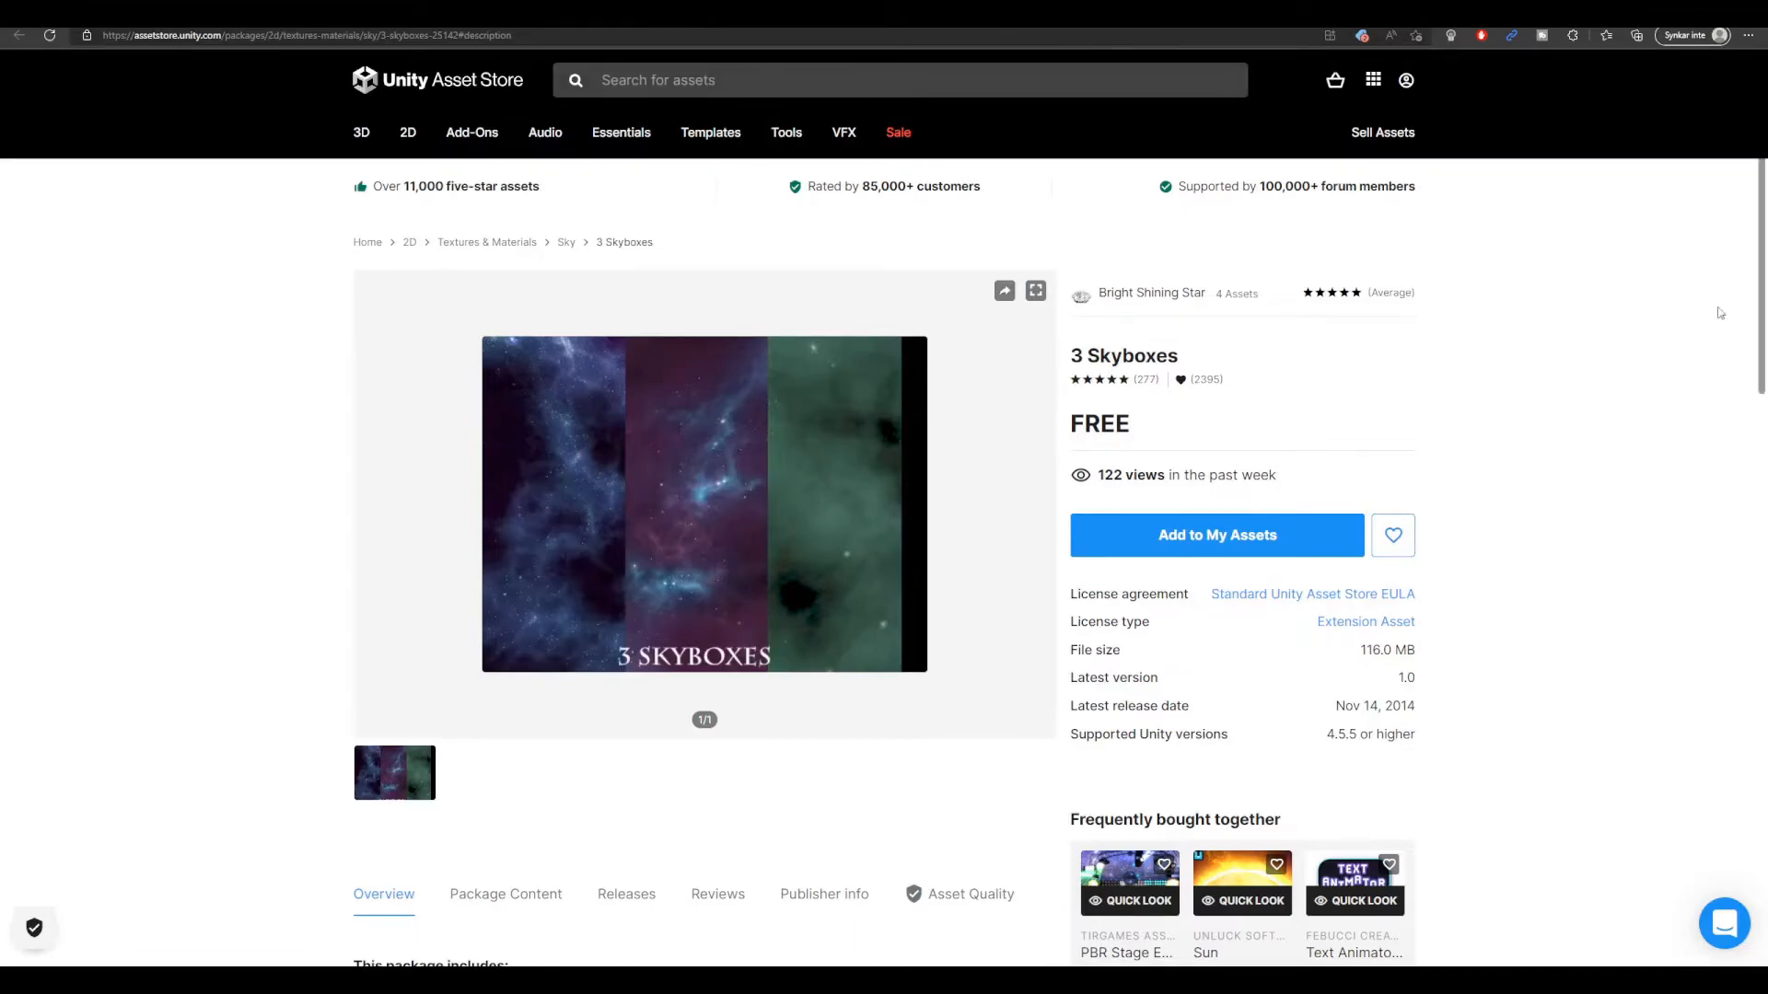
mouse_move(1642, 309)
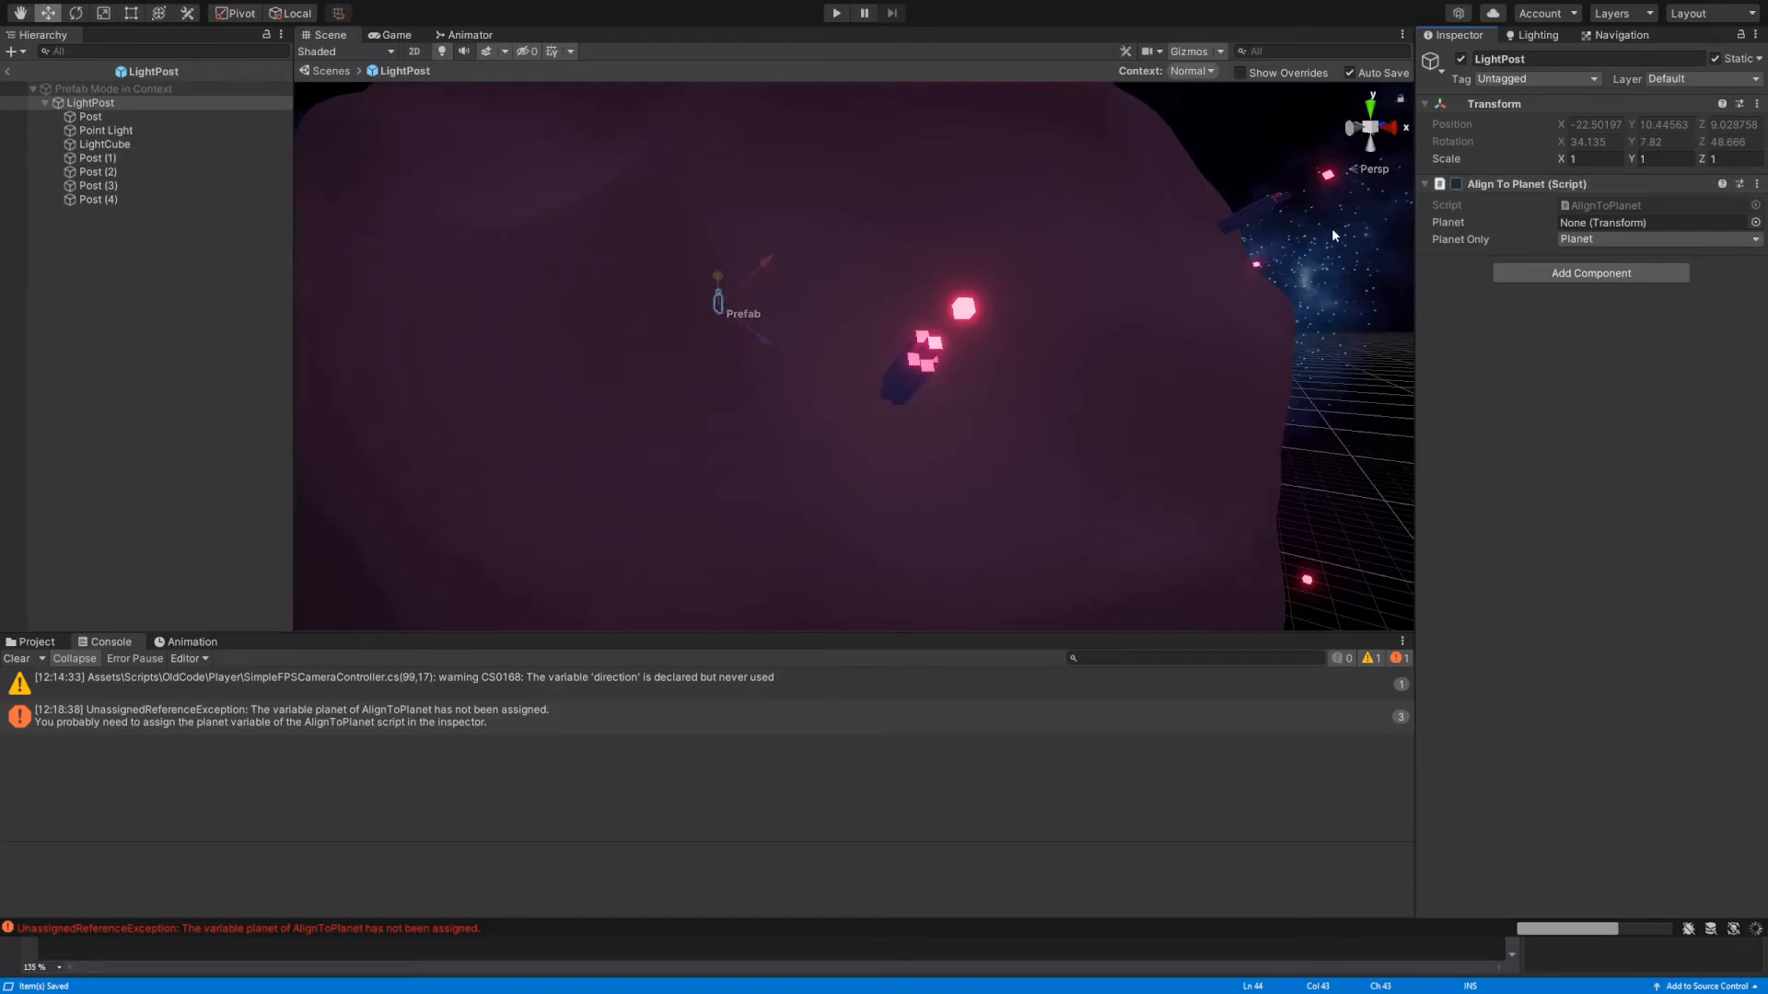
Apply the starry nebula skybox and open the new RayData C# script in Visual Studio
click(835, 12)
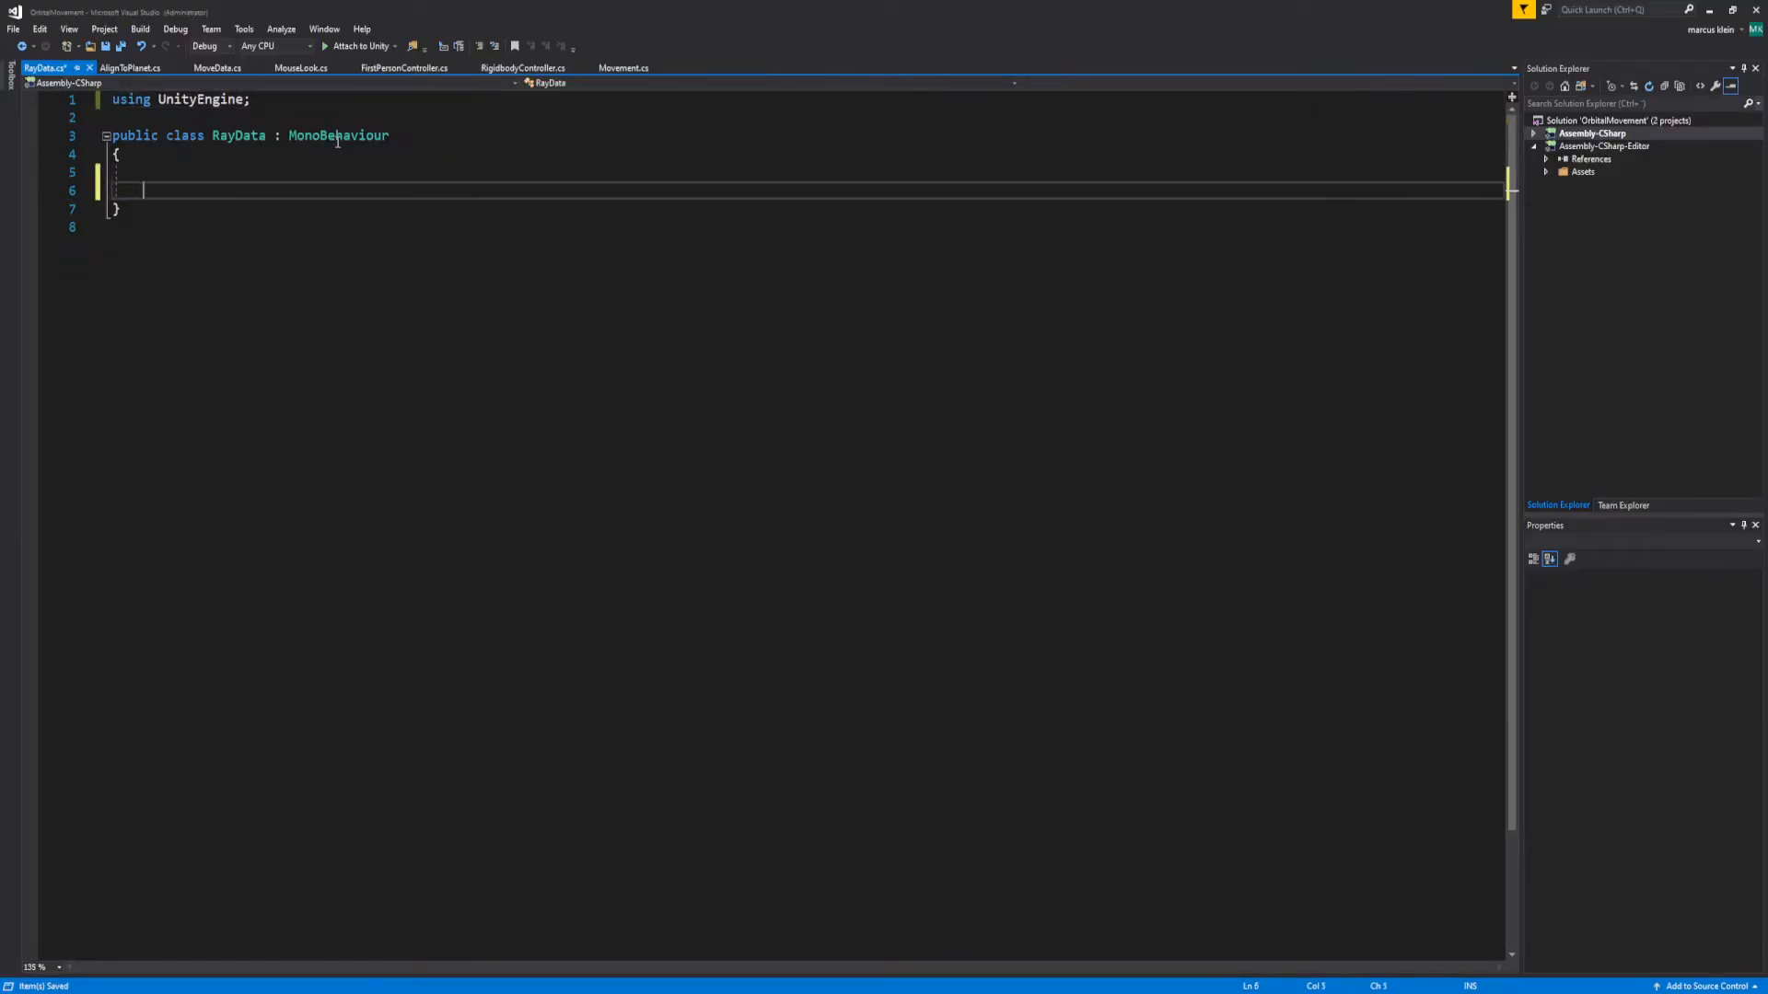
Give RayData public Vector3 normal and public bool grounded fields
text(Vector3)
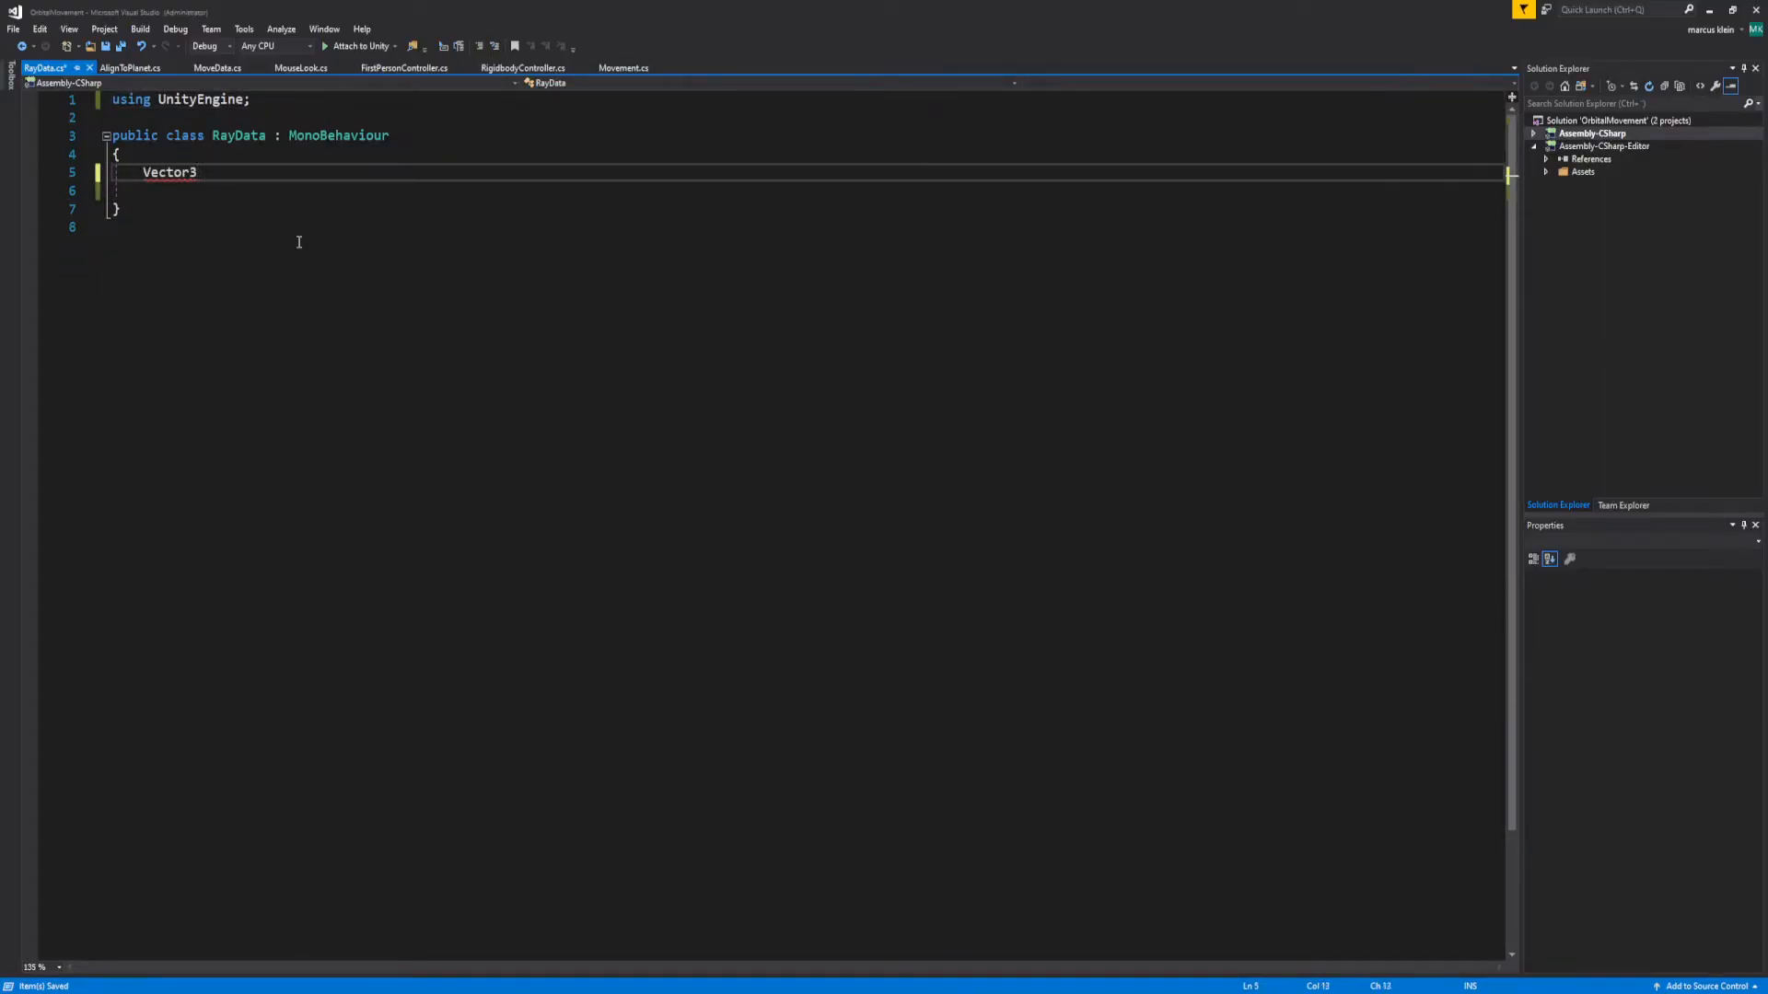
text(normal;)
click(818, 189)
text(bool)
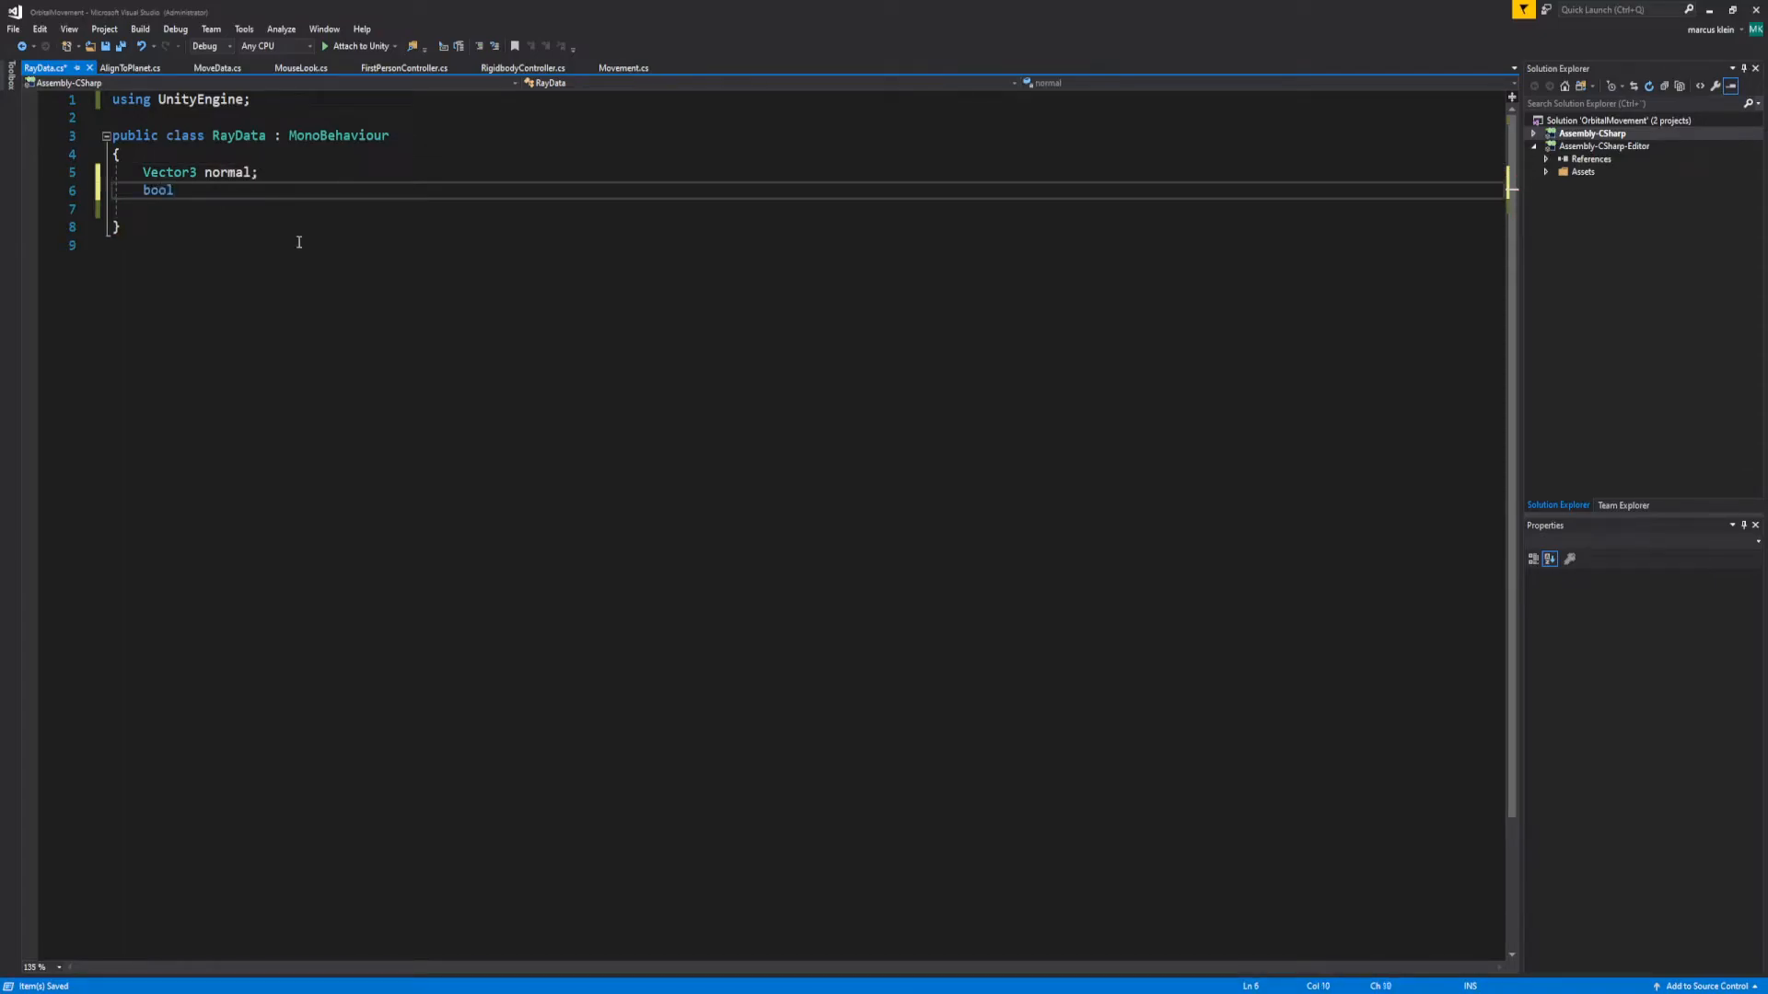
text(grounded;)
click(821, 171)
text(p)
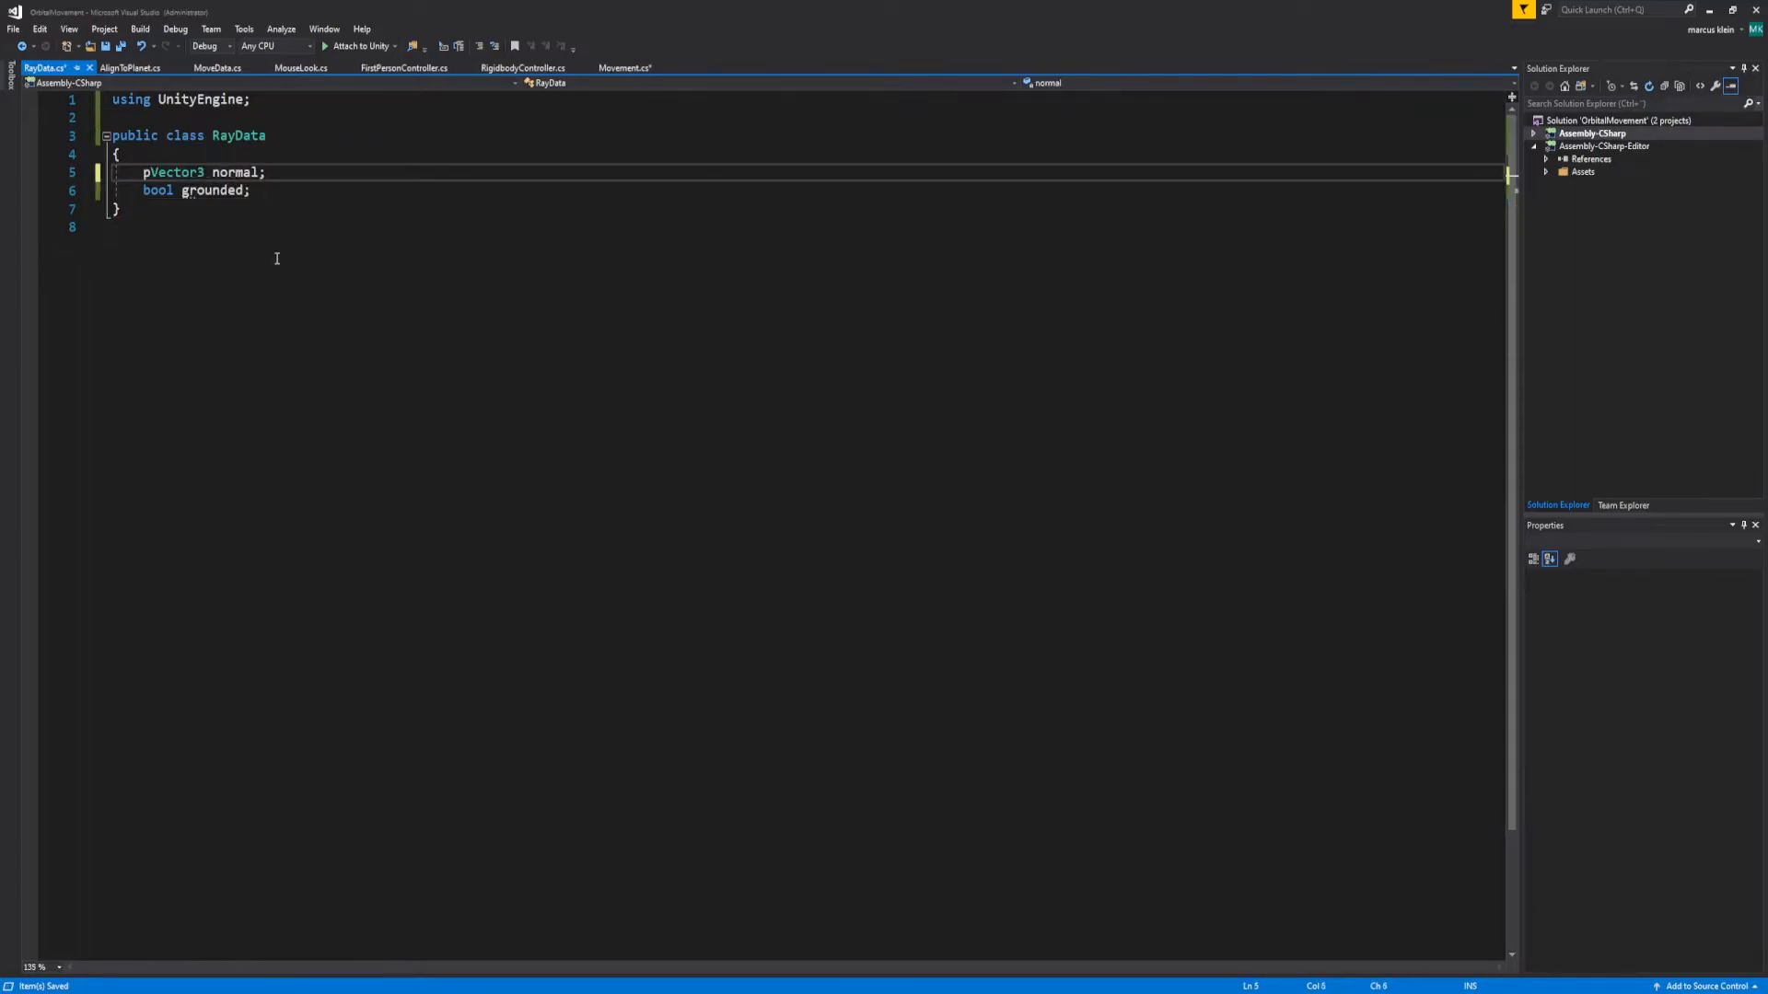
text(ublic)
click(197, 190)
text(pu)
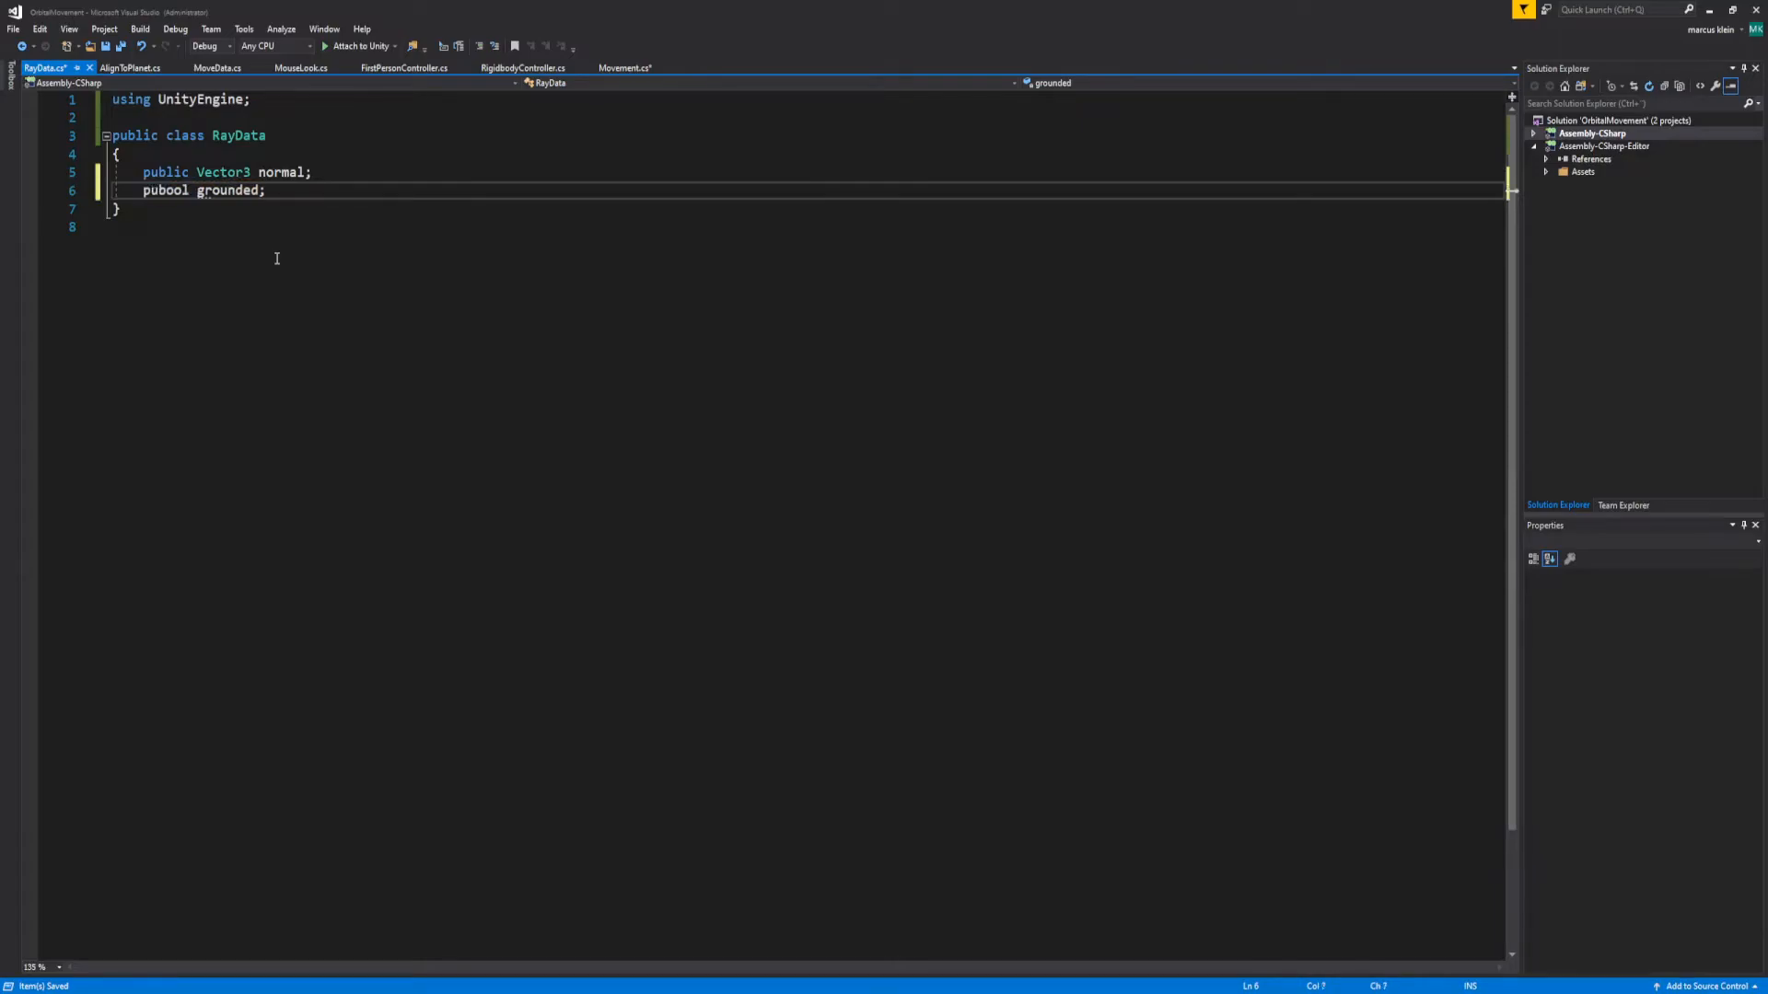
click(621, 68)
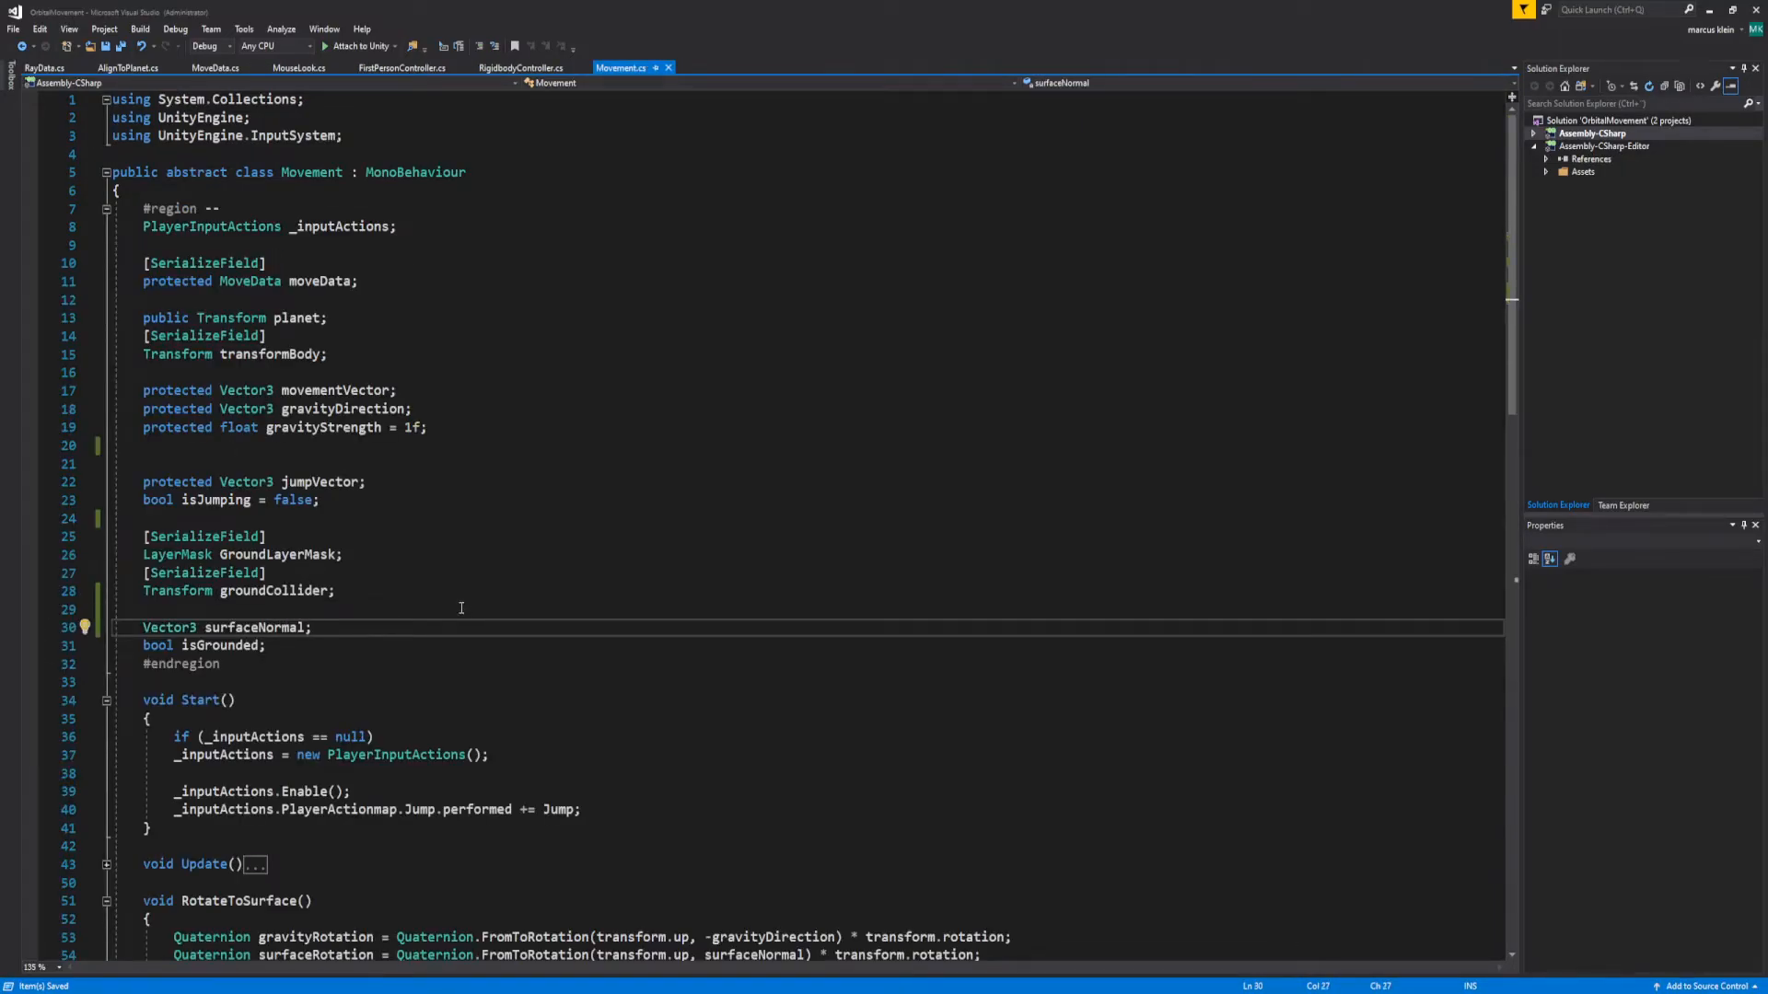
Add a RayData groundData field to Movement and comment out the surfaceNormal declaration
text(RayData)
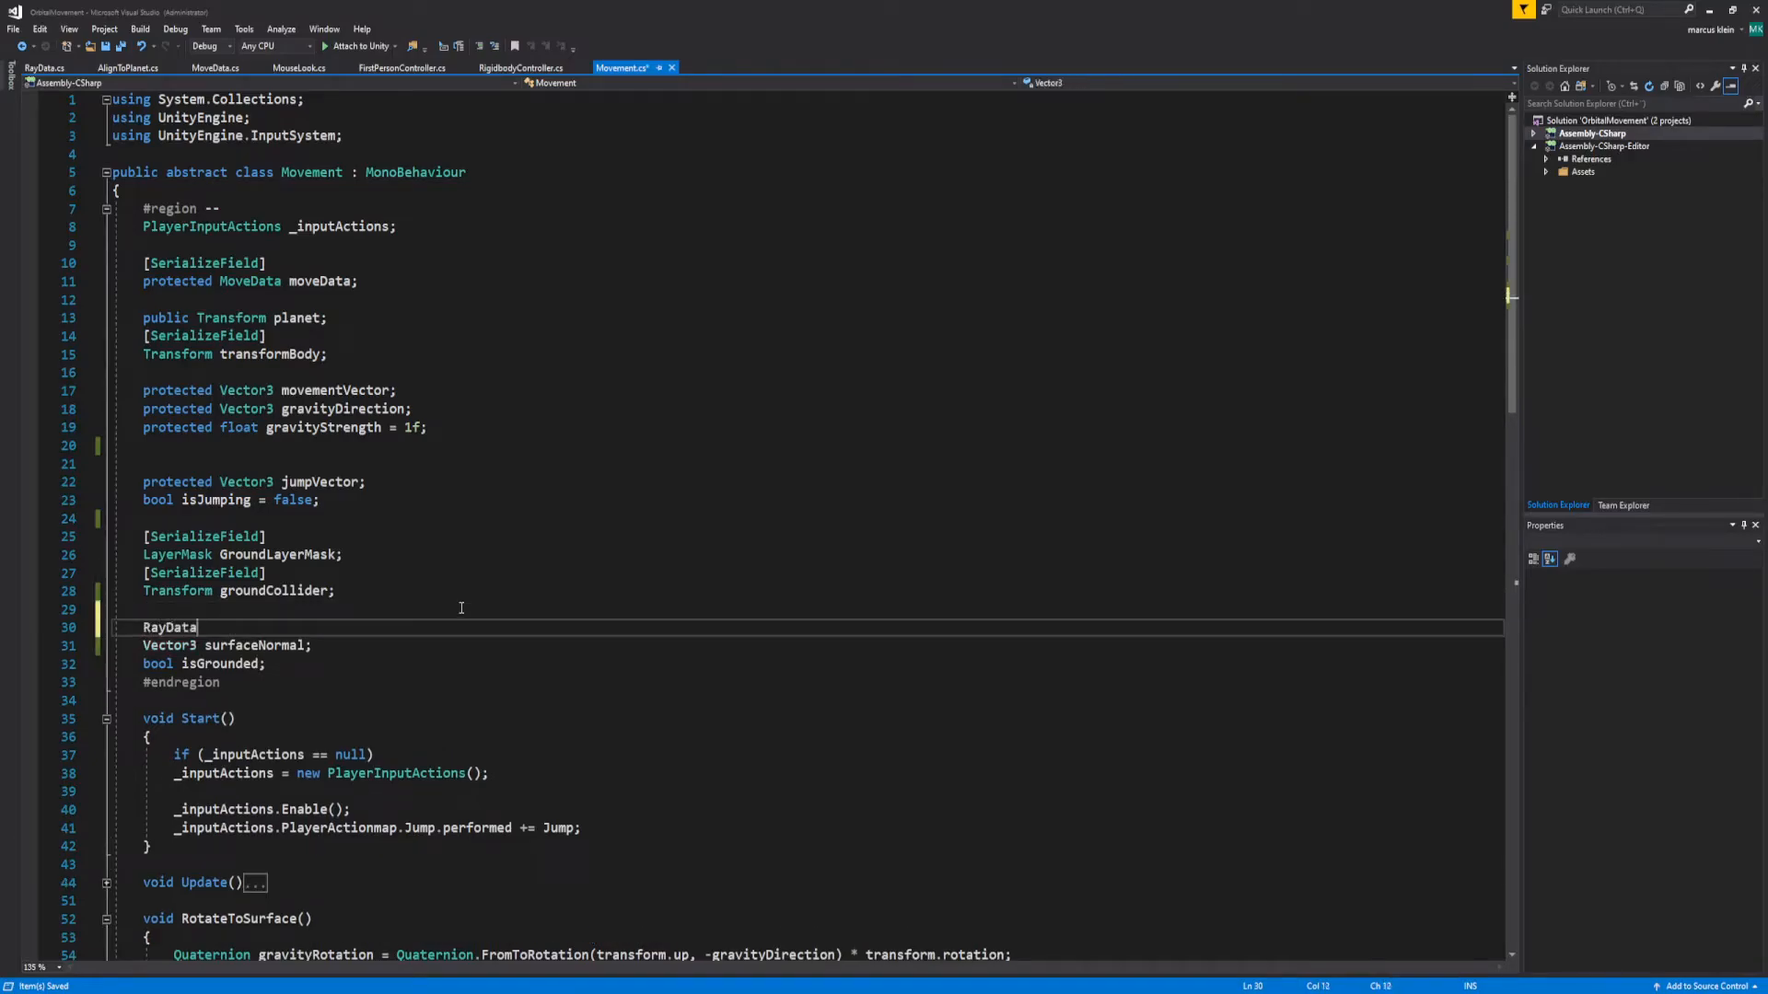
text(gr)
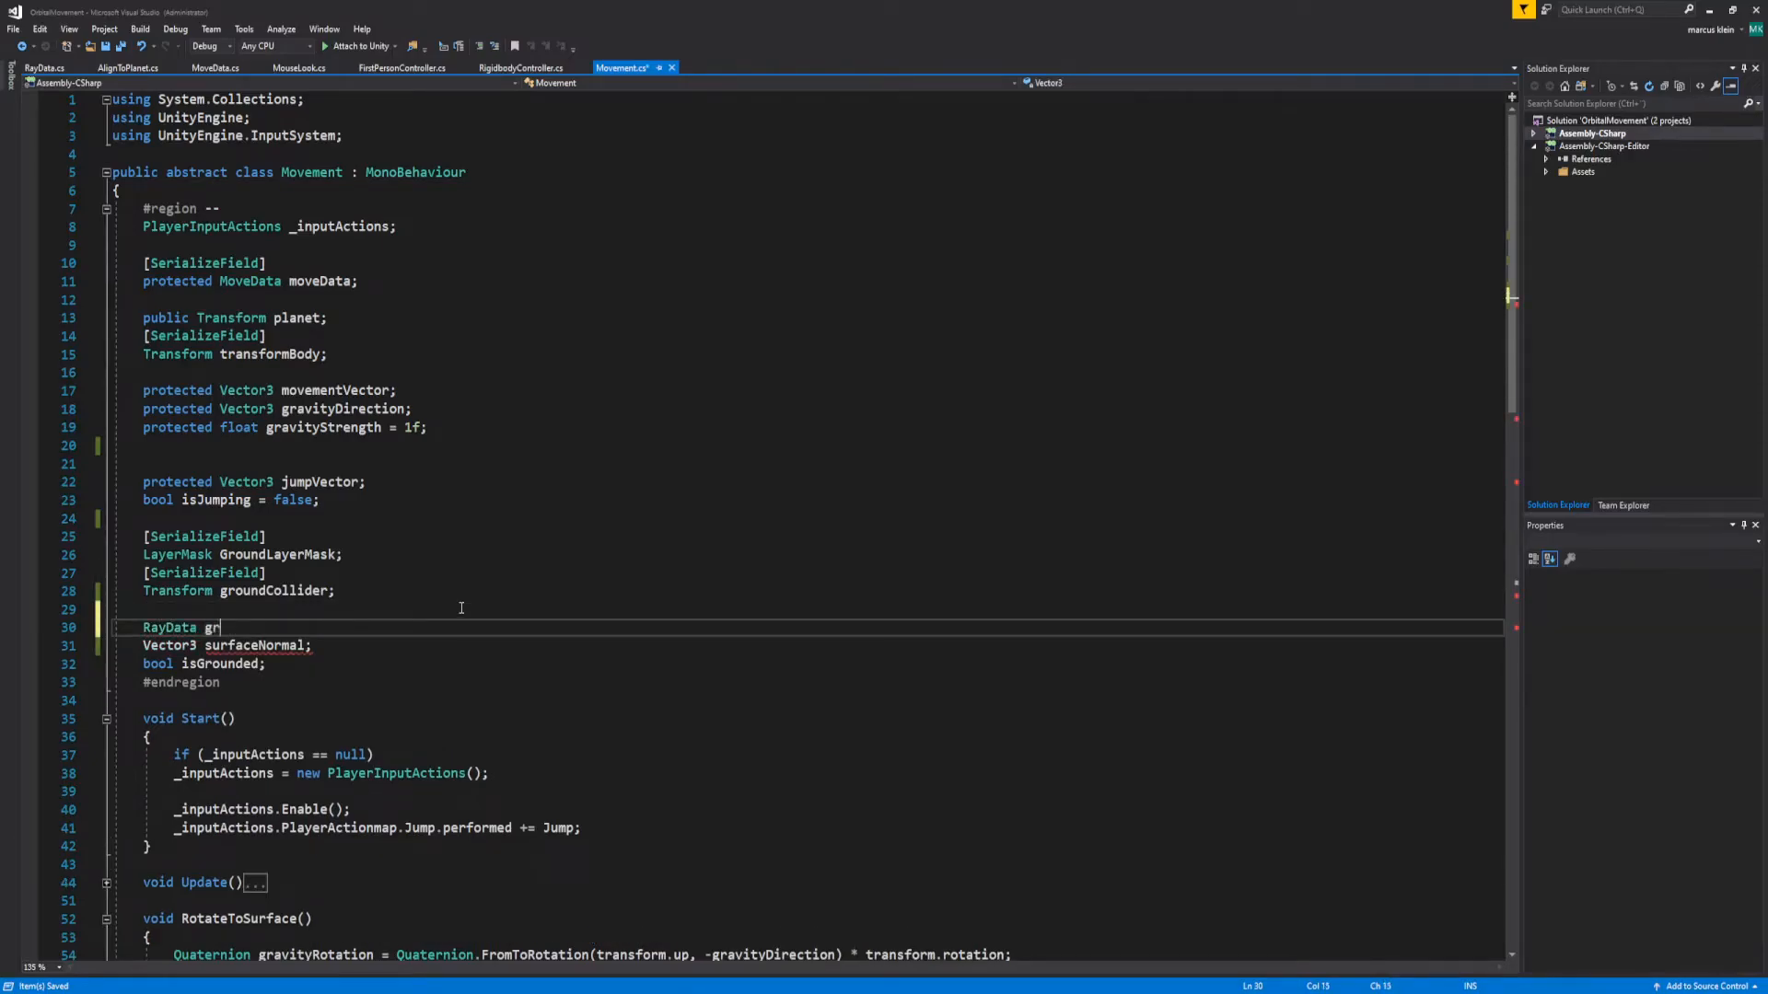
text(oundData;)
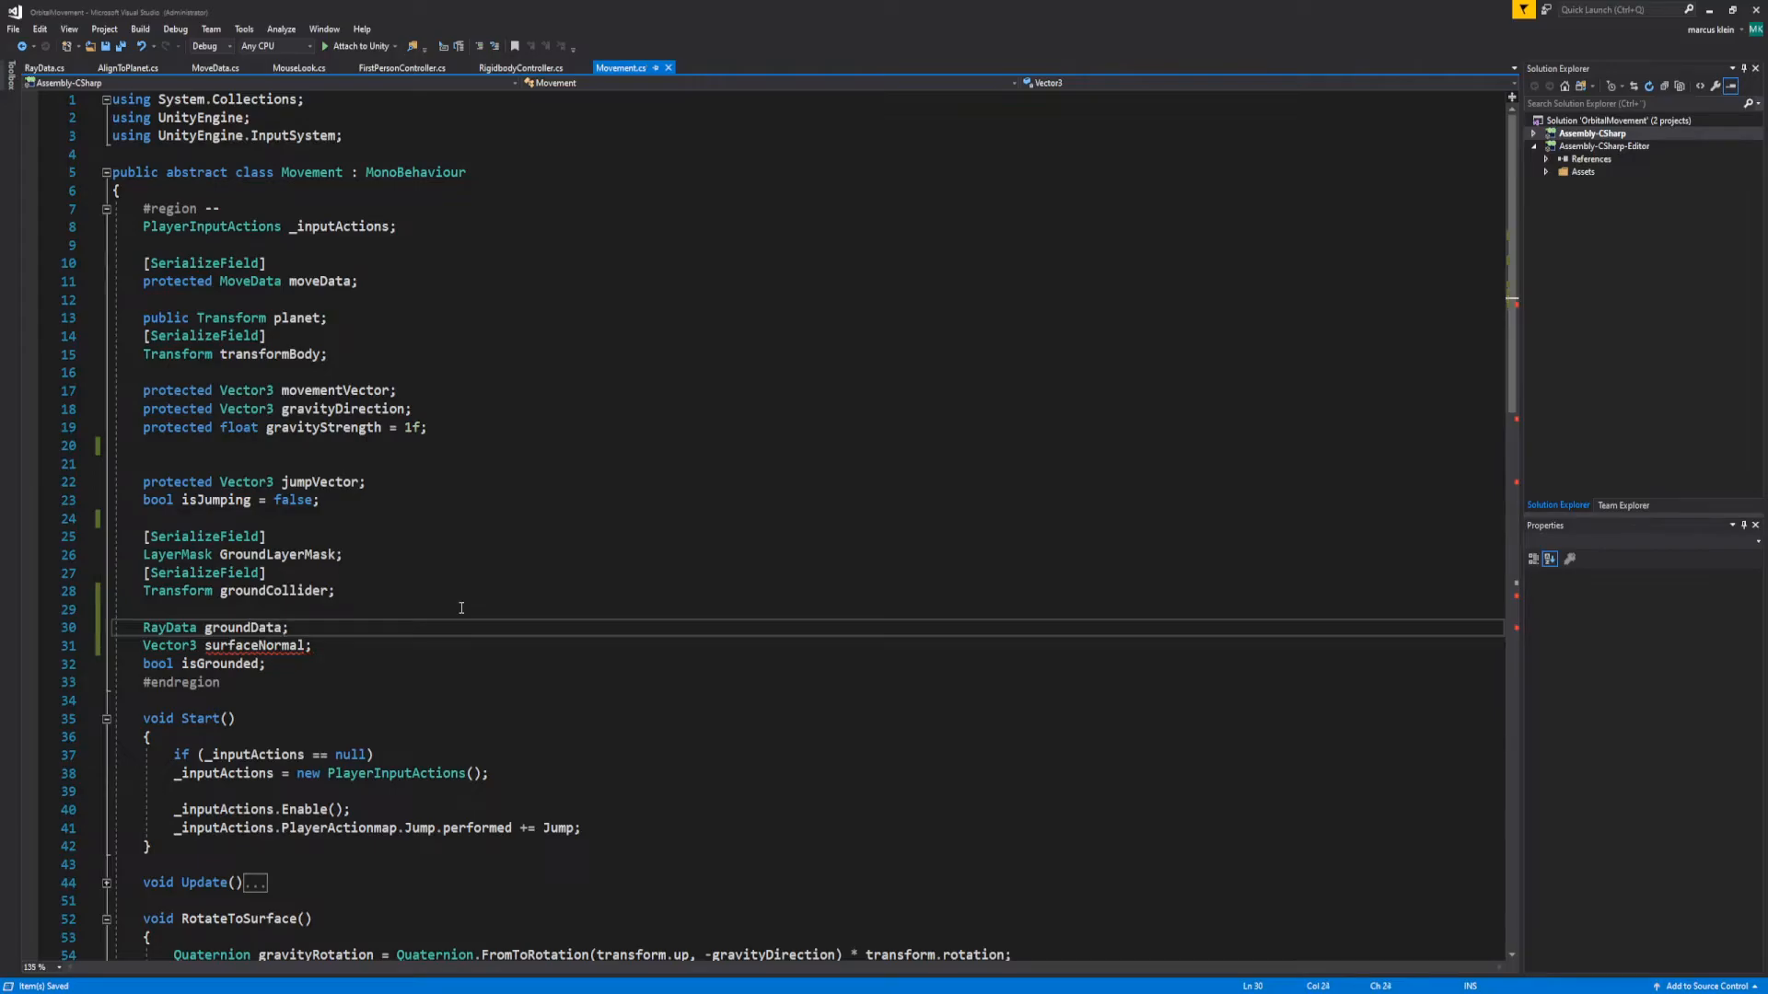
click(236, 627)
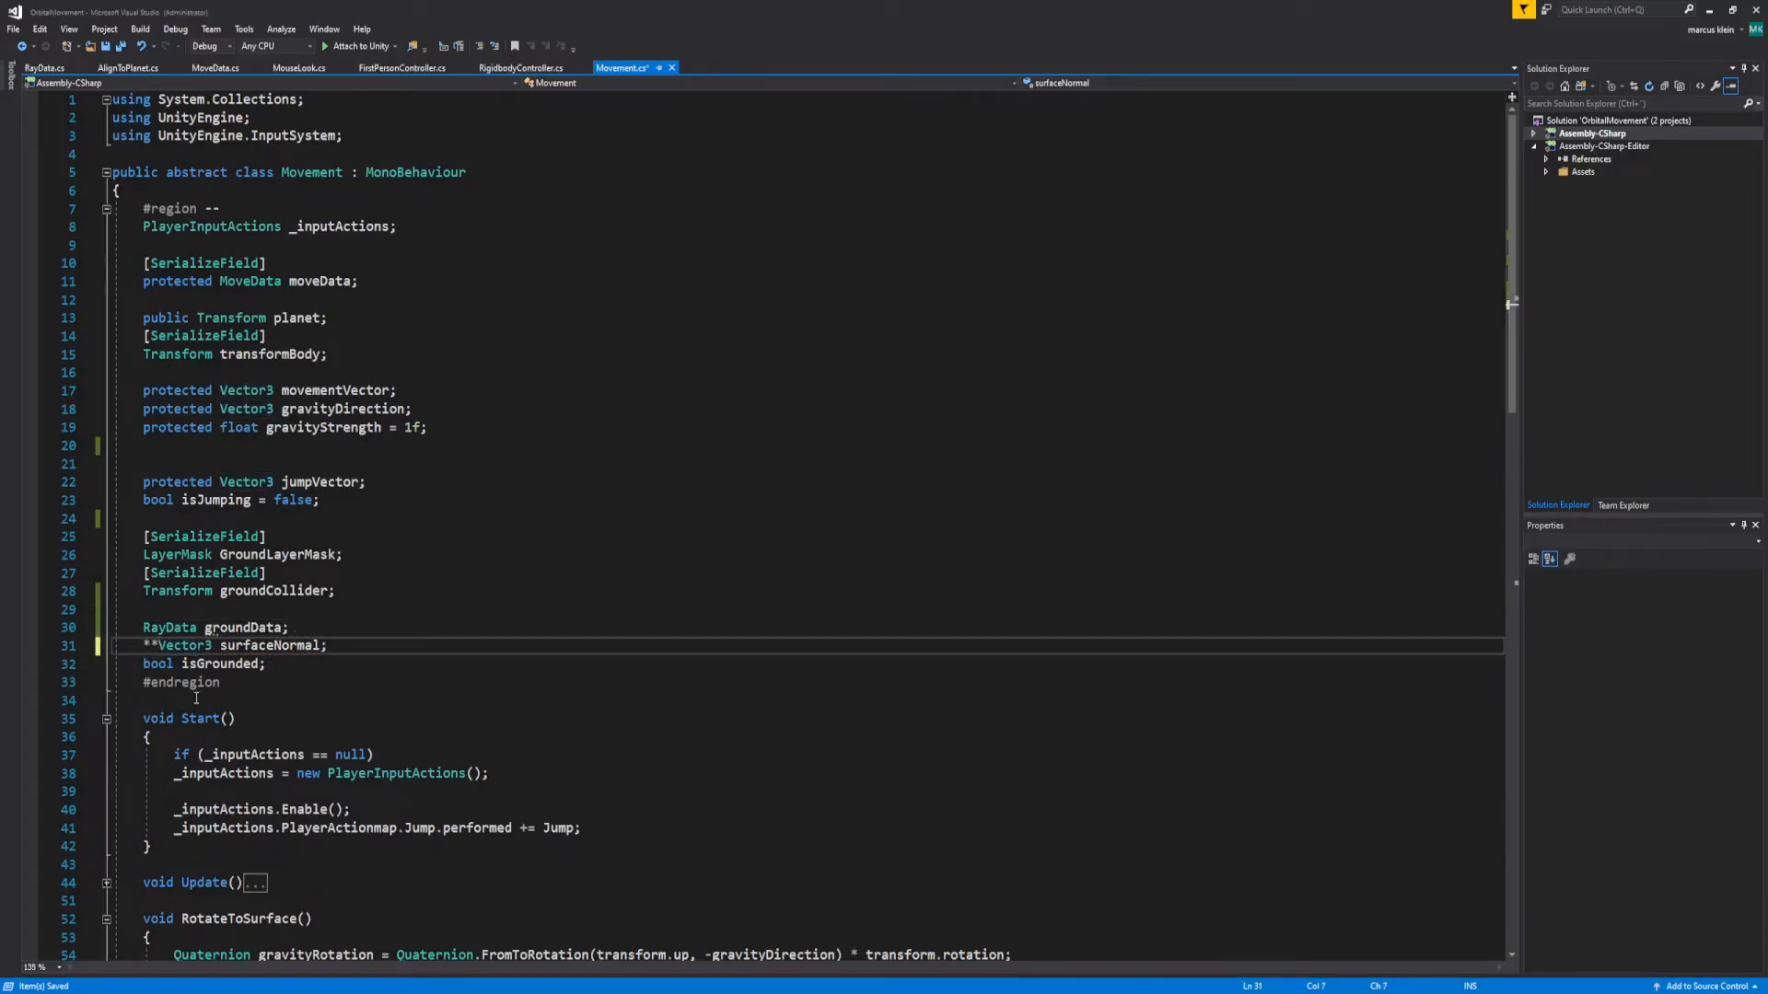
text(//)
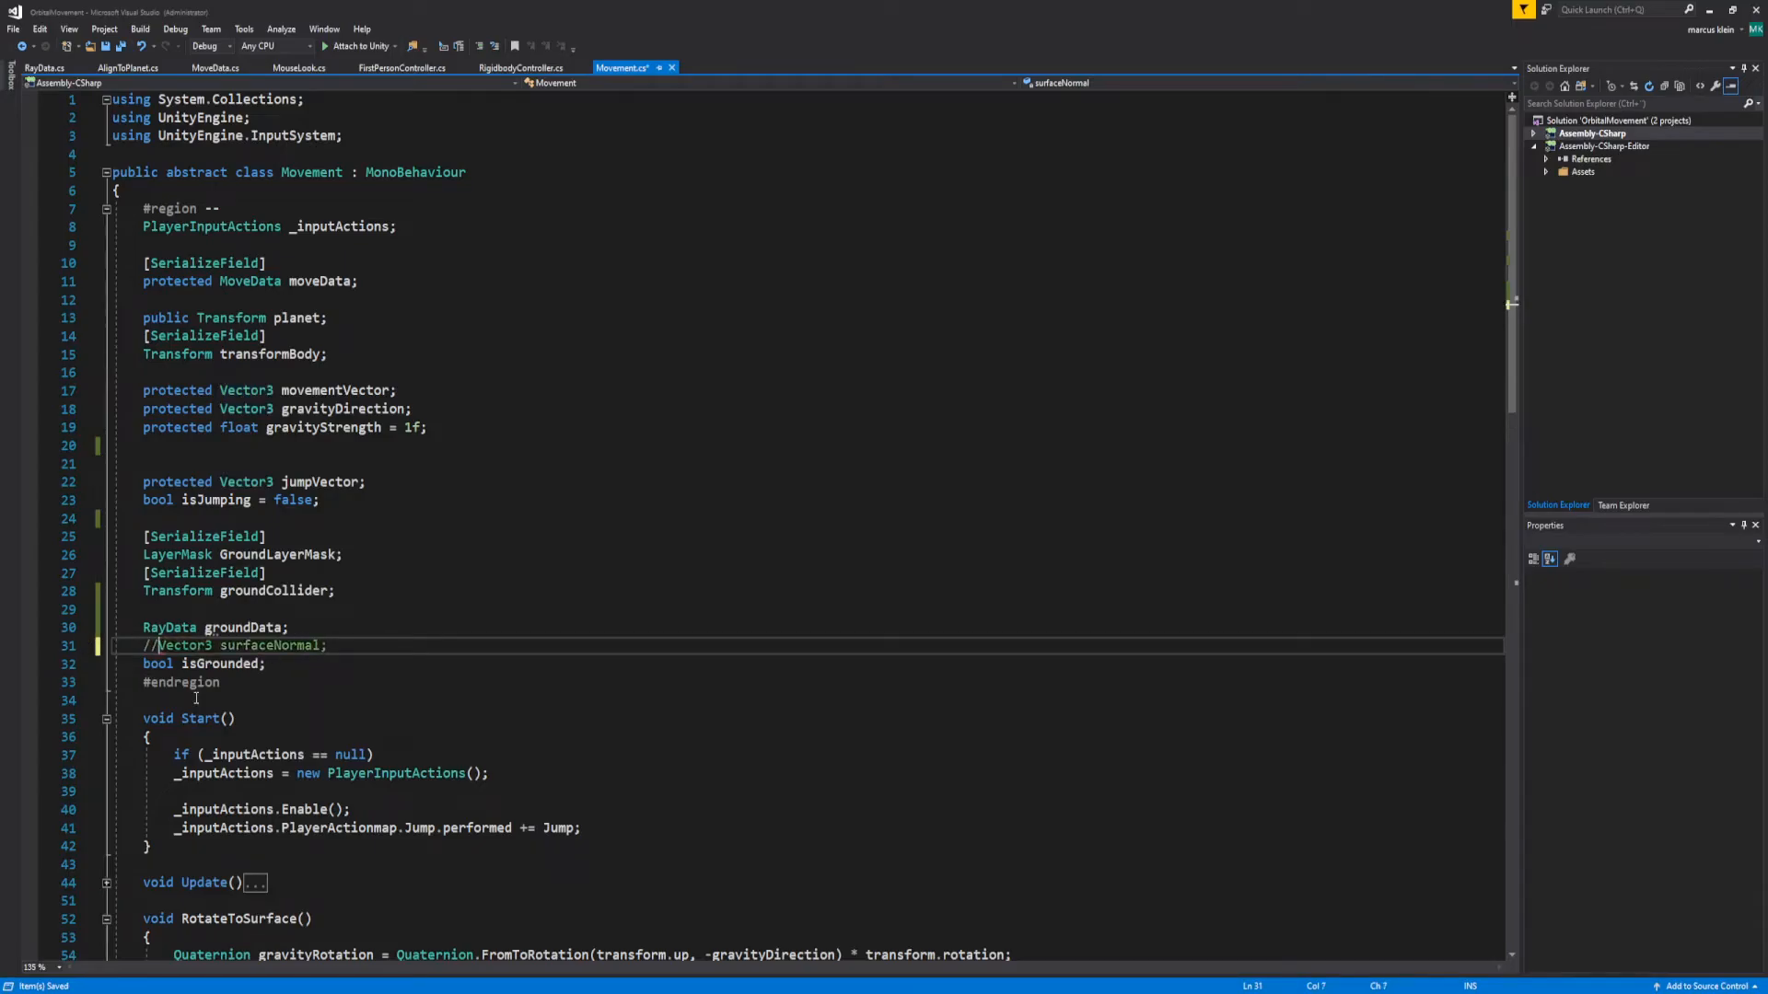
In CheckGround, assign groundData.grounded and groundData.normal from the raycast hit
scroll(down, 3)
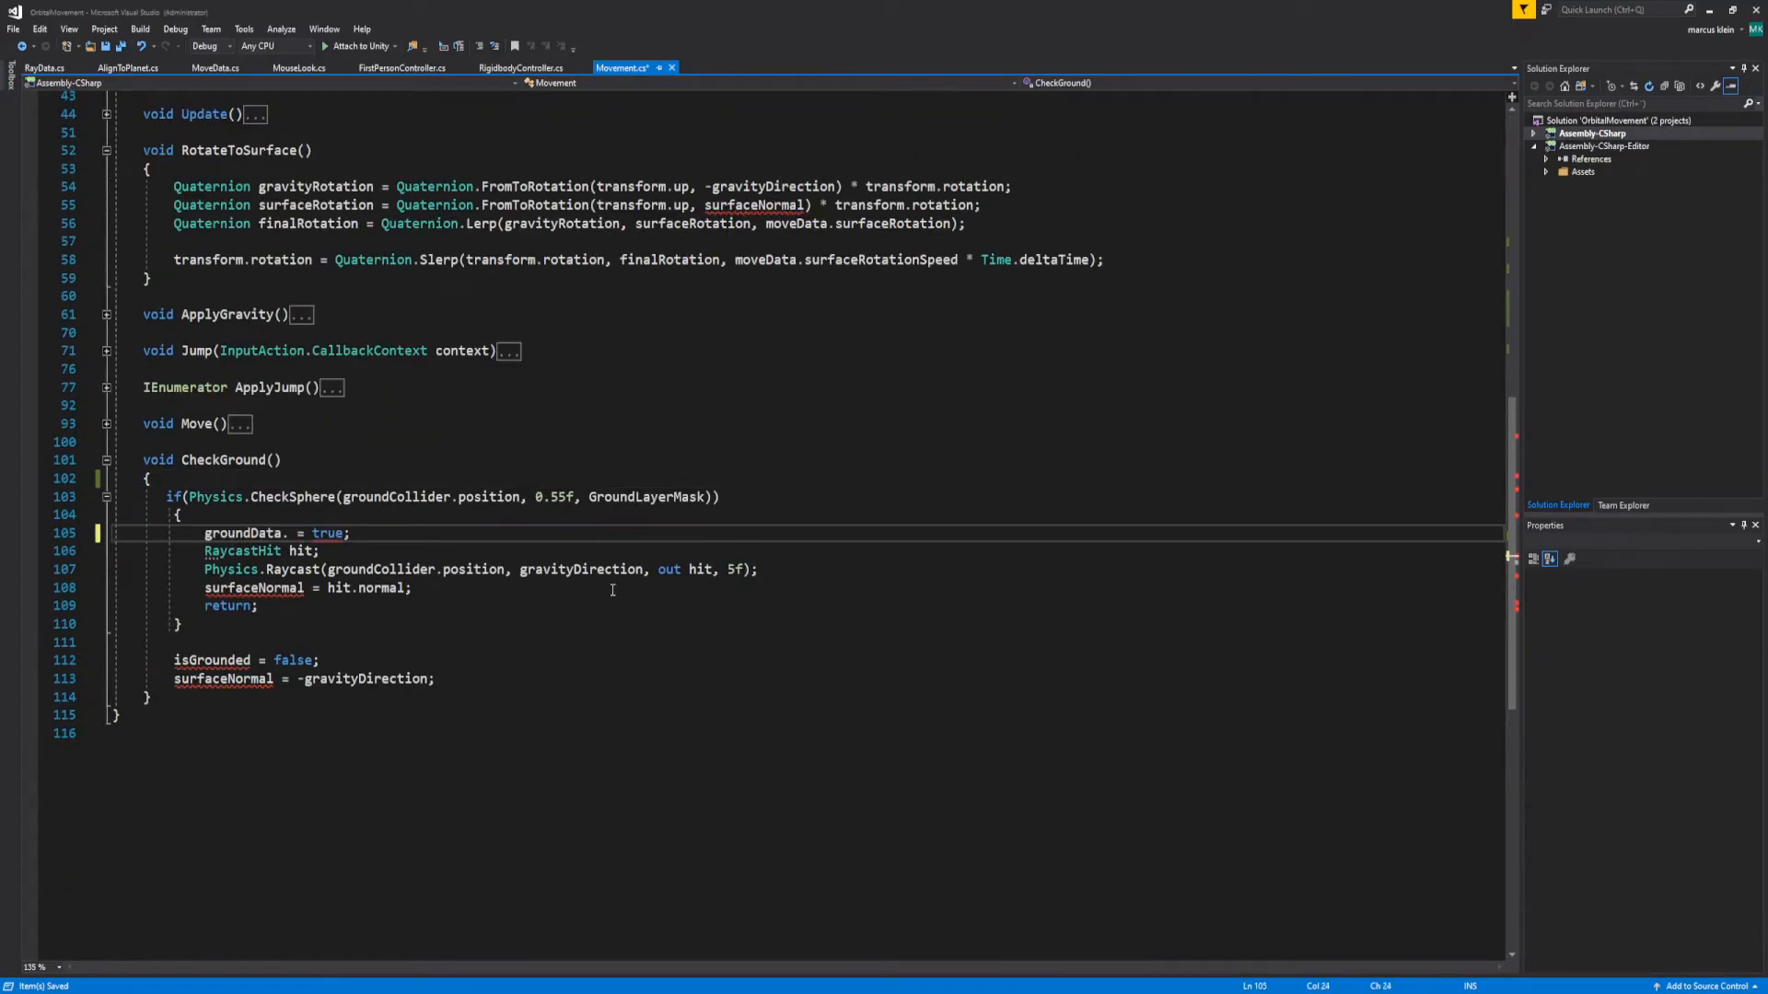
text(grounded)
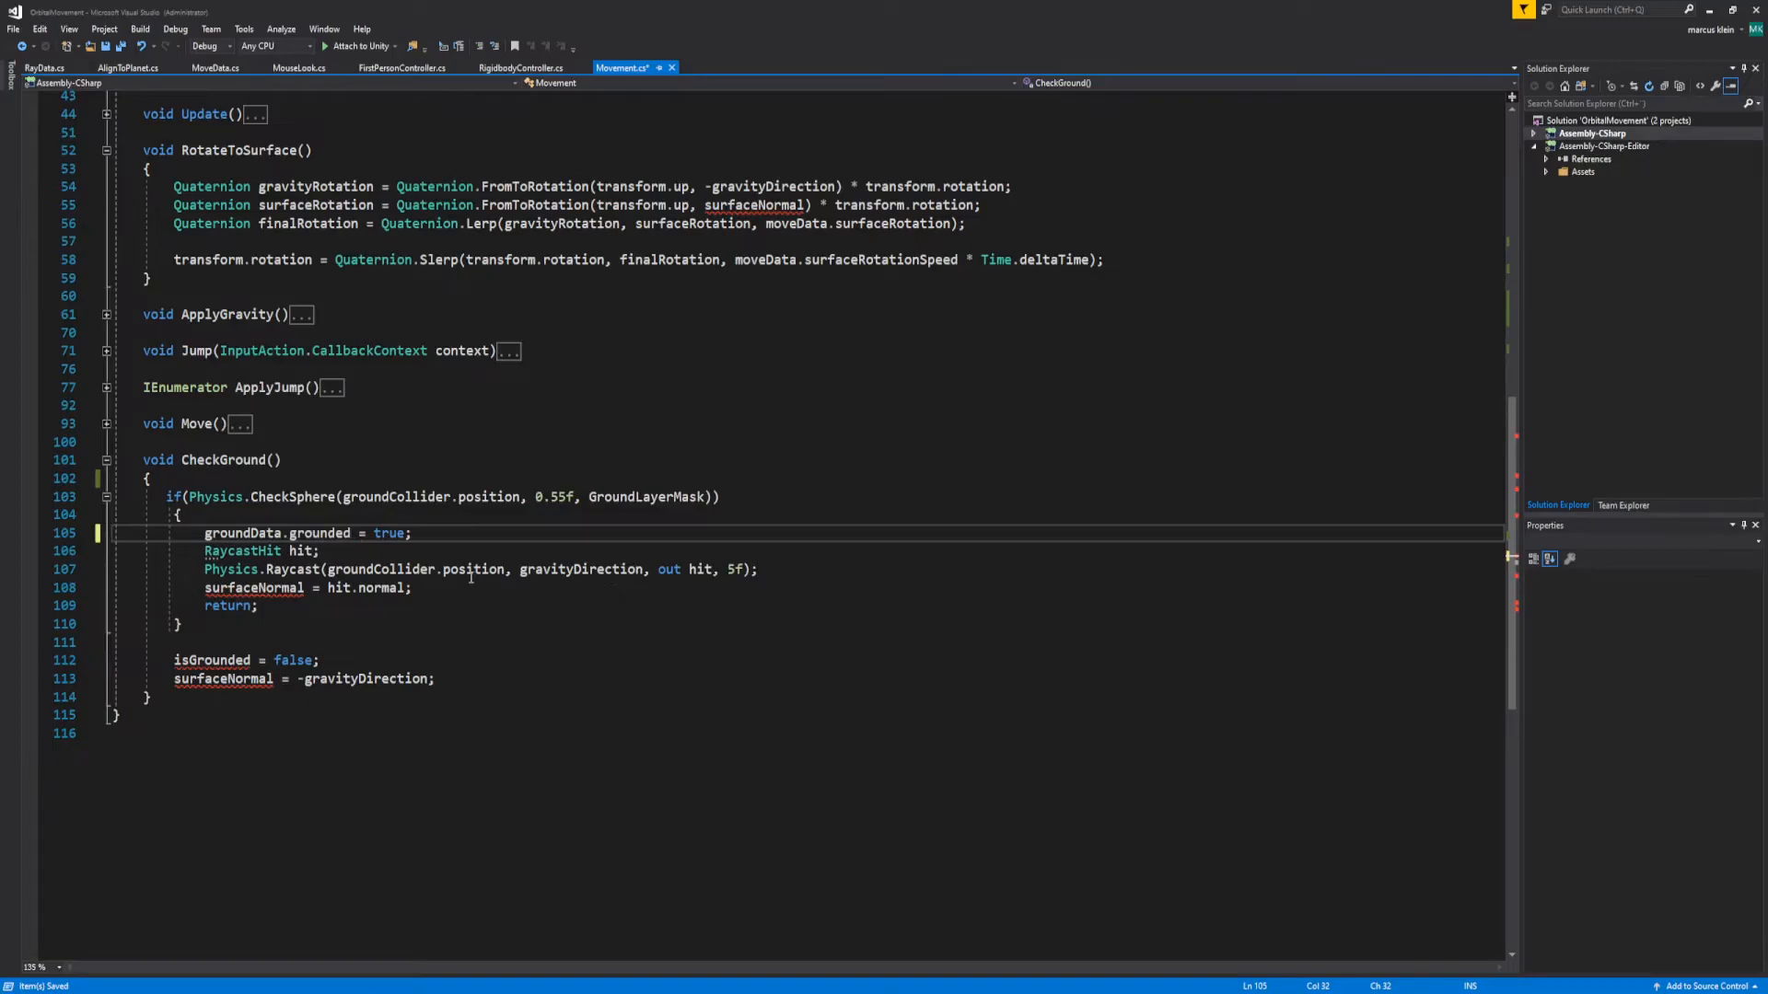
click(412, 533)
text(groundData.)
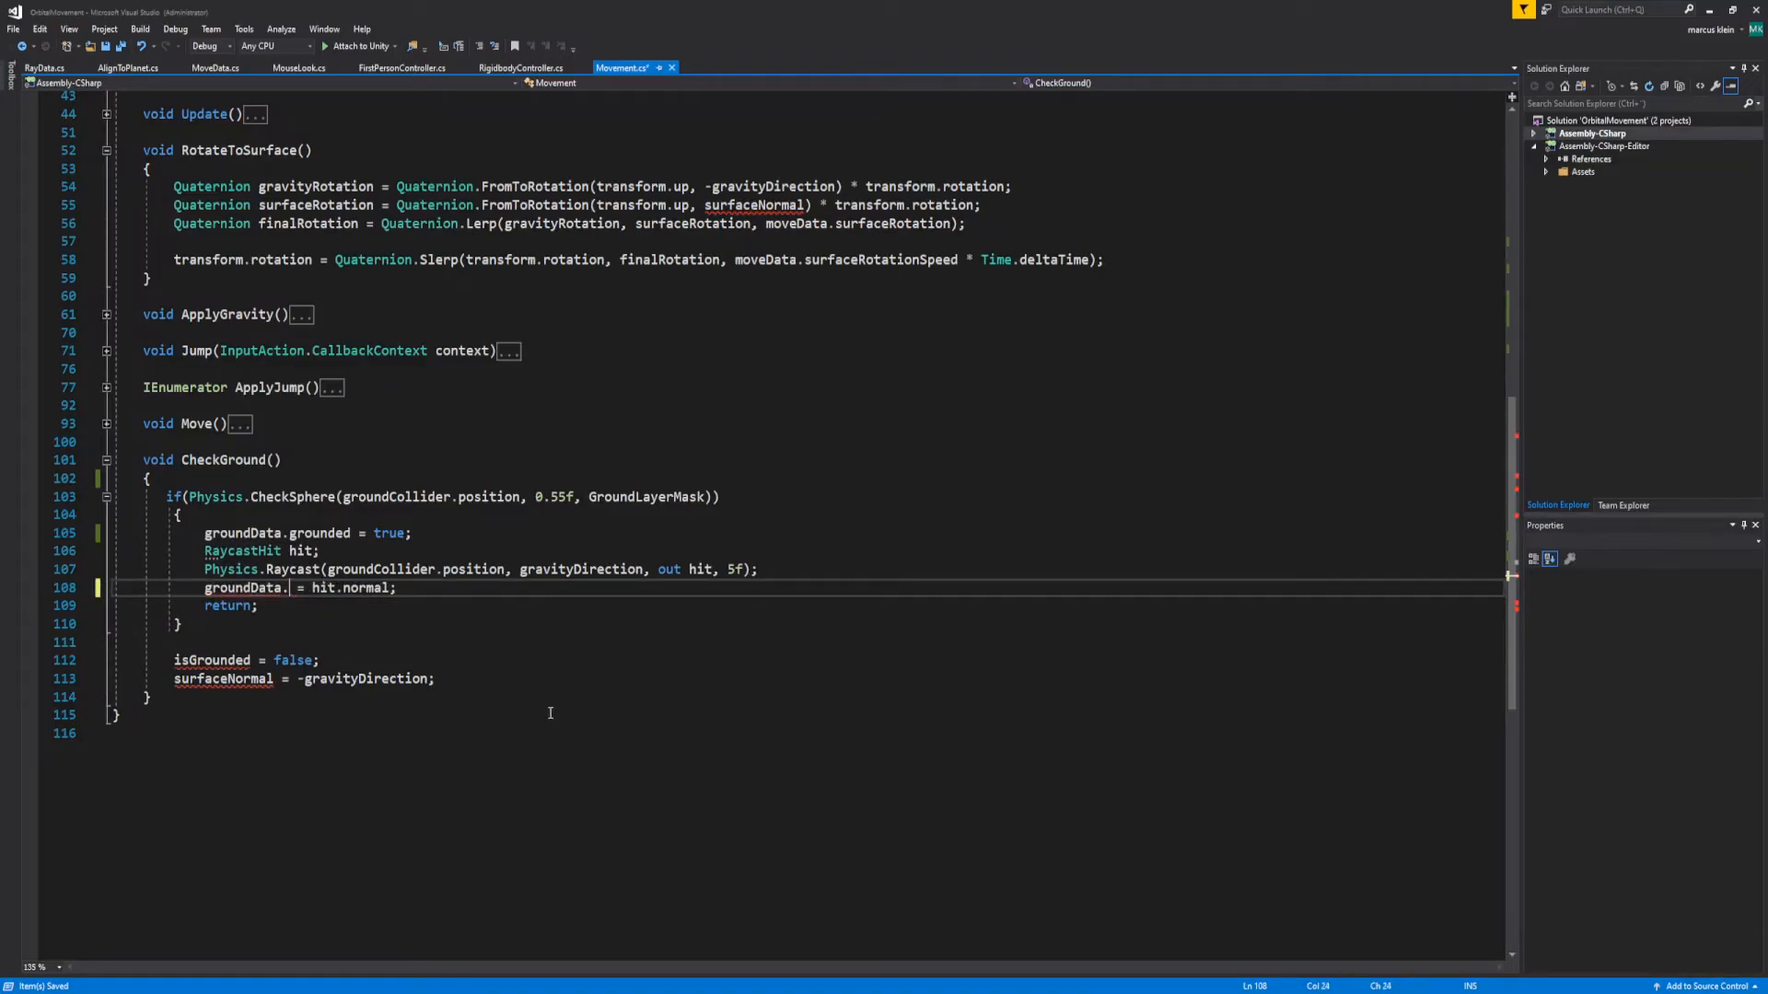
text(normal)
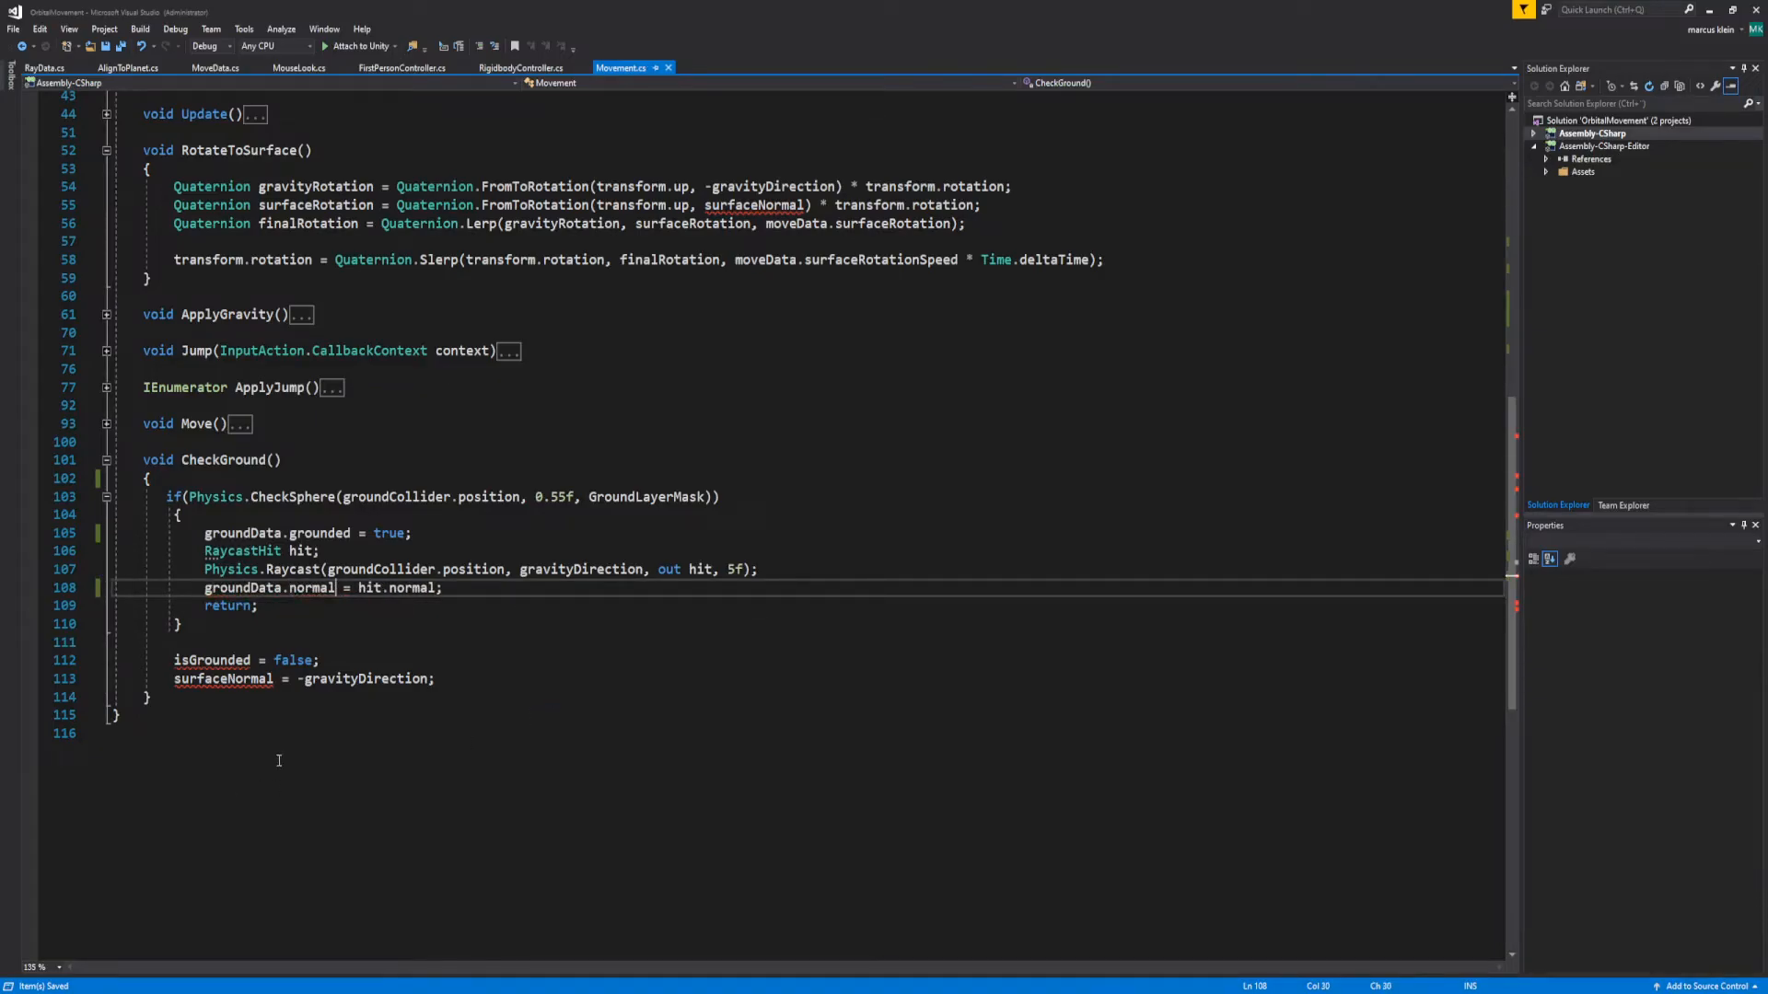
double_click(310, 587)
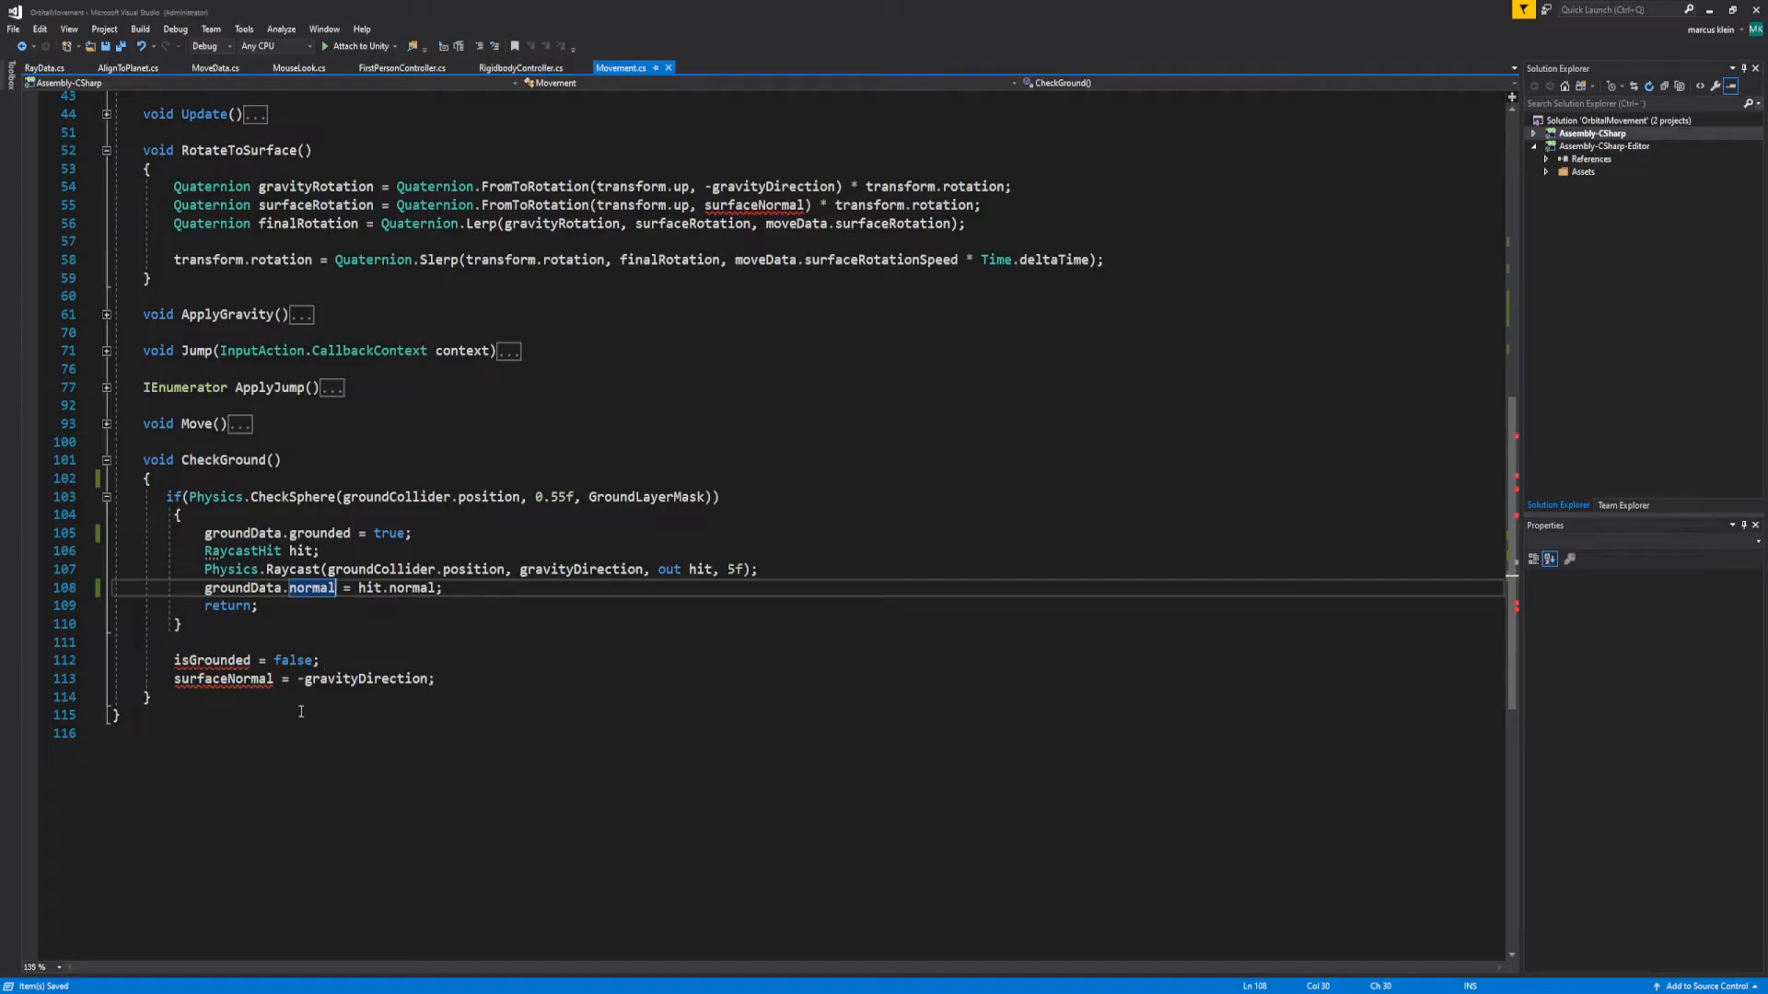
mouse_move(328, 521)
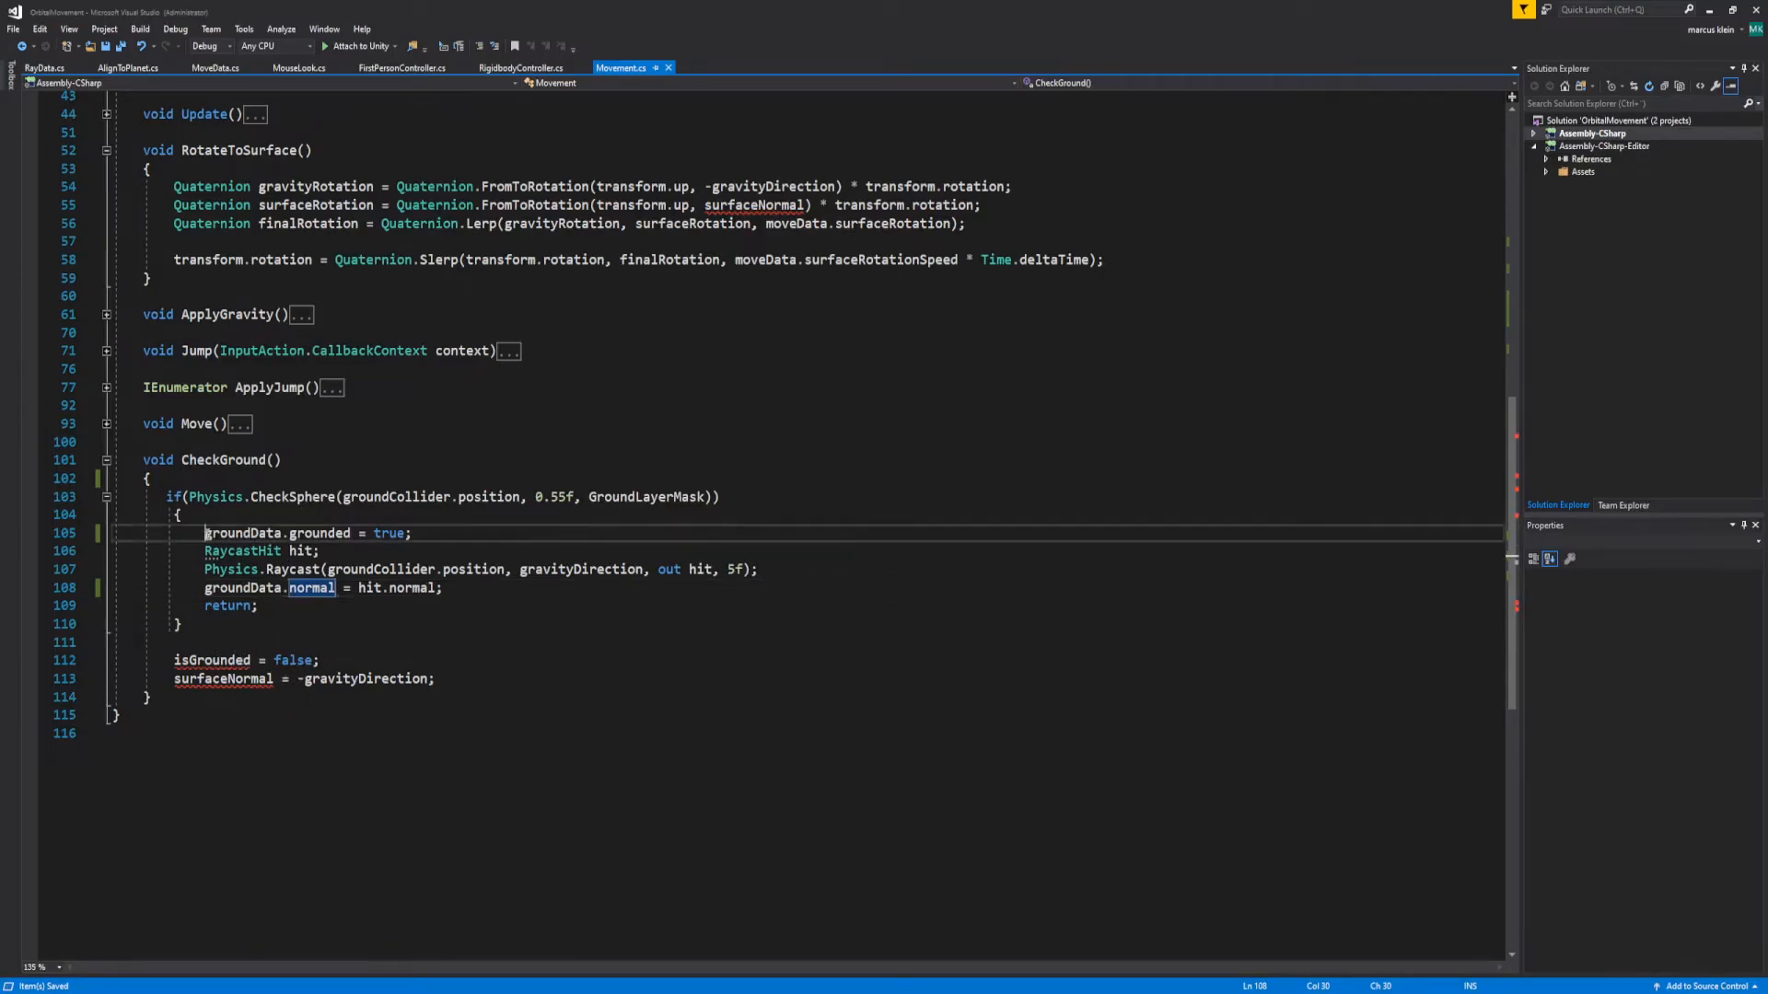
double_click(280, 533)
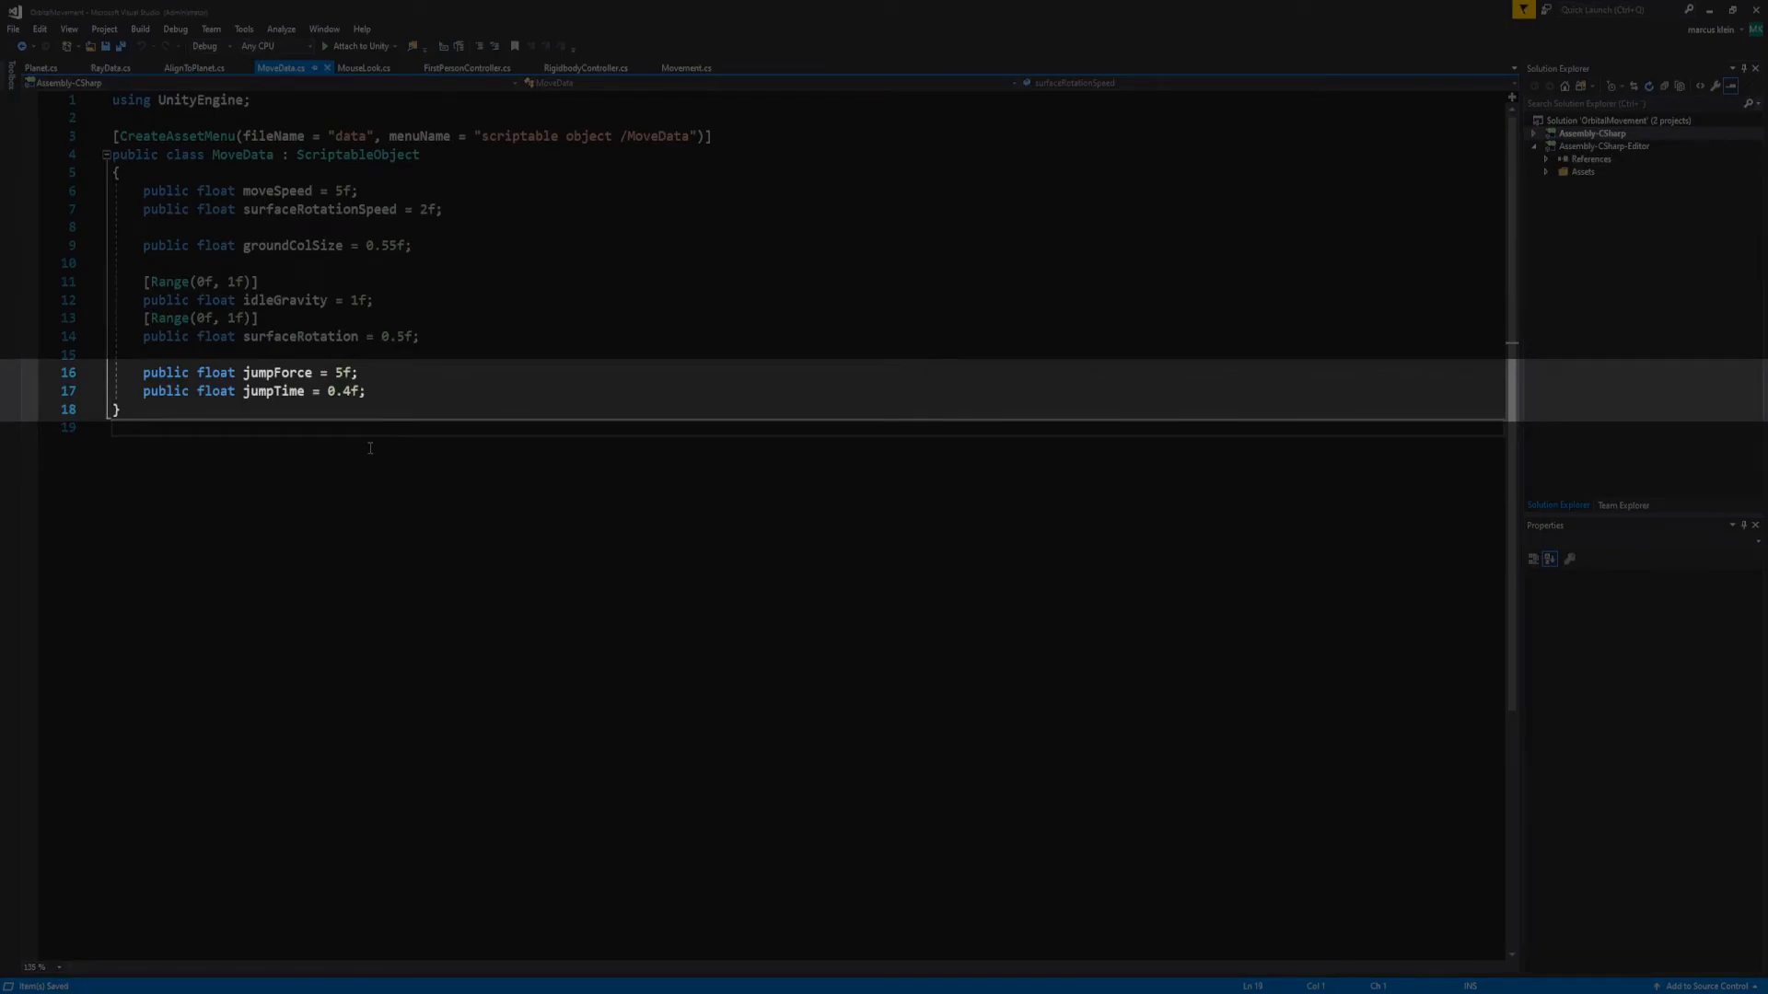
Check MoveData's jumpForce and jumpTime, then select the FPS move data asset during Play
click(620, 67)
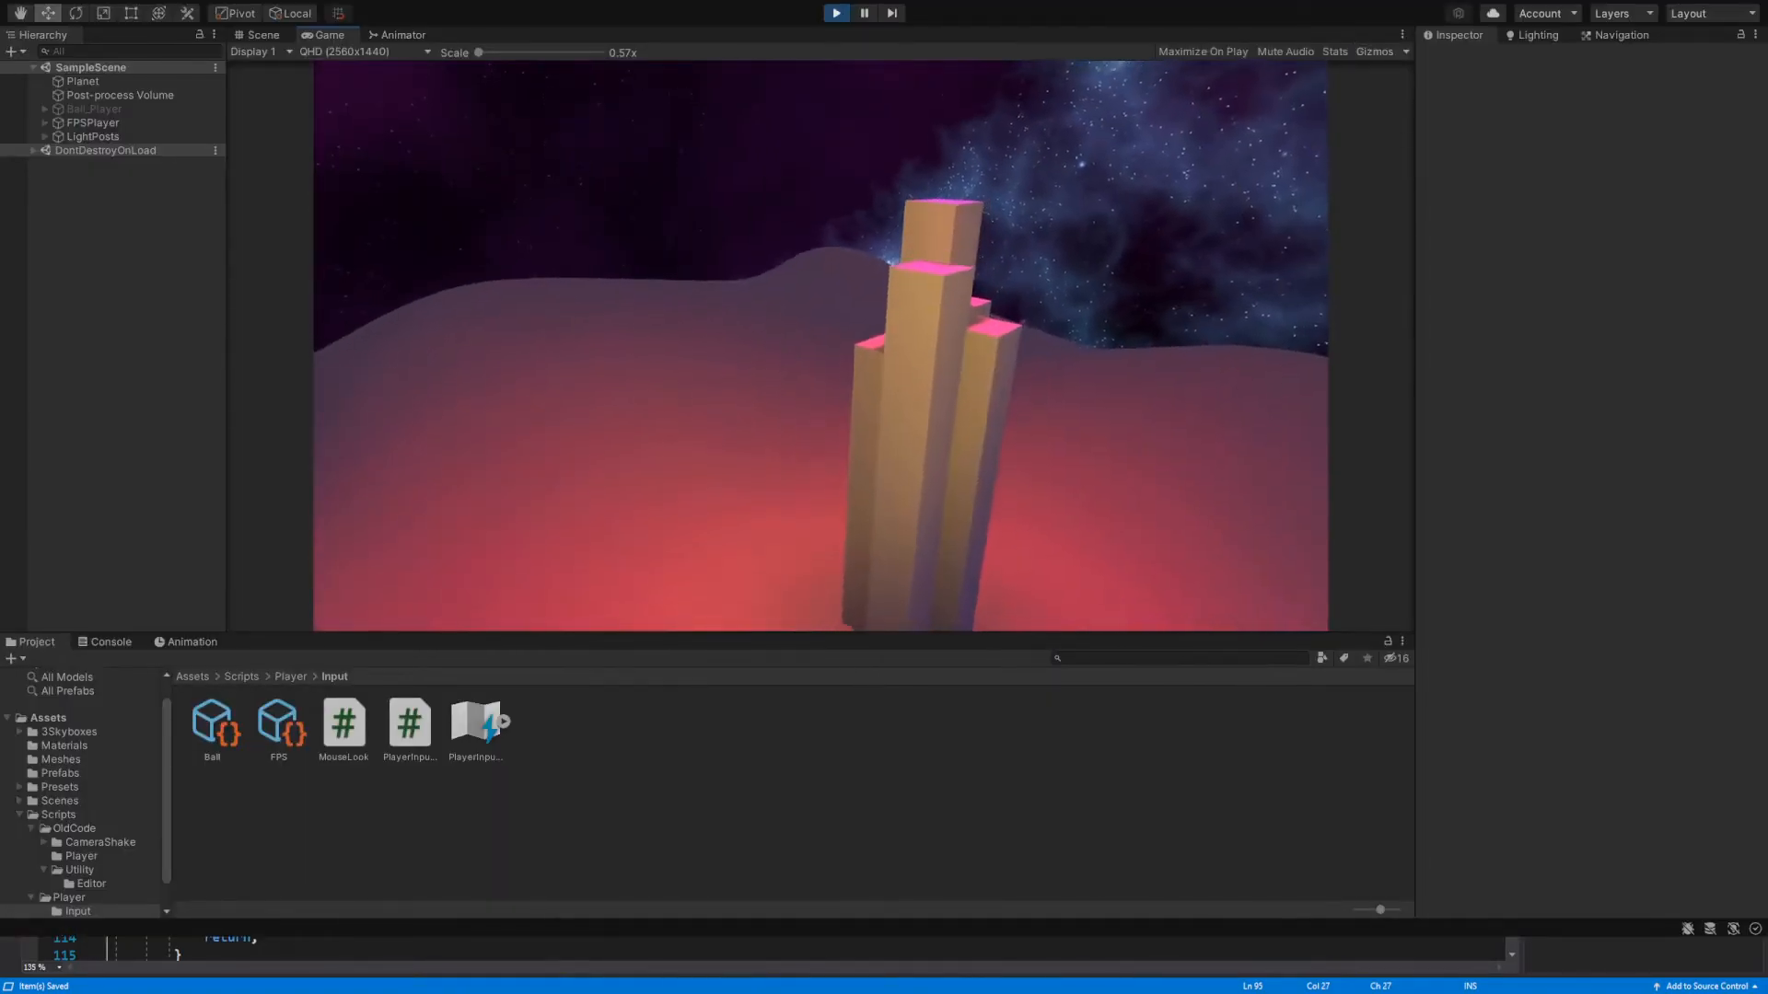
click(278, 724)
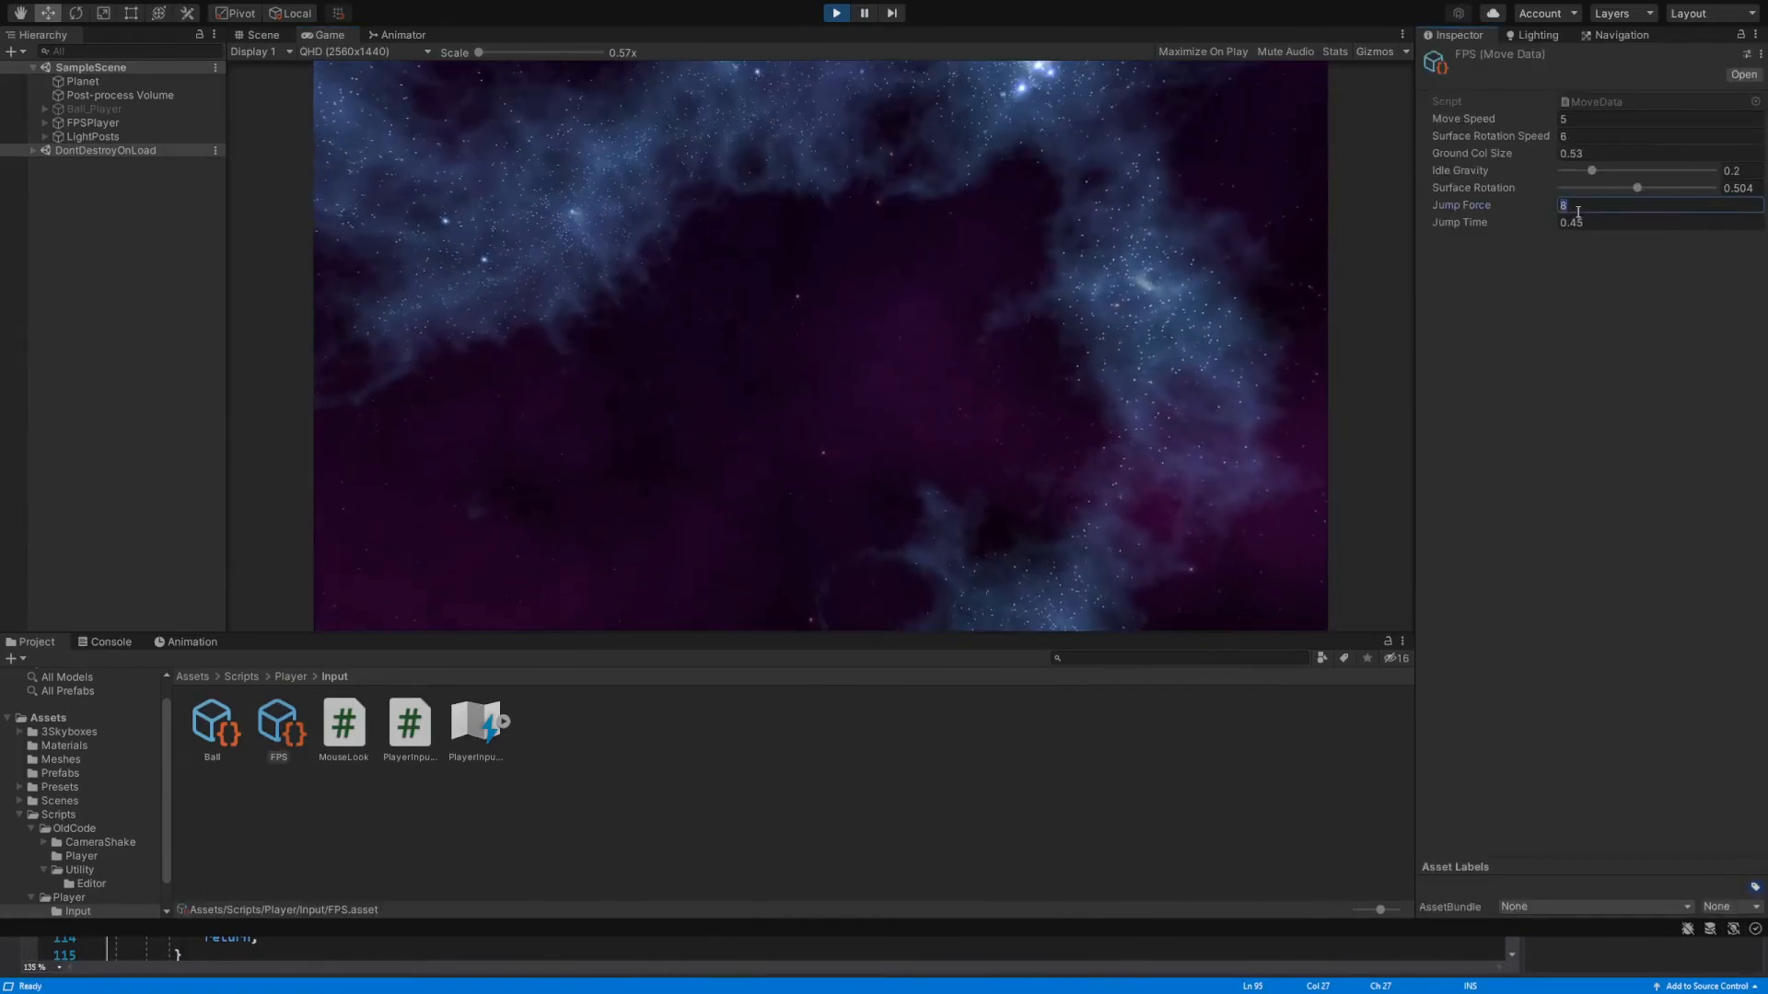